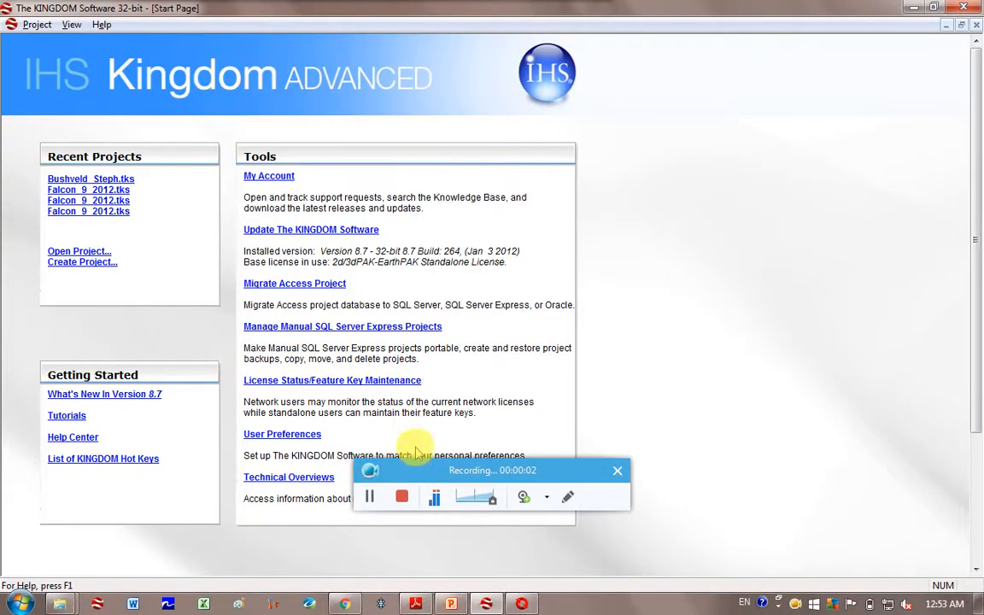
Start a new project from the Start Page, opening the Create New Project dialog
{"action": "left_click_drag", "start_coordinate": [492, 472], "coordinate": [706, 541]}
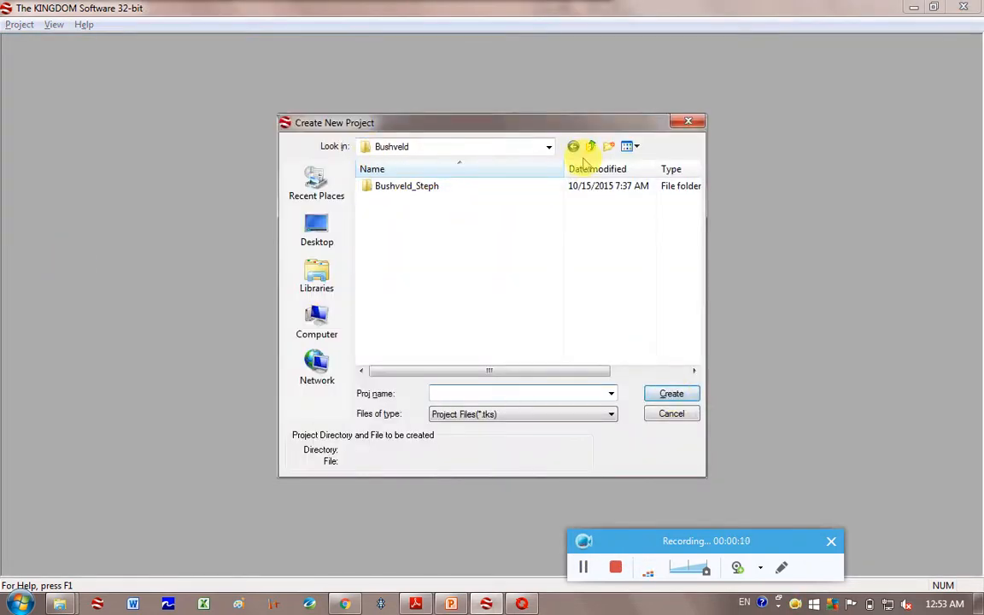
Create a folder named Kingdom Suite Projects inside PhD2010 for the new project
{"action": "left_click", "coordinate": [591, 147]}
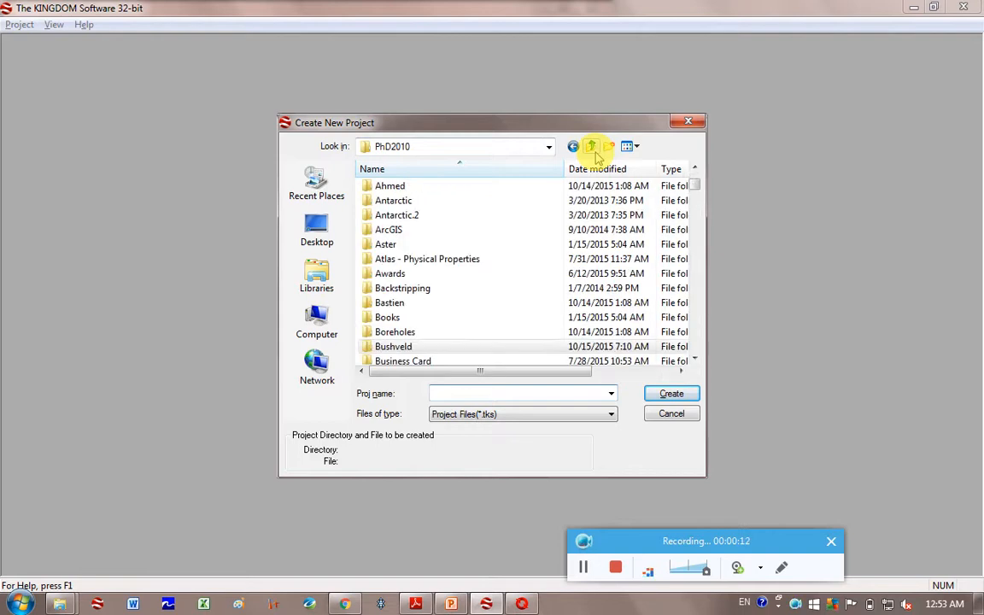
{"action": "left_click", "coordinate": [630, 147]}
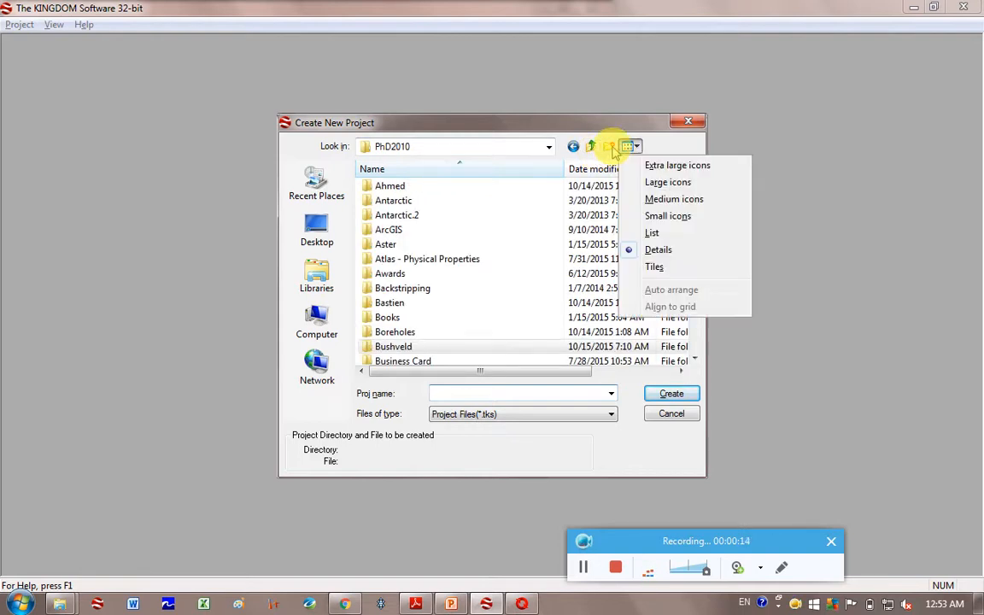
{"action": "left_click", "coordinate": [608, 147]}
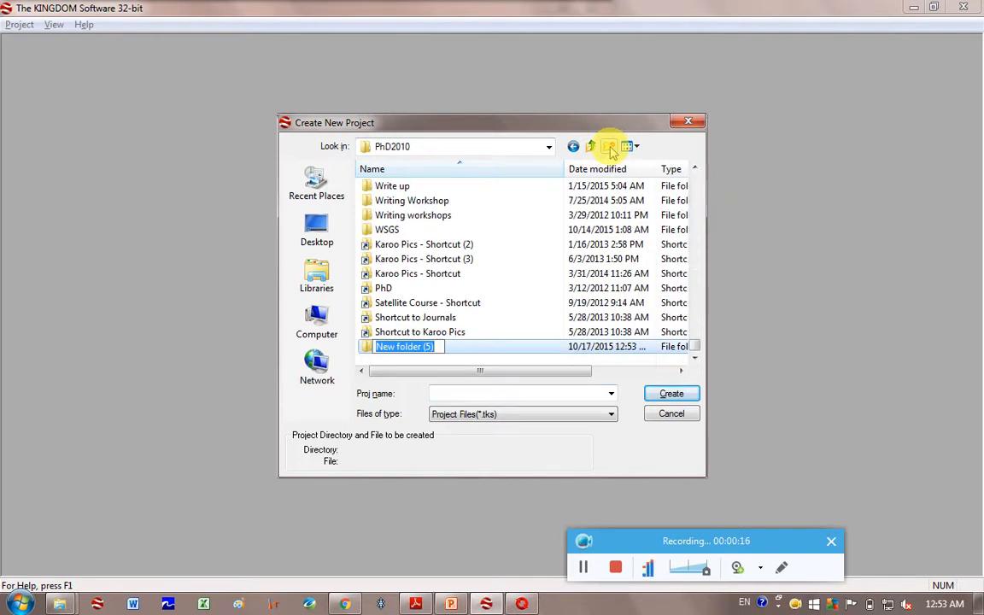
{"action": "type", "text": "Kingdom Su"}
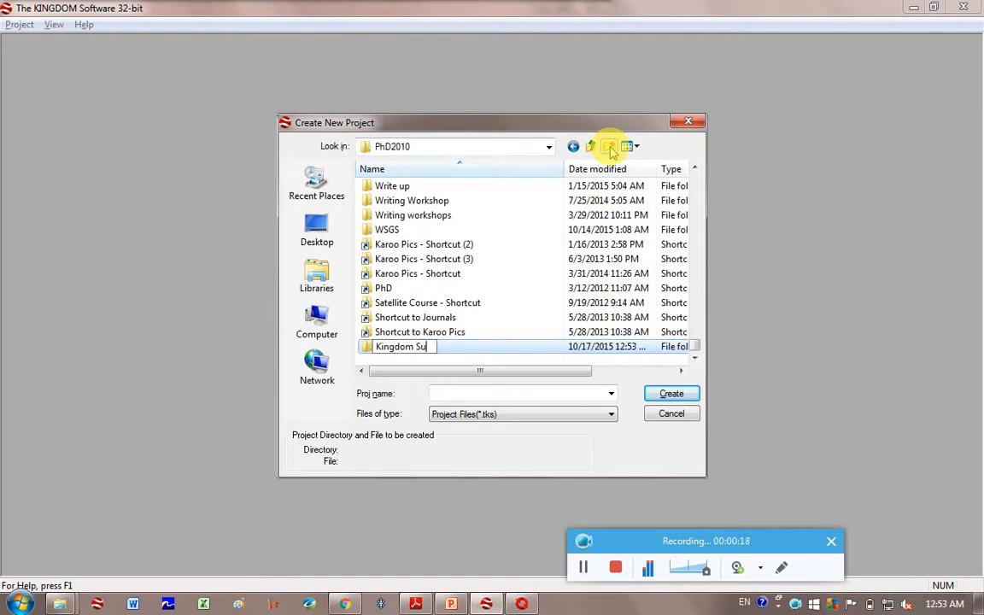
{"action": "type", "text": "ite Projects"}
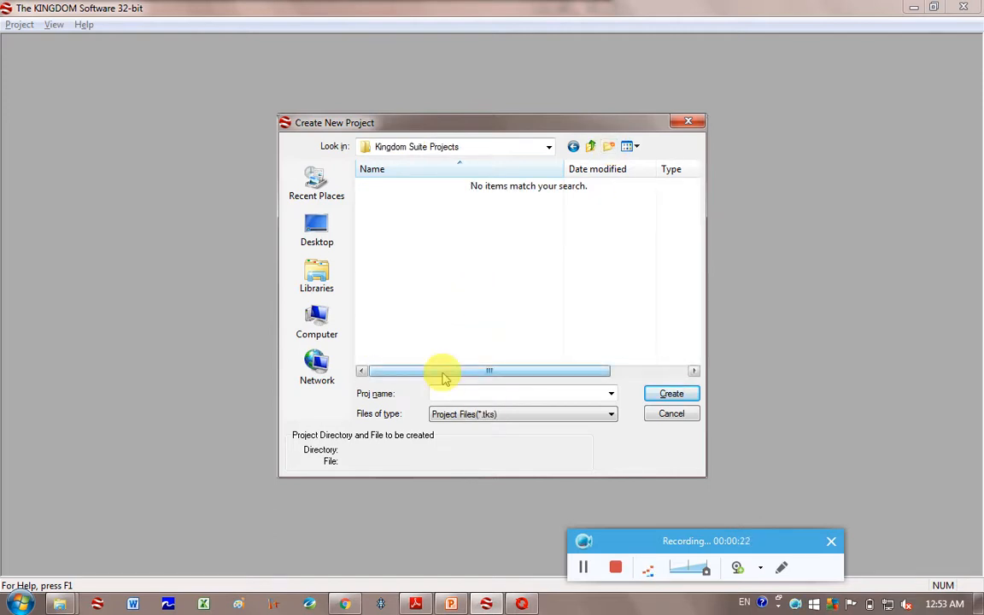
Name the project Bushveld and create it
{"action": "type", "text": "b"}
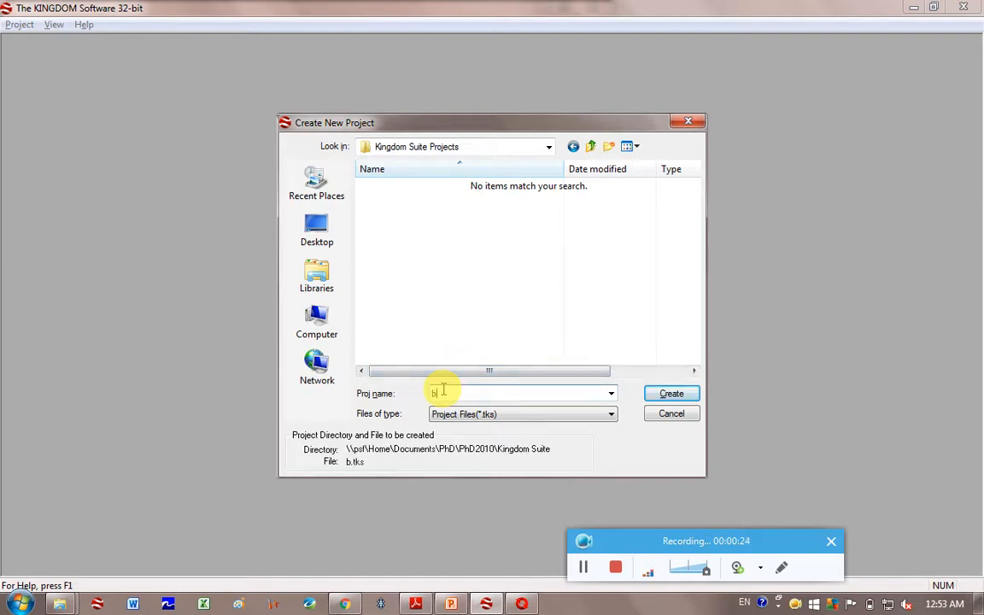
{"action": "type", "text": "Bushveld"}
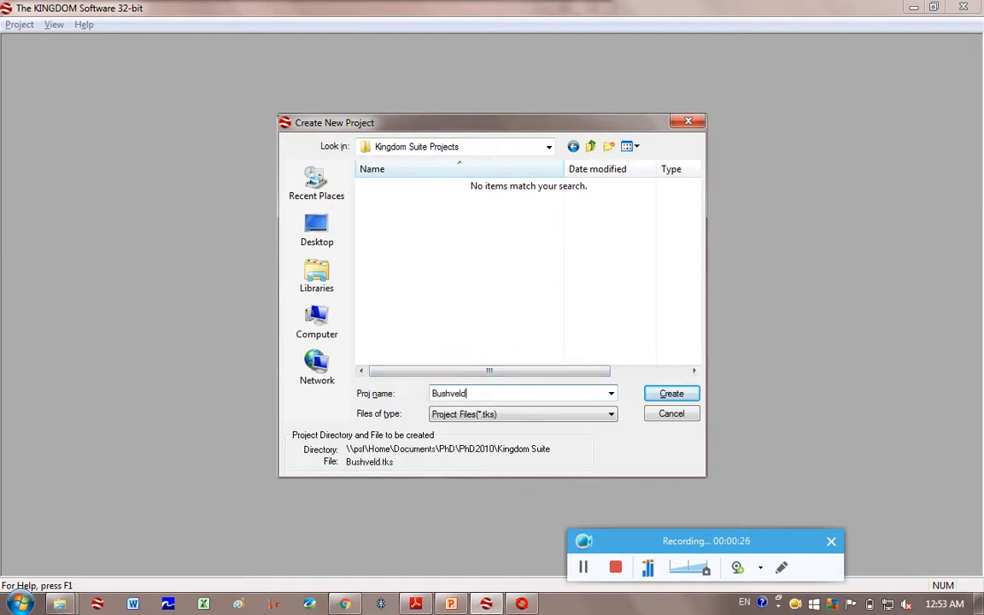
{"action": "left_click", "coordinate": [672, 393]}
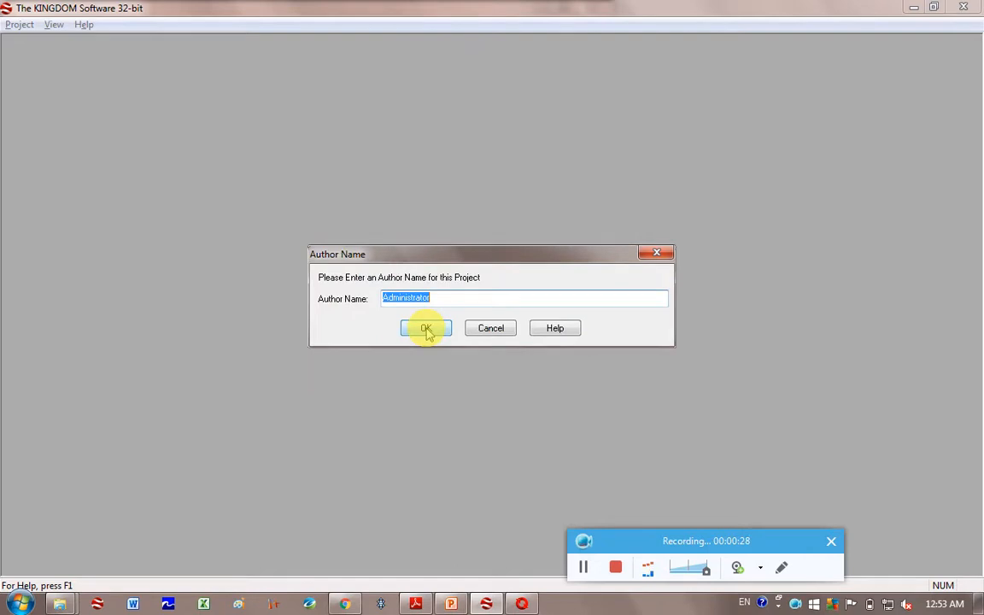
{"action": "mouse_move", "coordinate": [374, 290]}
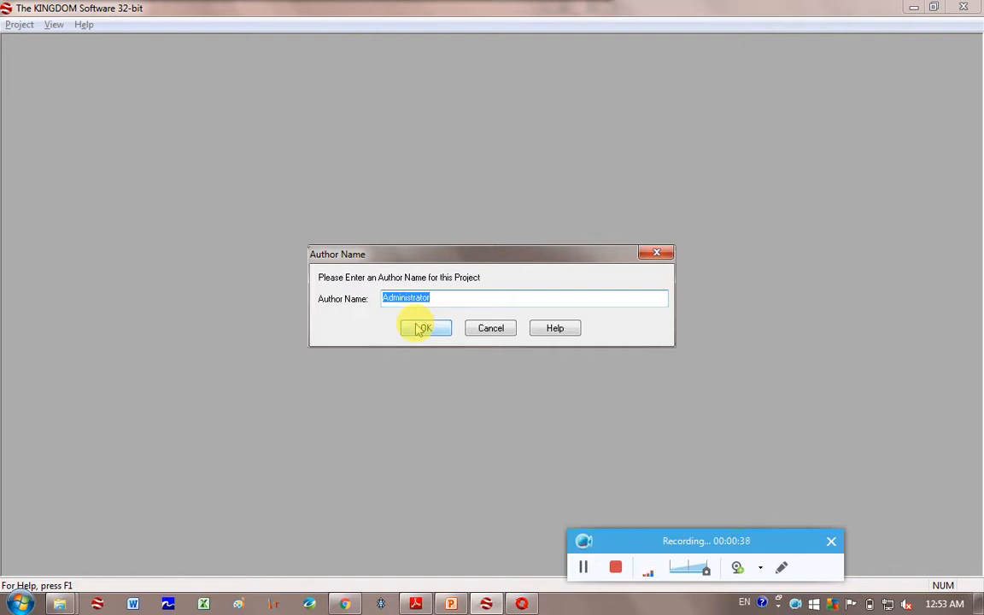
Accept the default author and choose Auto SQL Server Express as the project database
{"action": "left_click", "coordinate": [424, 328]}
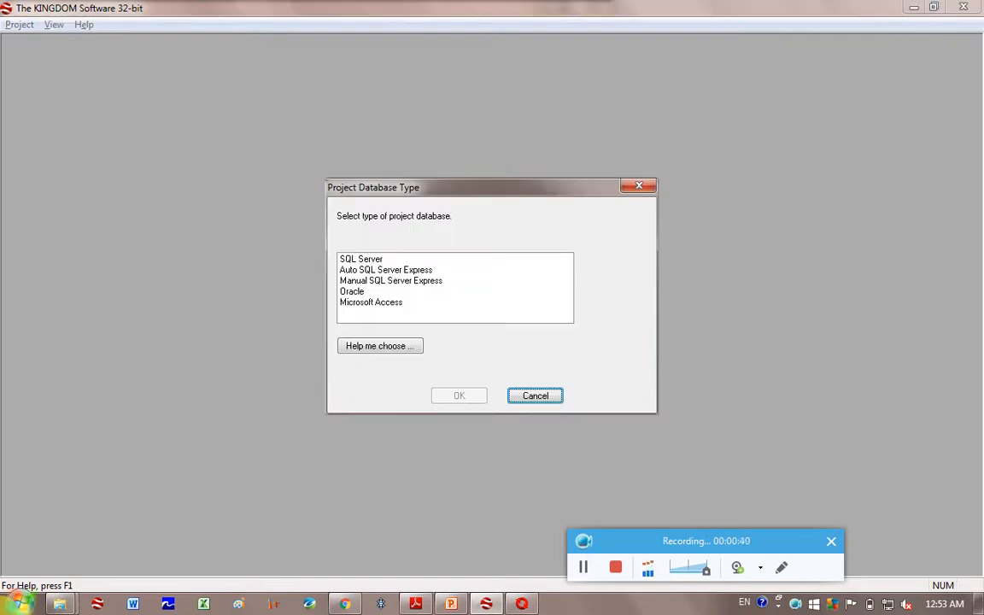
{"action": "mouse_move", "coordinate": [436, 222]}
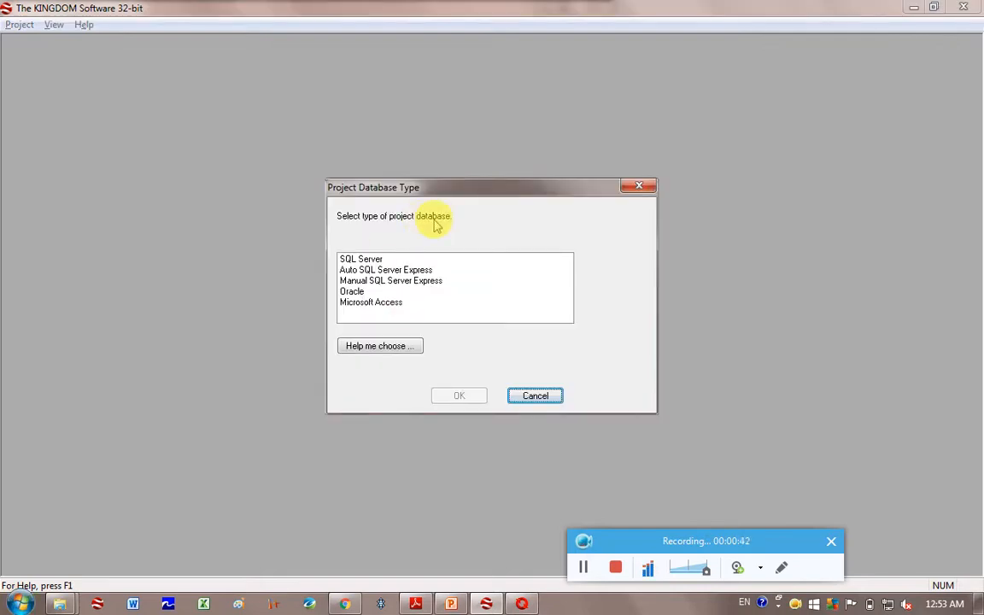
{"action": "left_click", "coordinate": [386, 270]}
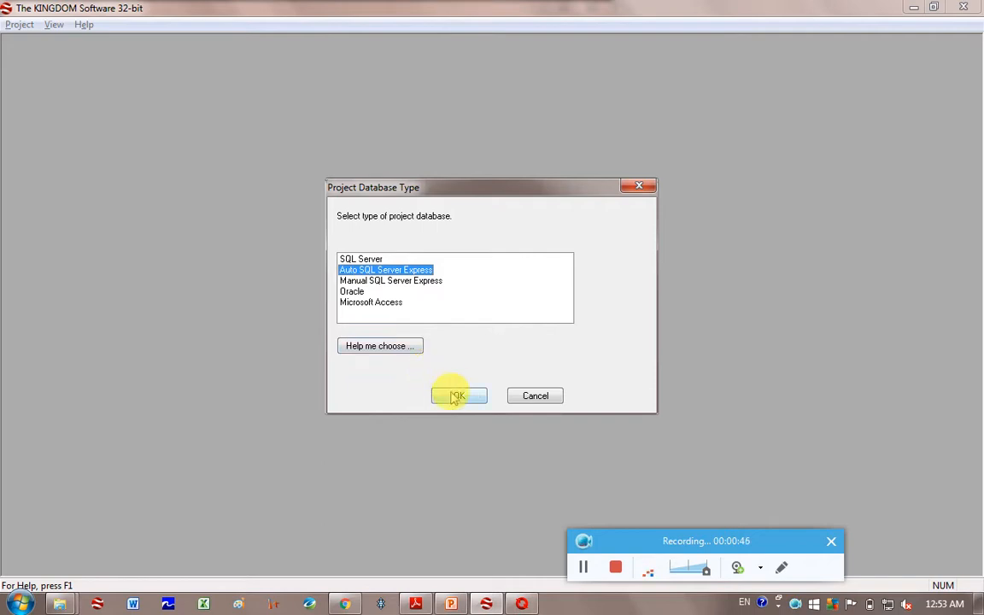
{"action": "left_click", "coordinate": [458, 396]}
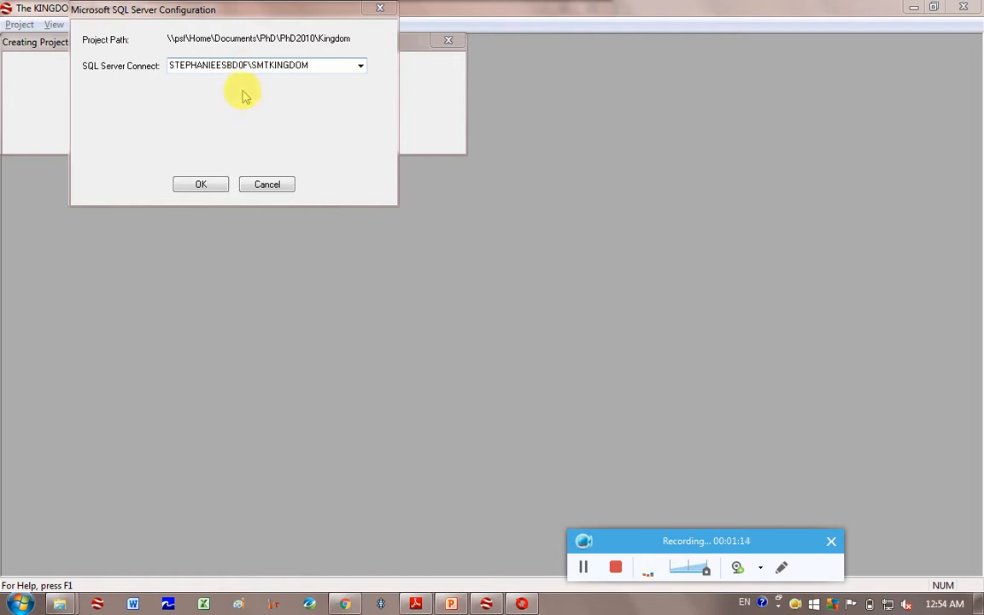
Accept the SQL Server connection settings and acknowledge the author preferences notice
{"action": "left_click", "coordinate": [202, 185]}
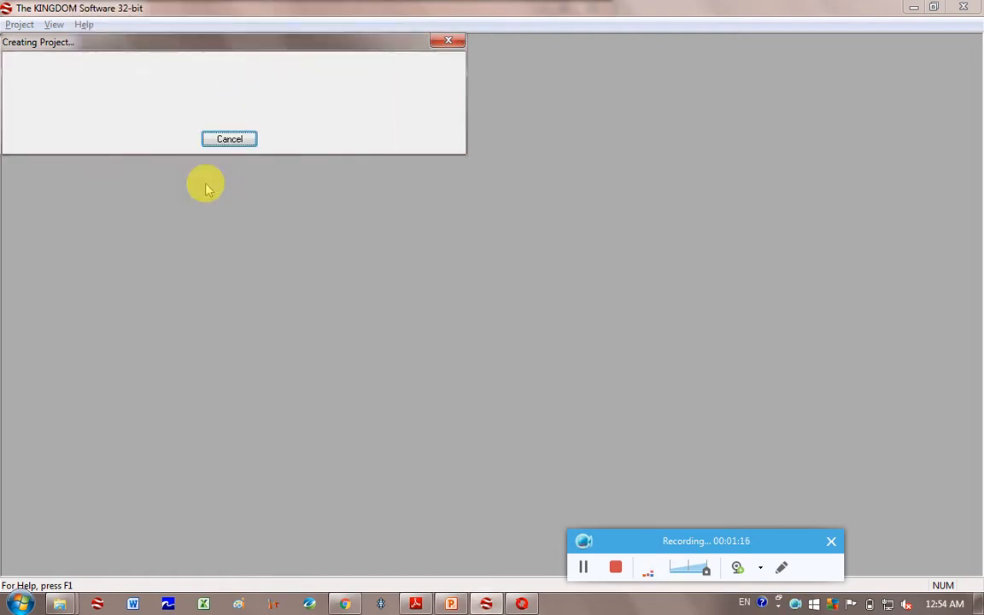
{"action": "mouse_move", "coordinate": [369, 156]}
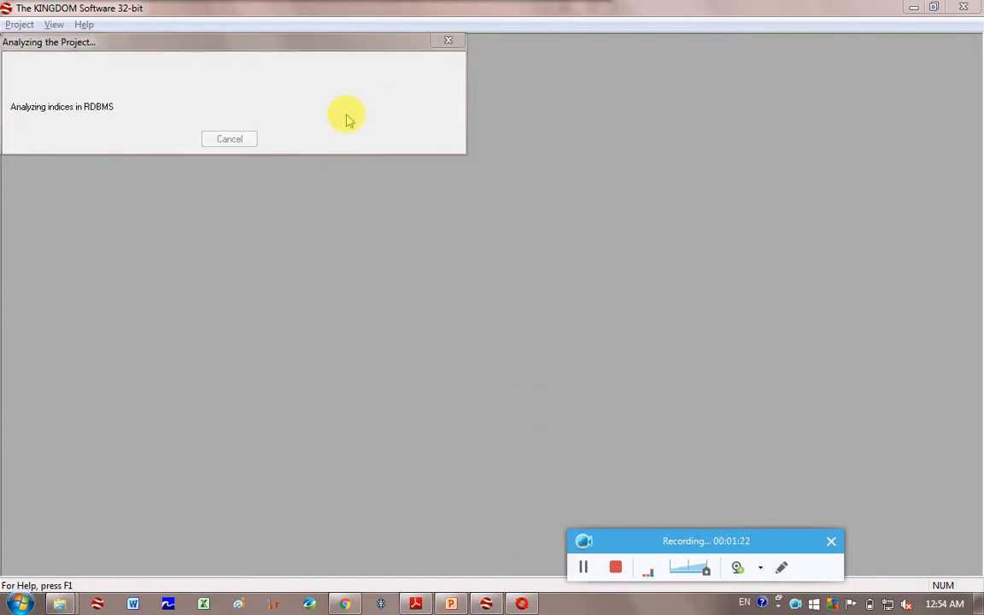
{"action": "mouse_move", "coordinate": [451, 434]}
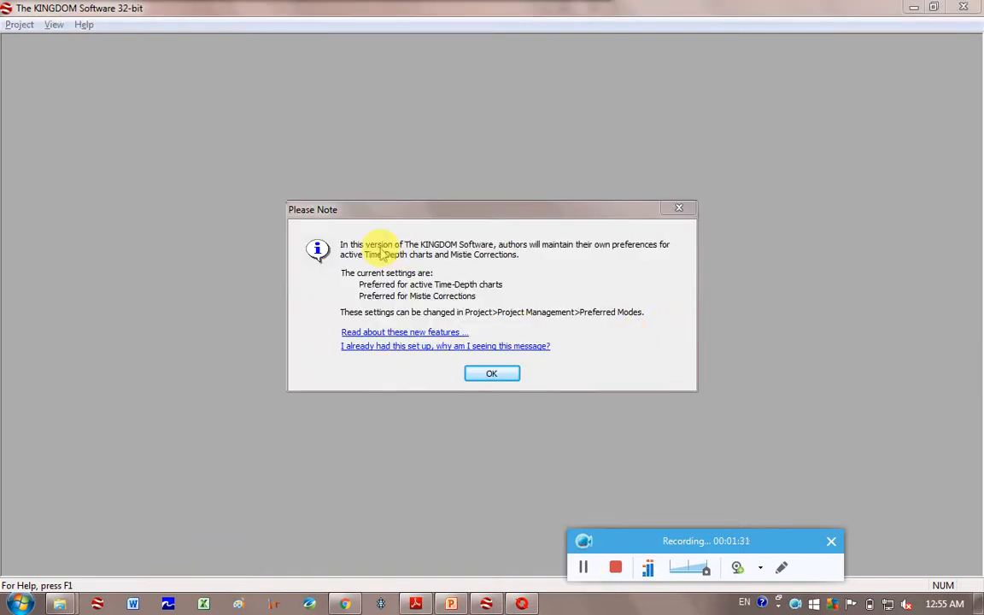
{"action": "mouse_move", "coordinate": [556, 258]}
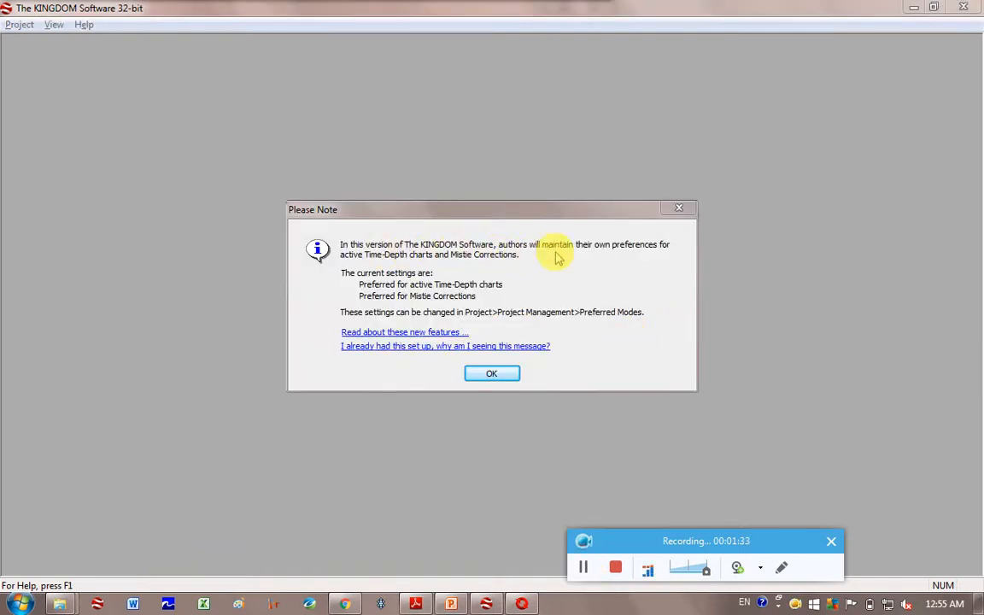
{"action": "left_click", "coordinate": [492, 372]}
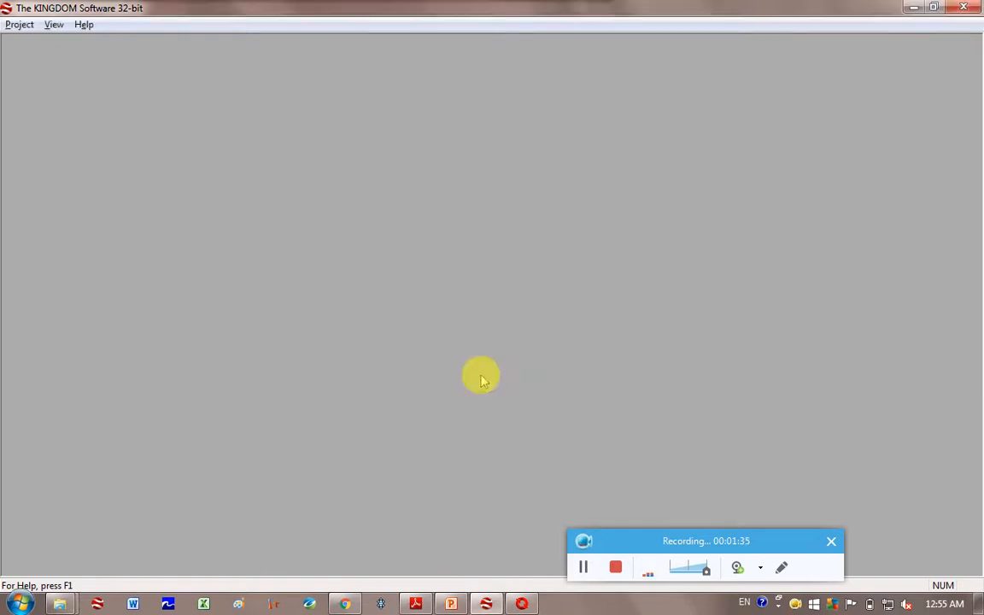
Set Project Options to metres for XY and Z units with METRIC annotations
{"action": "left_click", "coordinate": [19, 24]}
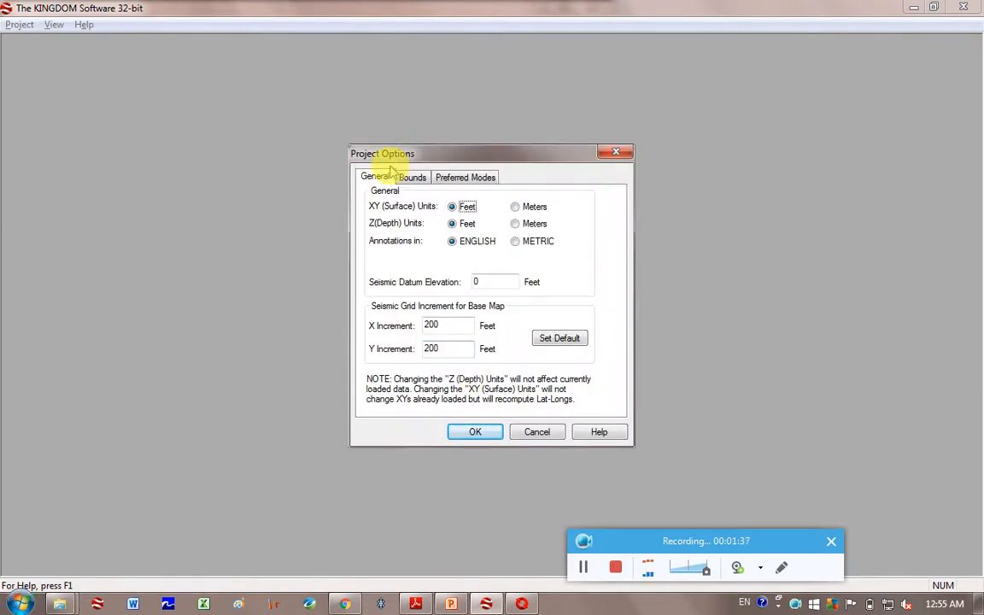
{"action": "left_click", "coordinate": [517, 205]}
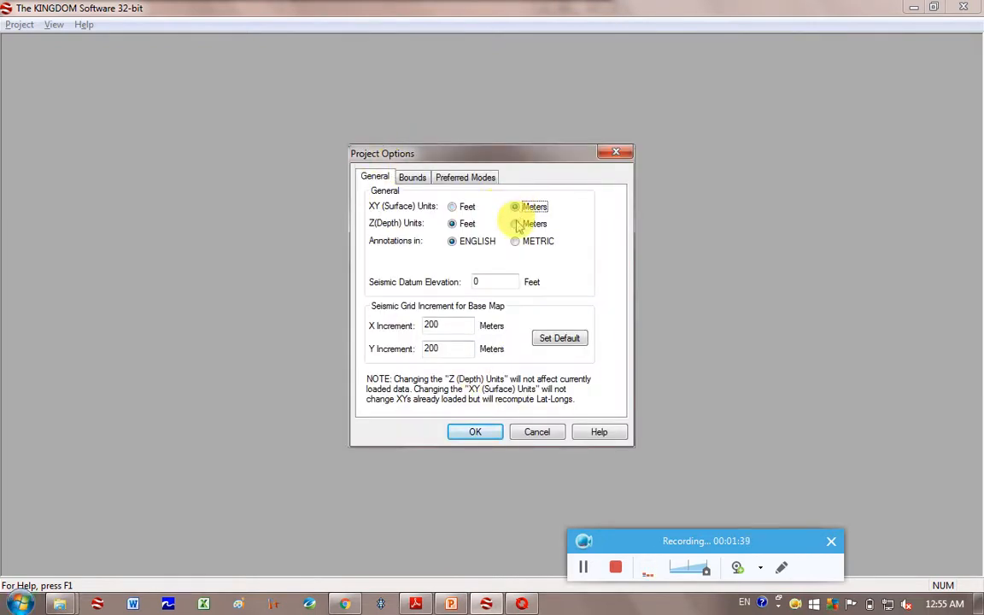
{"action": "left_click", "coordinate": [516, 241]}
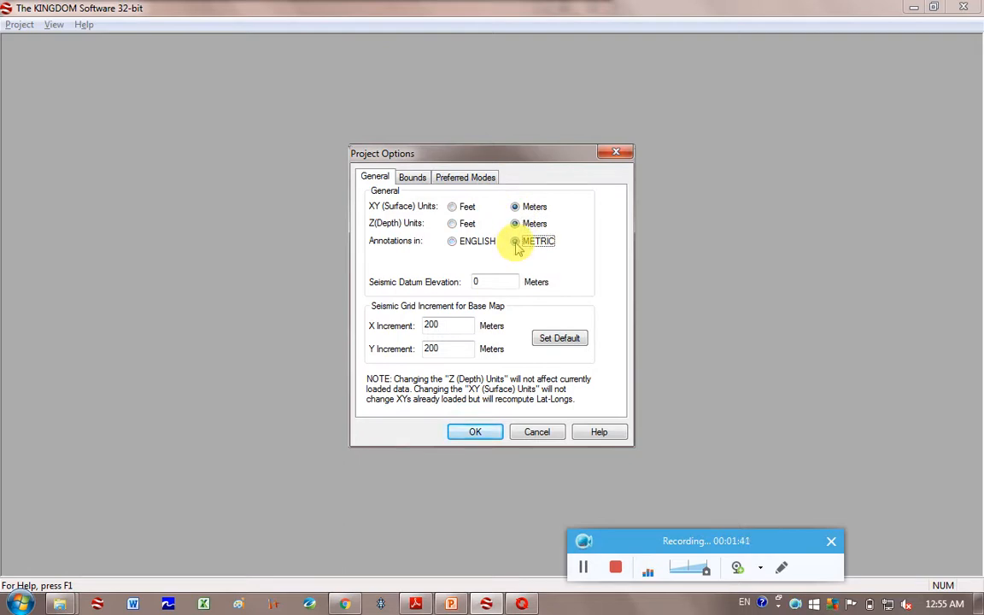
{"action": "left_click", "coordinate": [413, 176]}
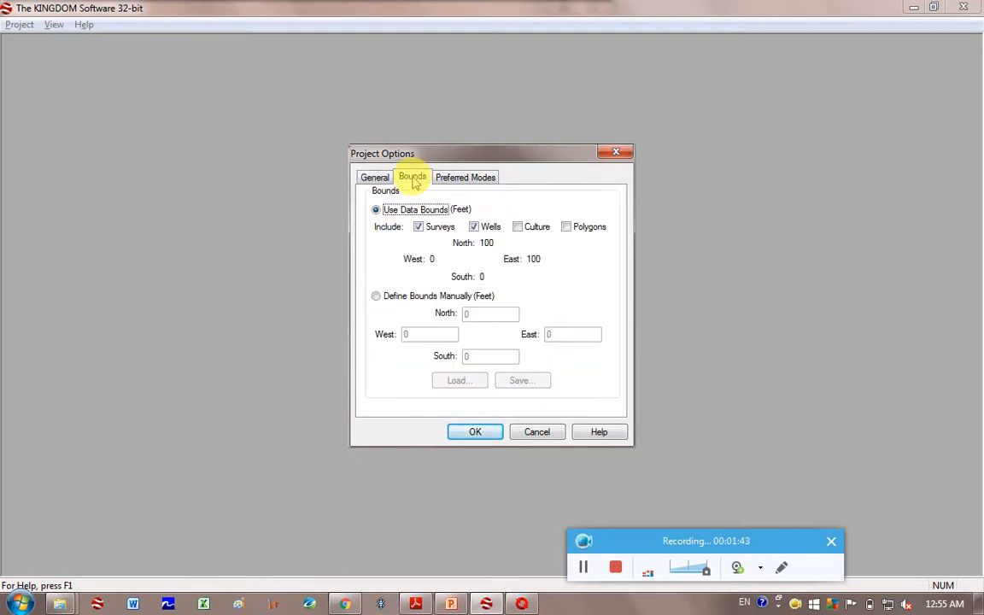
{"action": "mouse_move", "coordinate": [427, 321]}
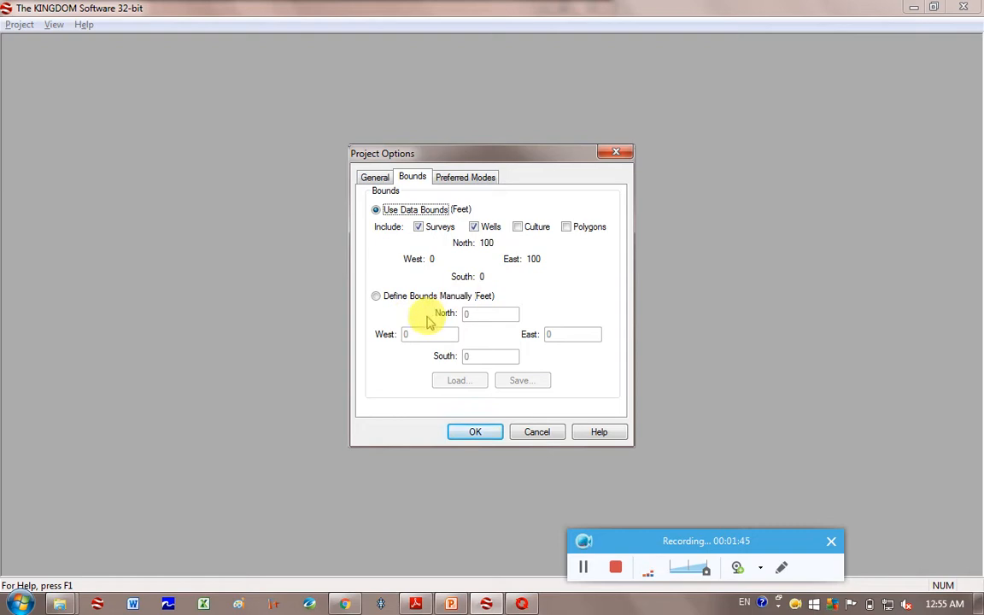
Review the other option tabs and enter a Seismic Datum Elevation of 500 m
{"action": "left_click", "coordinate": [465, 176]}
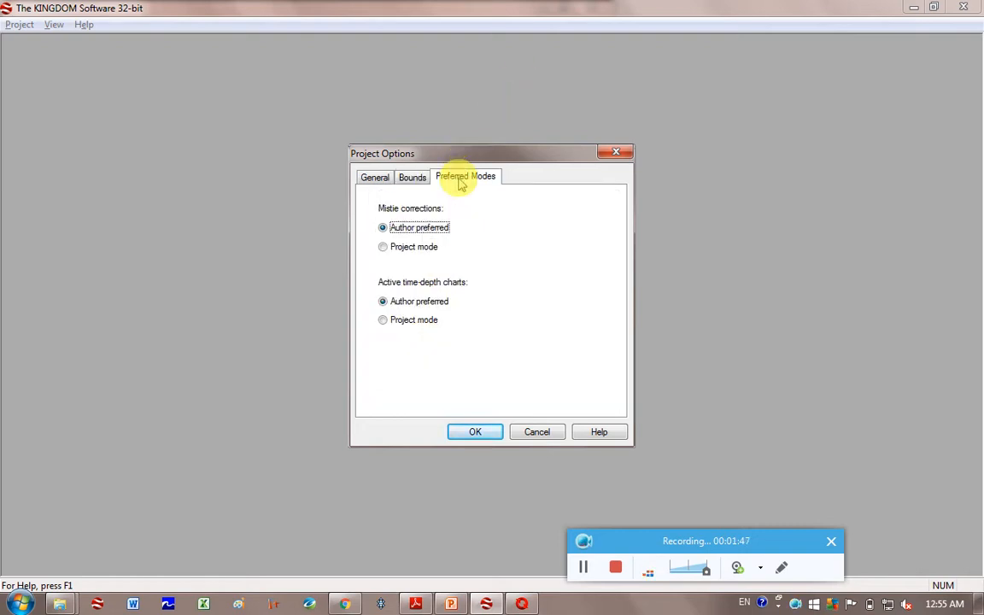
{"action": "left_click", "coordinate": [414, 176]}
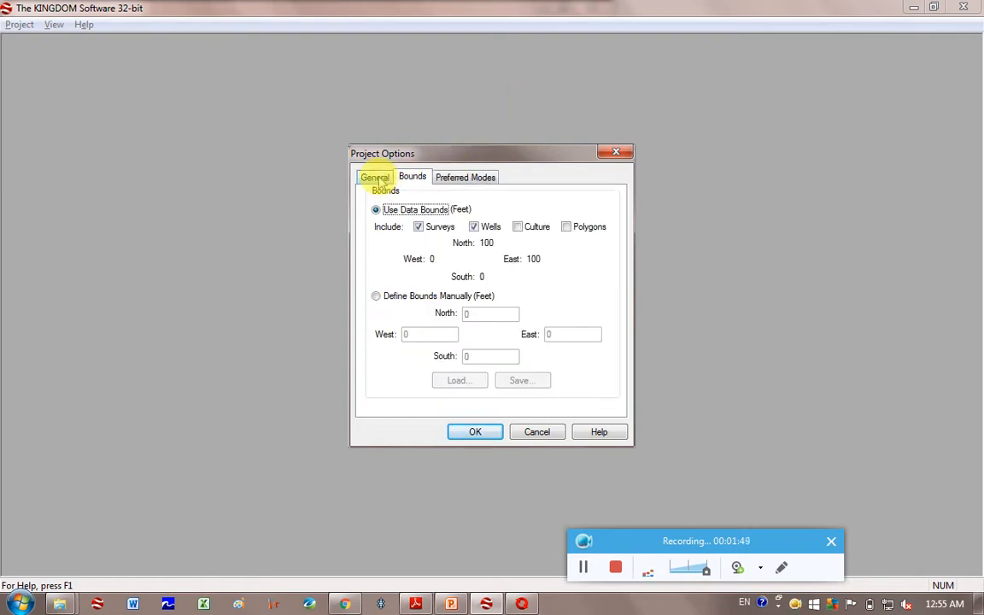
{"action": "left_click", "coordinate": [376, 177]}
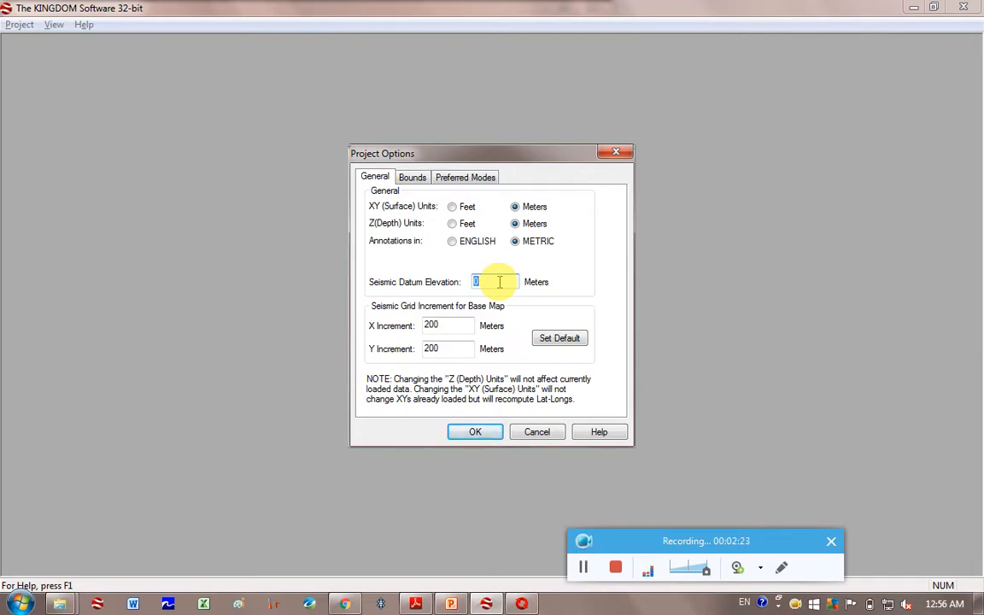
{"action": "type", "text": "500"}
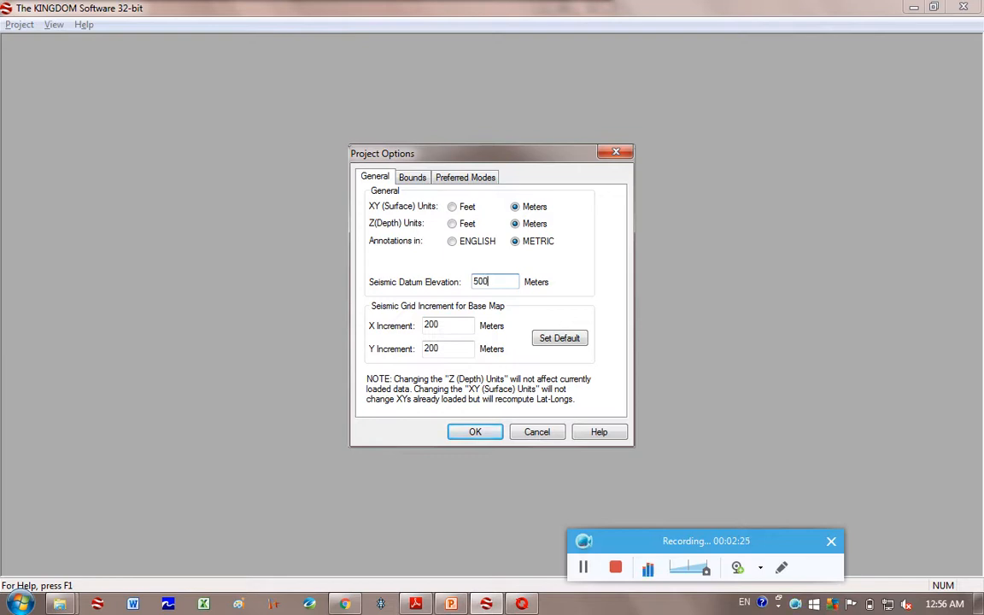
{"action": "mouse_move", "coordinate": [431, 434]}
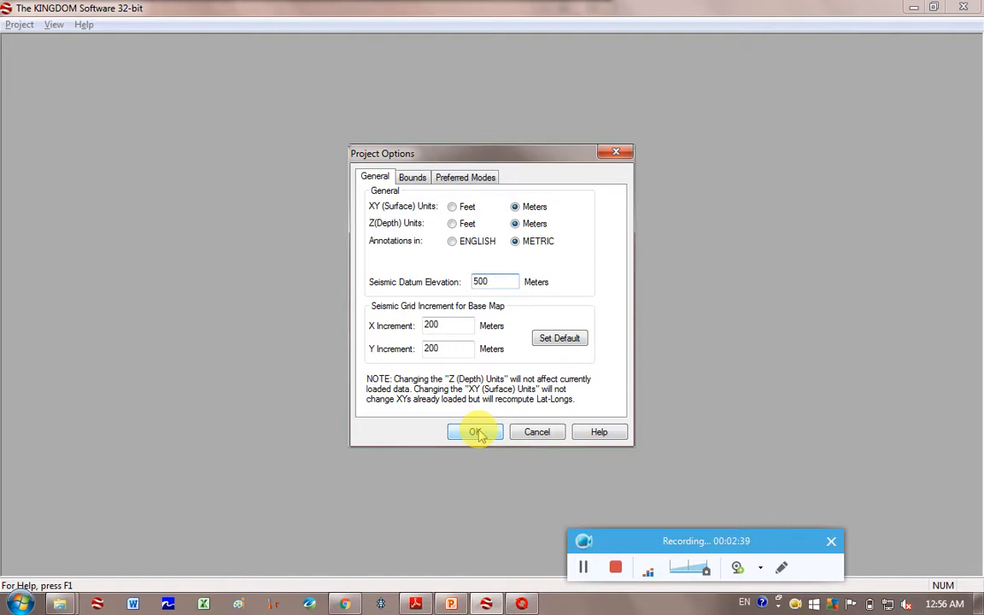
Apply the metric options, change the map units, and decline another project's coordinate system
{"action": "left_click", "coordinate": [475, 431]}
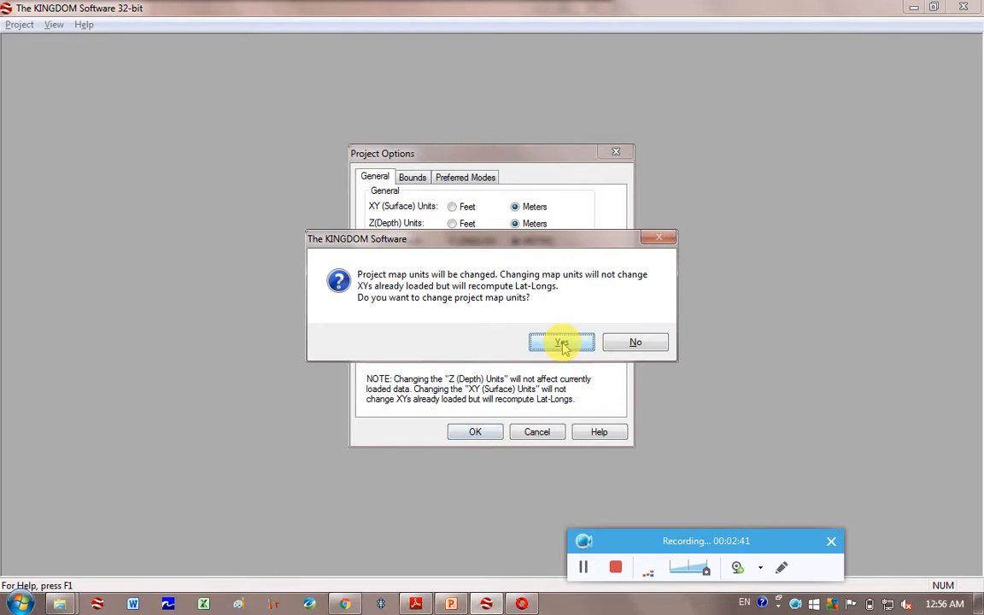
{"action": "mouse_move", "coordinate": [444, 333]}
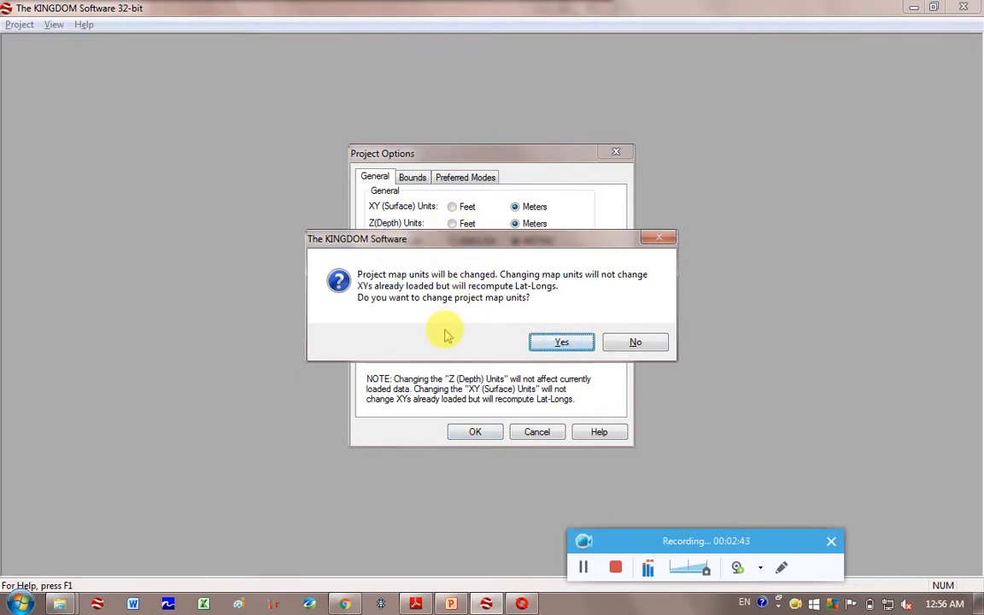
{"action": "mouse_move", "coordinate": [561, 342]}
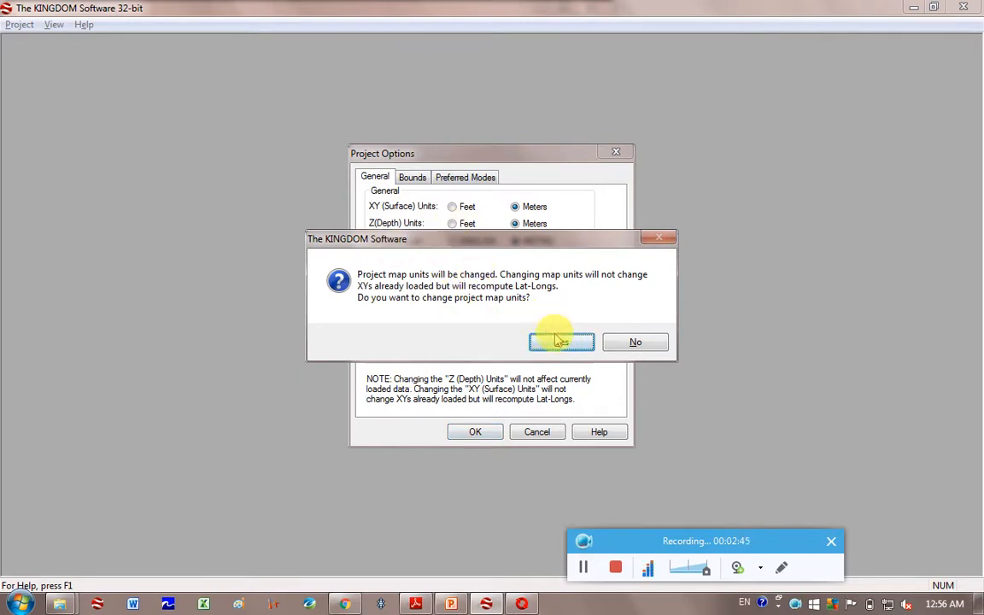
{"action": "left_click", "coordinate": [561, 341]}
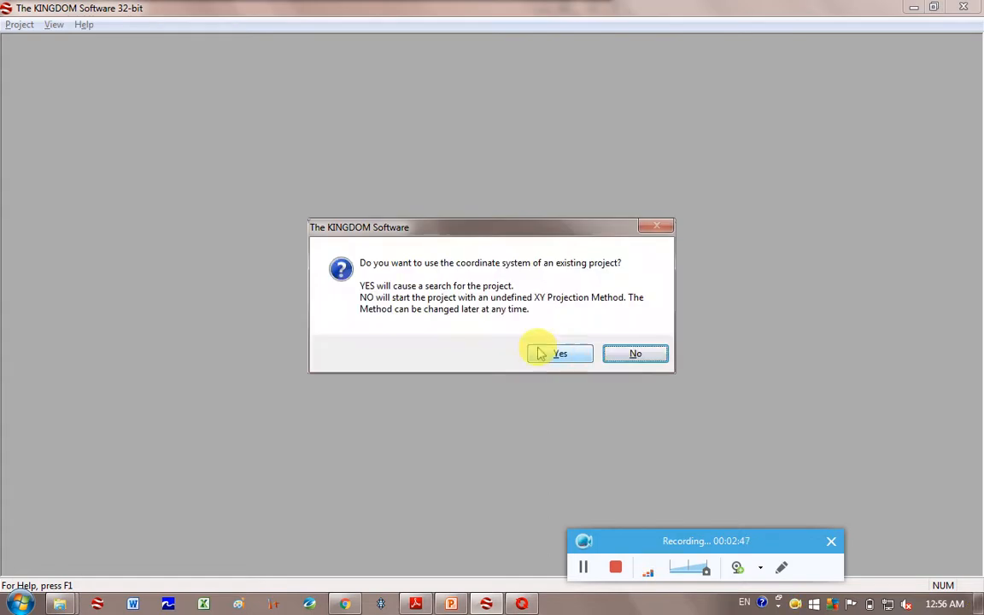
{"action": "mouse_move", "coordinate": [482, 272]}
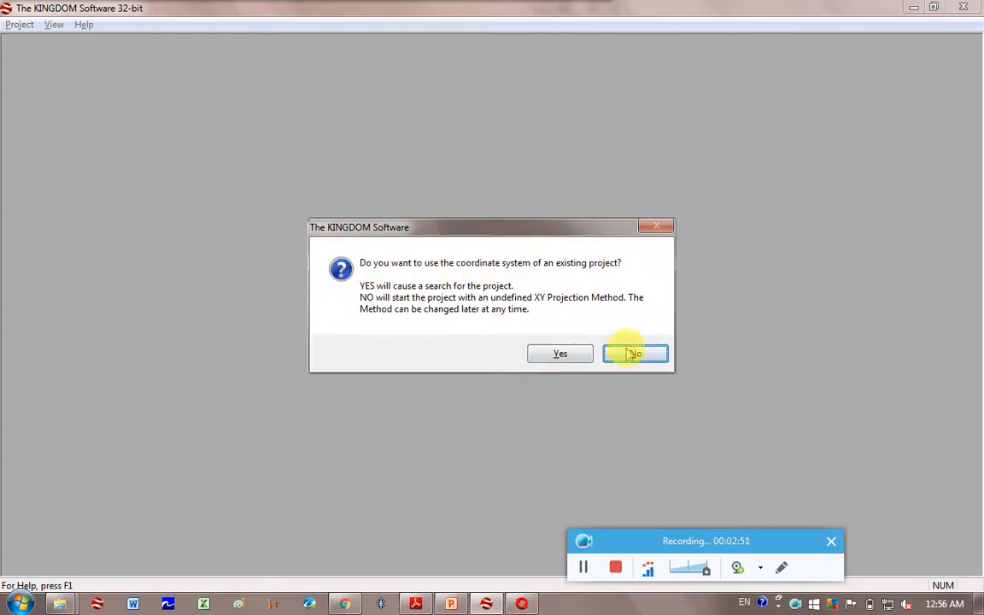
{"action": "left_click", "coordinate": [634, 353]}
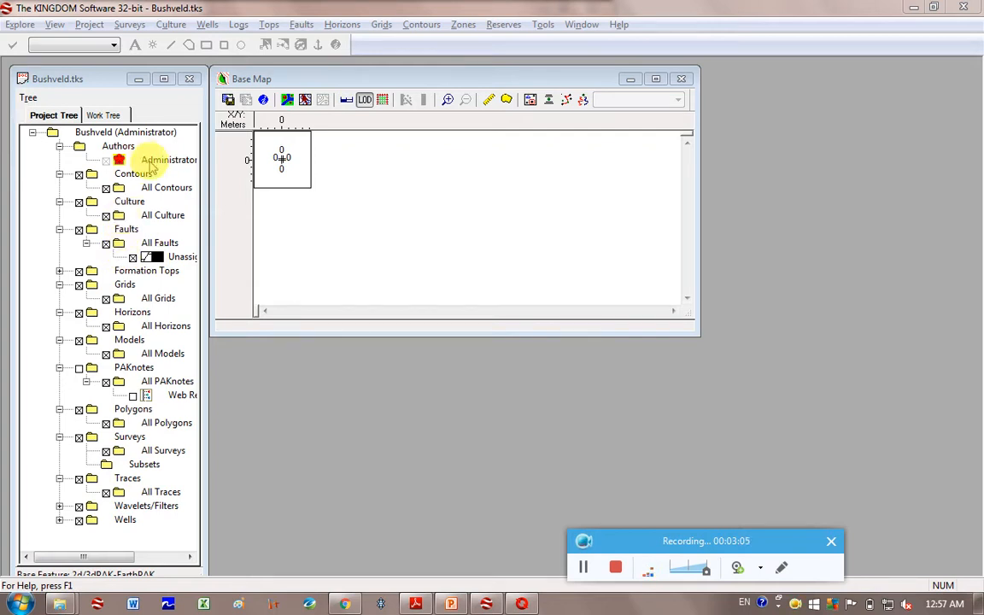
{"action": "mouse_move", "coordinate": [133, 311]}
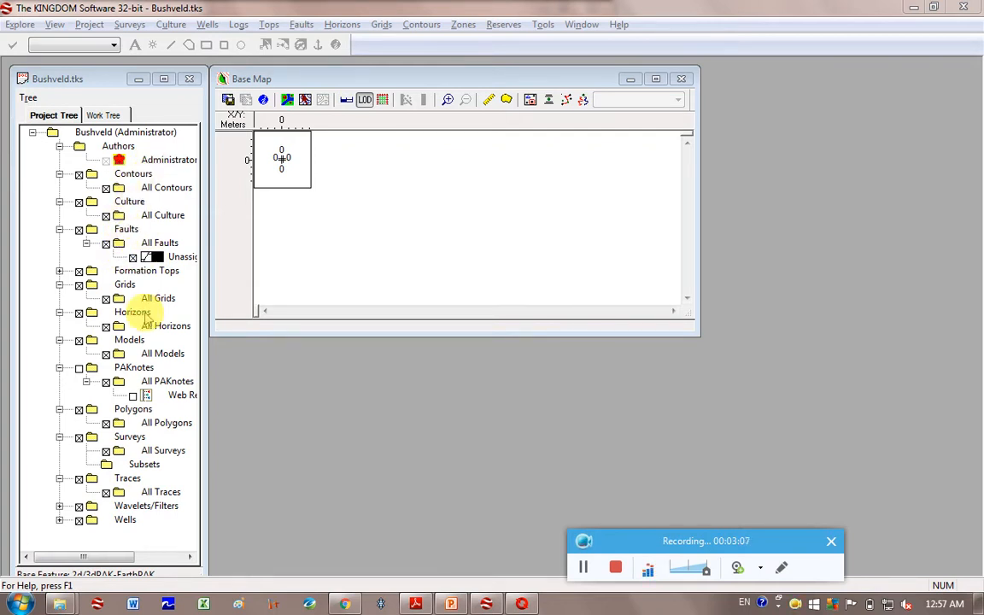
{"action": "mouse_move", "coordinate": [270, 212]}
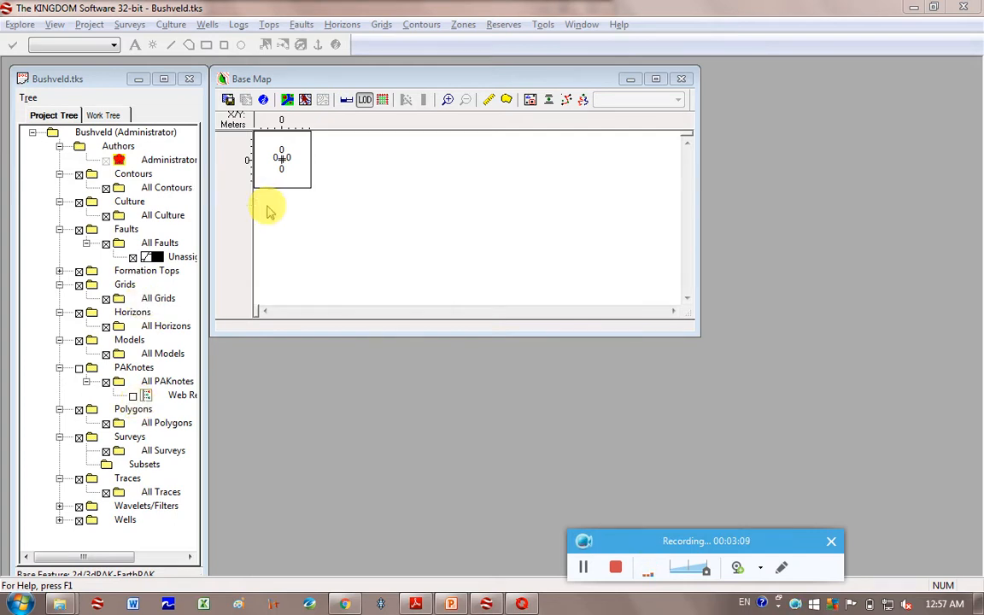
{"action": "mouse_move", "coordinate": [448, 184]}
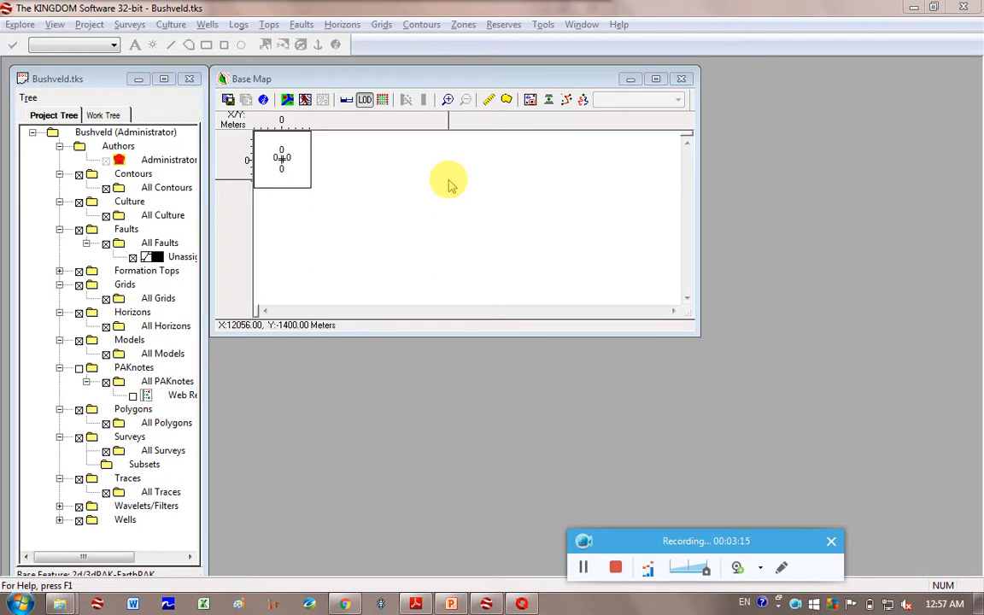
{"action": "mouse_move", "coordinate": [130, 24]}
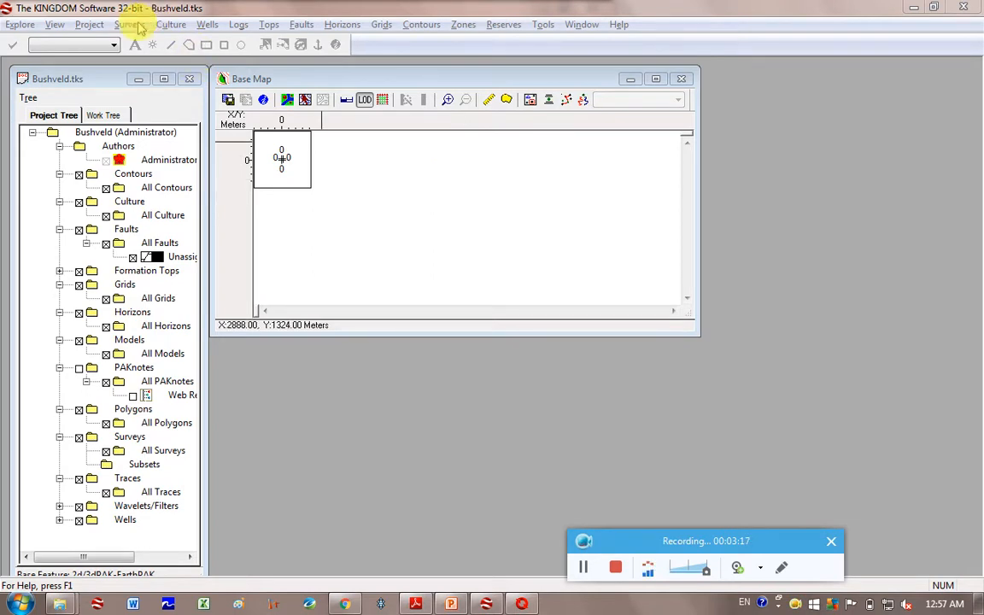
Bring up Project Management on its Projection settings
{"action": "left_click", "coordinate": [130, 24]}
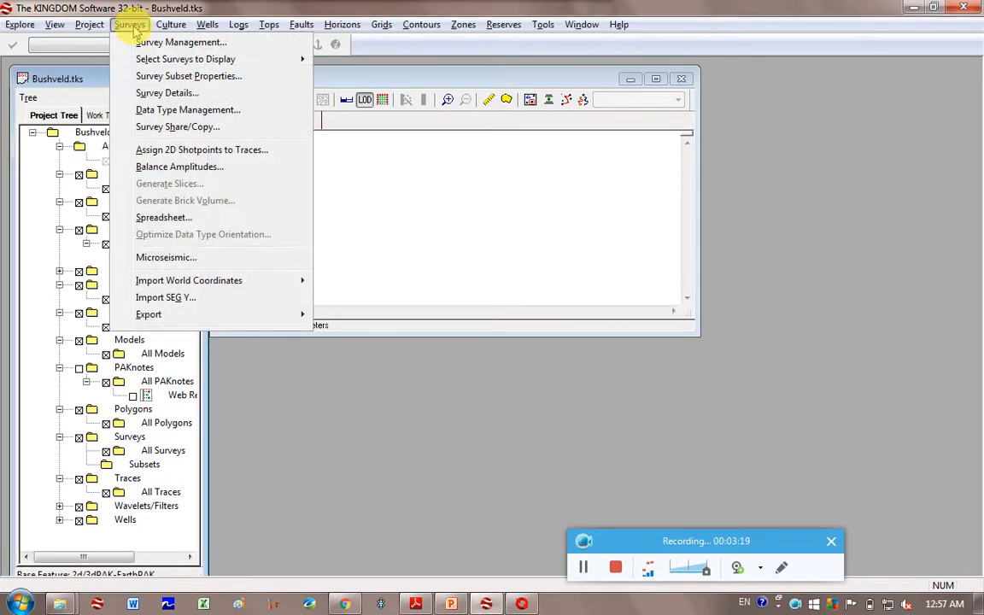
{"action": "left_click", "coordinate": [89, 24]}
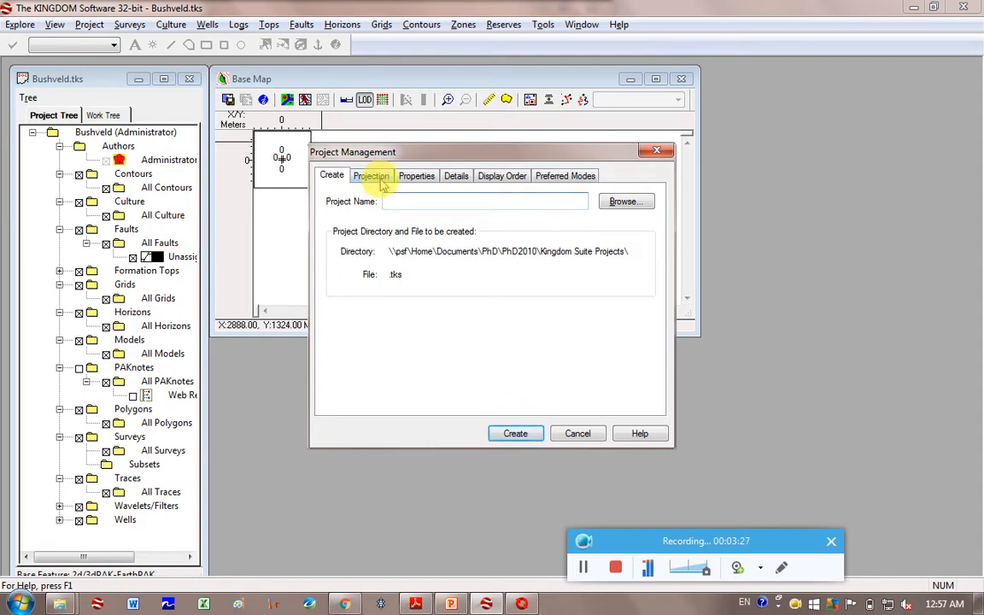
{"action": "left_click", "coordinate": [371, 174]}
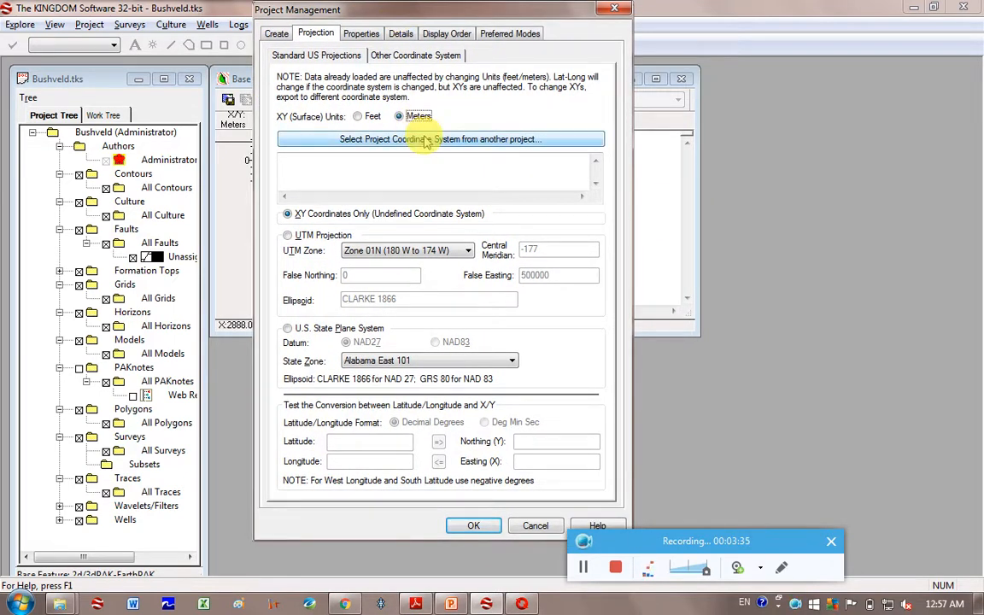
{"action": "mouse_move", "coordinate": [453, 151]}
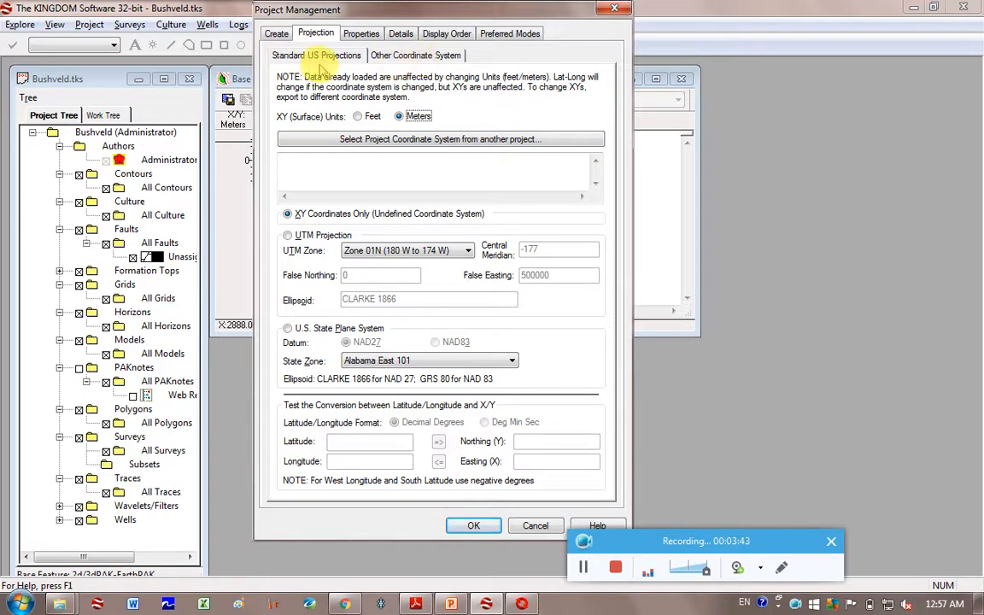
Show the Other Coordinate System options and inspect the WGS 1984 datum definition
{"action": "left_click", "coordinate": [417, 55]}
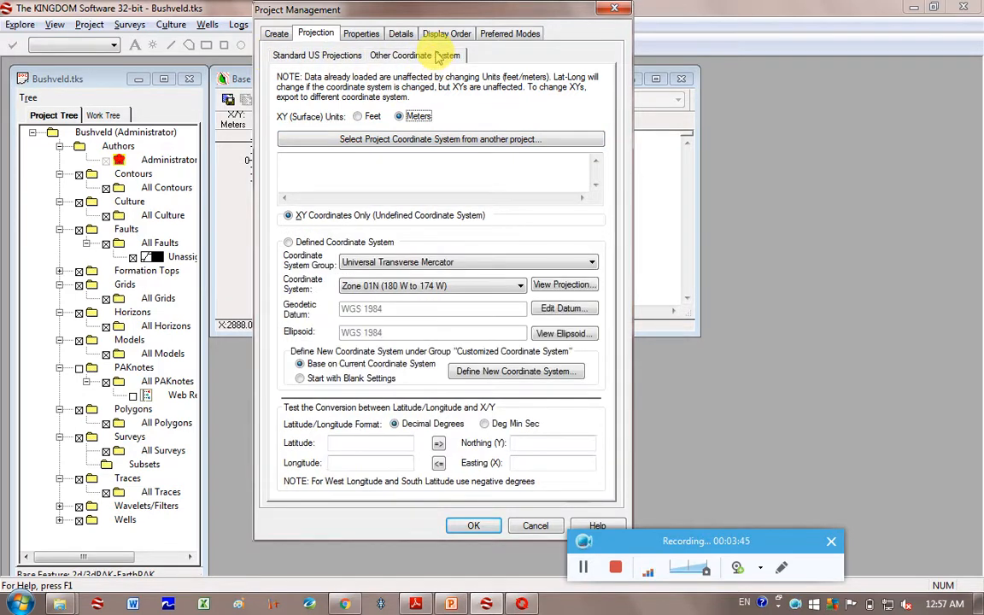
{"action": "mouse_move", "coordinate": [308, 294]}
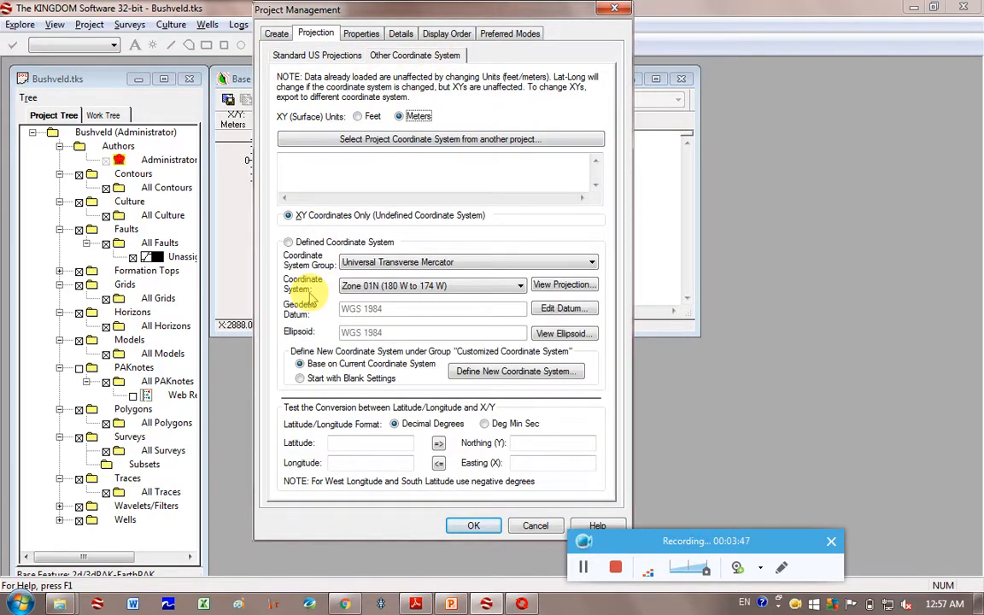
{"action": "mouse_move", "coordinate": [390, 323]}
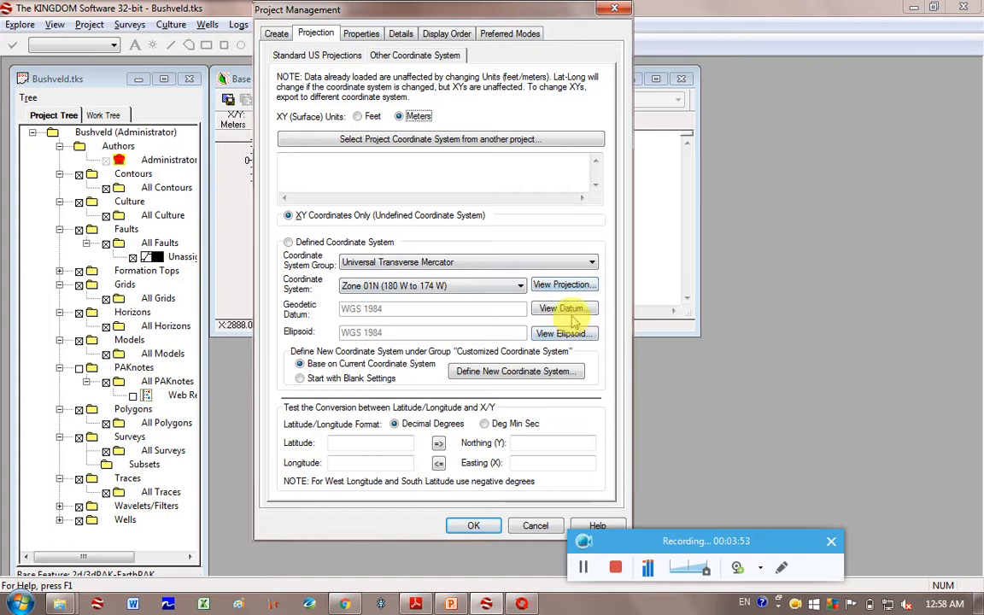
{"action": "left_click", "coordinate": [564, 308]}
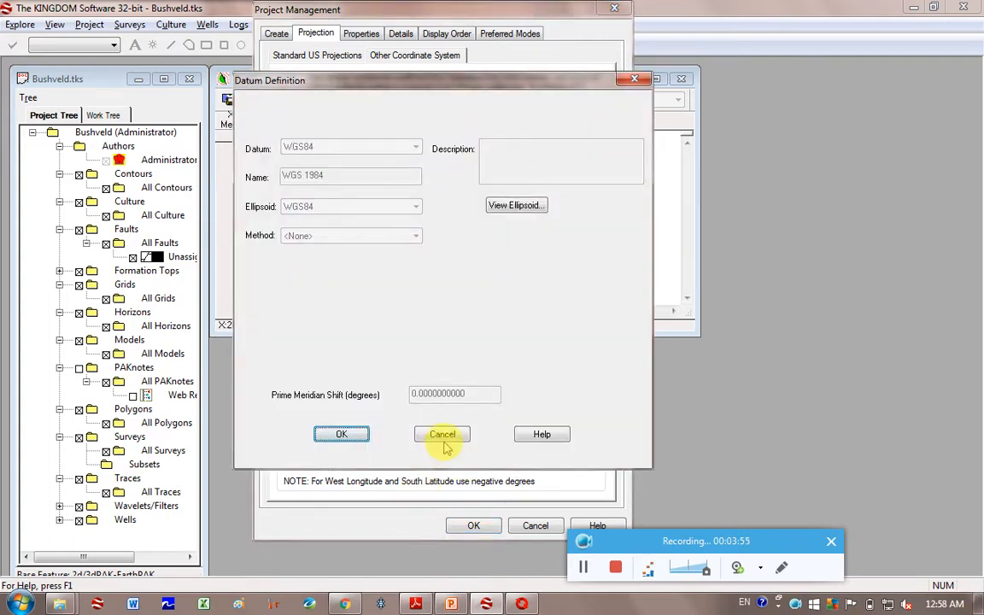
{"action": "left_click", "coordinate": [443, 434]}
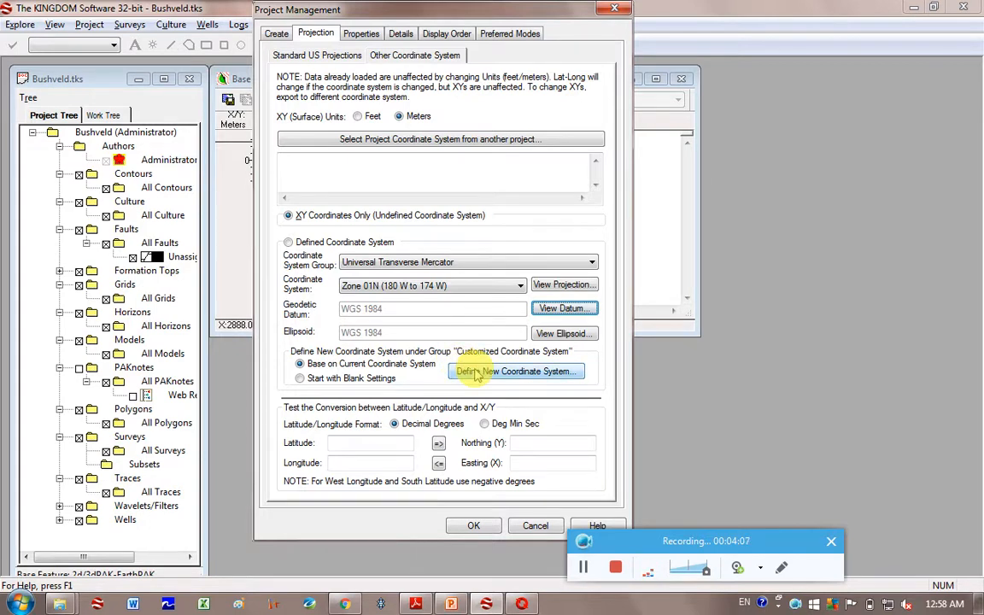
Start a new custom coordinate system on the Cape - South Africa datum
{"action": "left_click", "coordinate": [514, 371]}
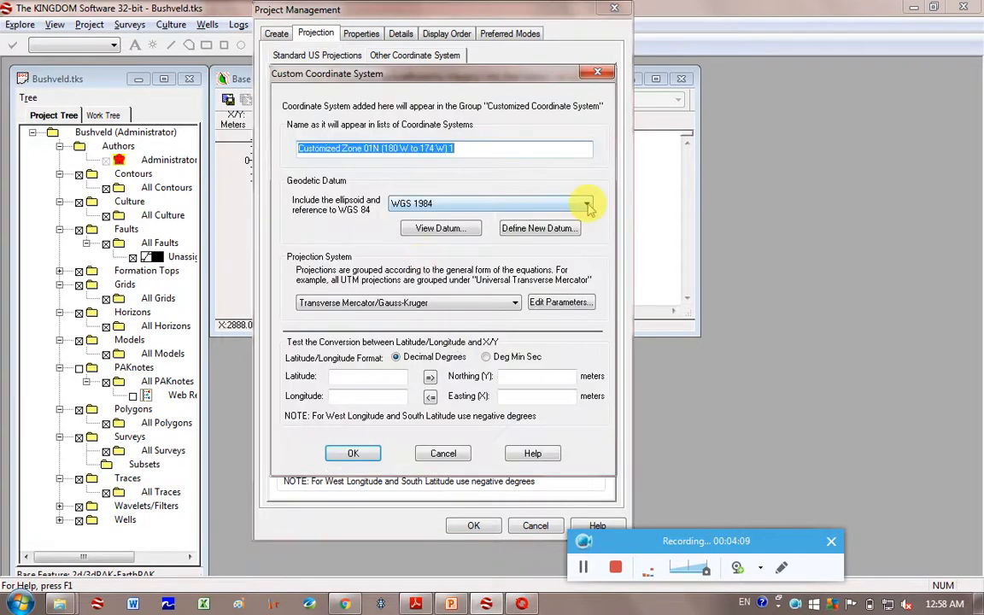
{"action": "mouse_move", "coordinate": [534, 281]}
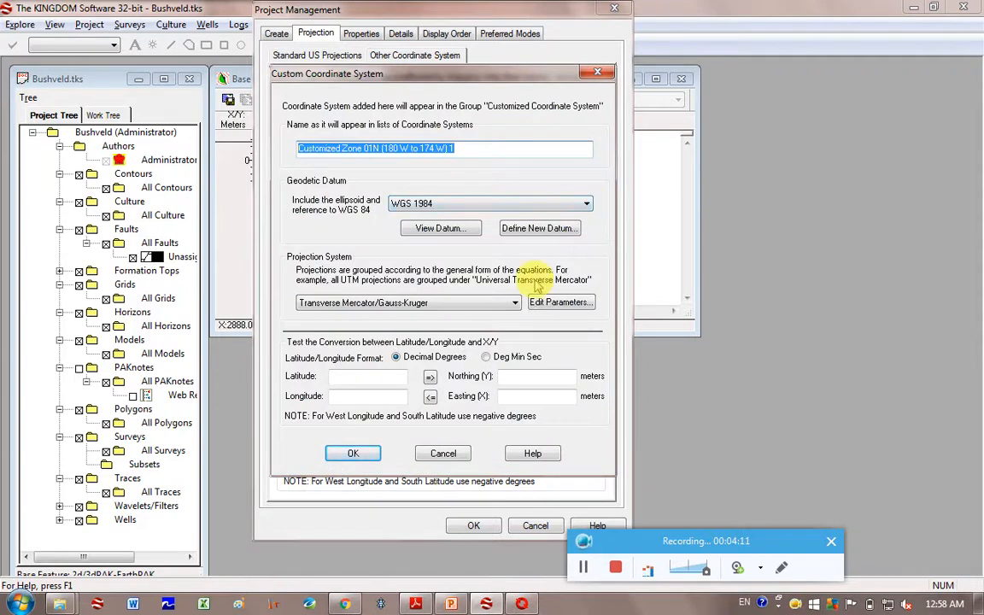
{"action": "left_click_drag", "start_coordinate": [328, 74], "coordinate": [75, 86]}
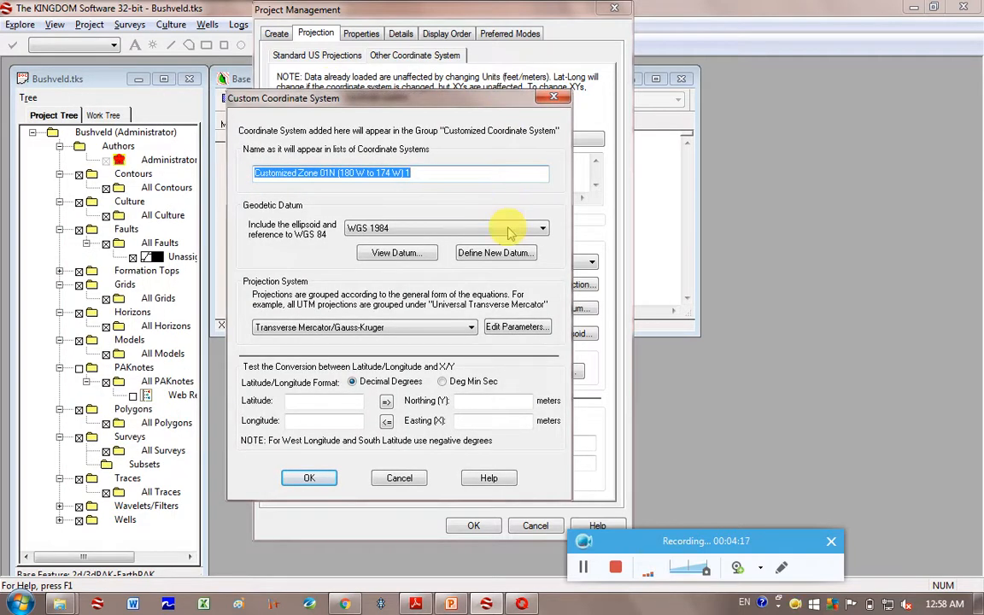
{"action": "left_click", "coordinate": [542, 229]}
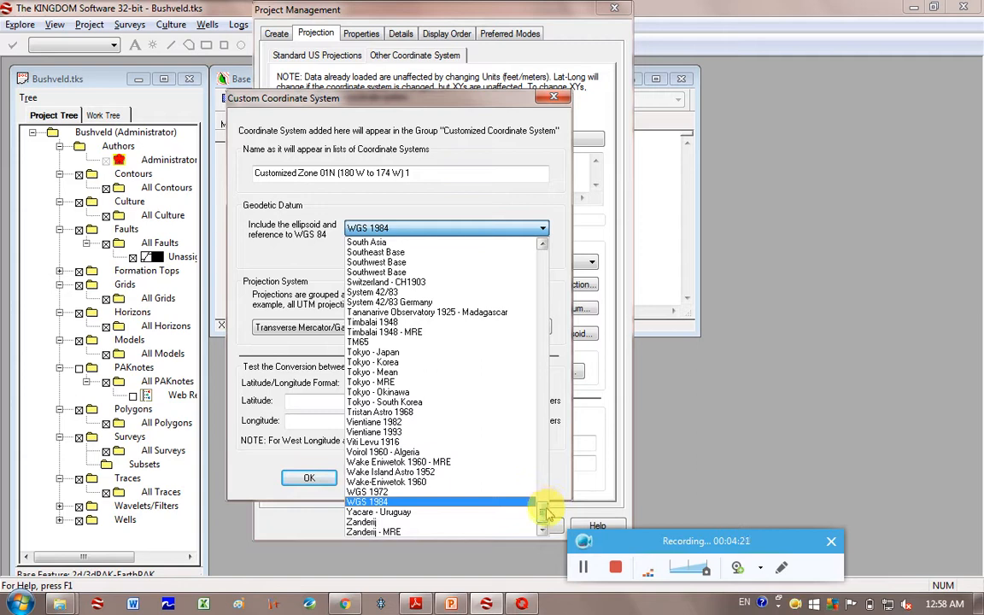
{"action": "scroll", "scroll_direction": "up", "scroll_amount": 3}
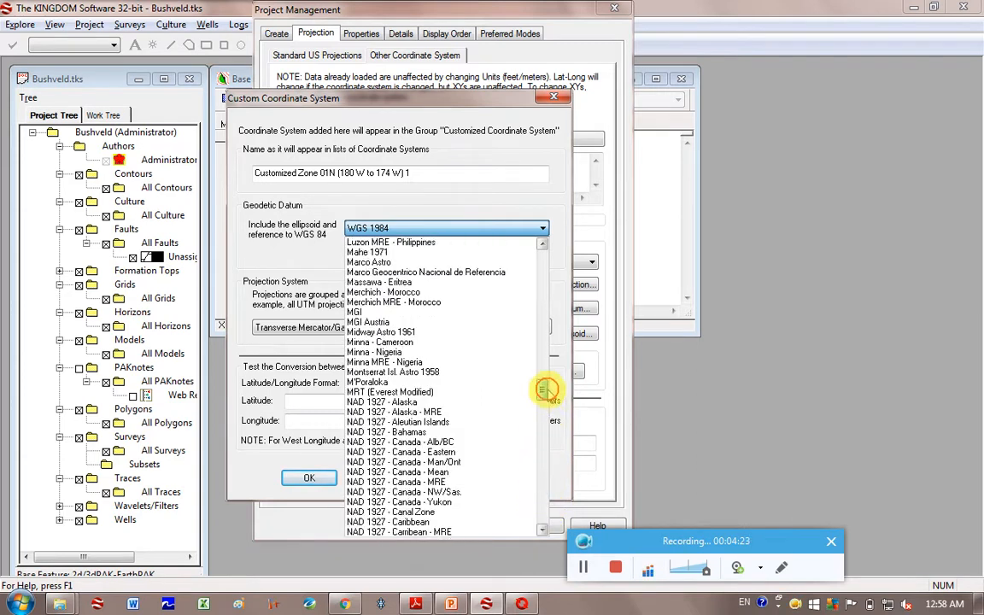
{"action": "scroll", "scroll_direction": "up", "scroll_amount": 3}
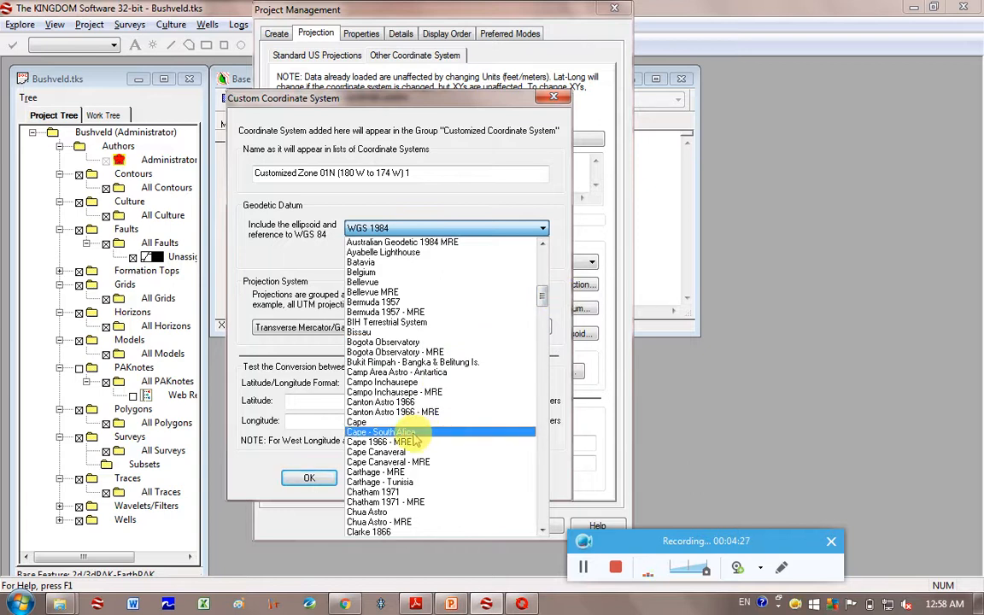
{"action": "left_click", "coordinate": [381, 430]}
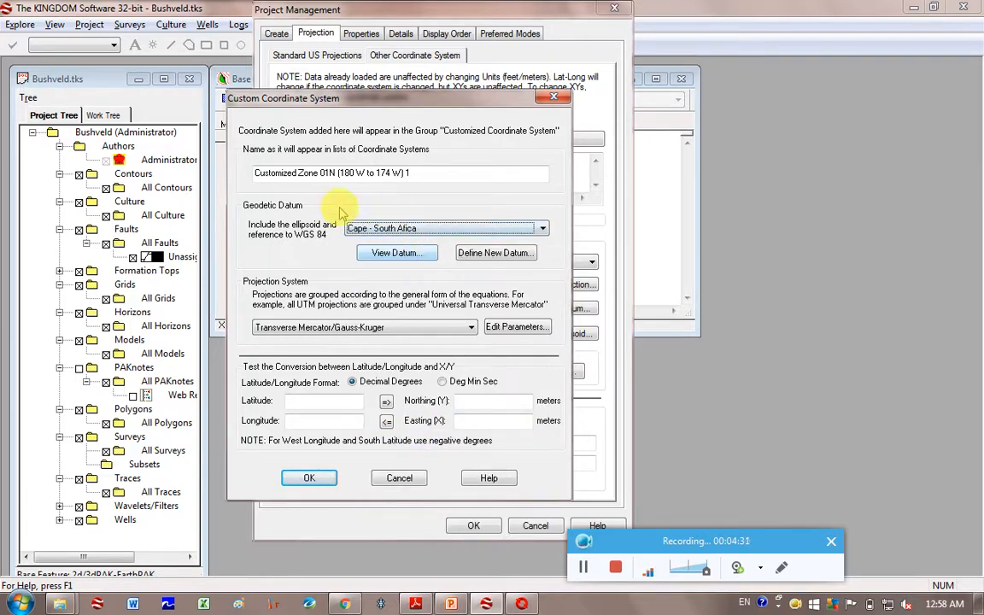
Keep Transverse Mercator/Gauss-Kruger projection and name the system Cape - Lo29
{"action": "left_click", "coordinate": [472, 328]}
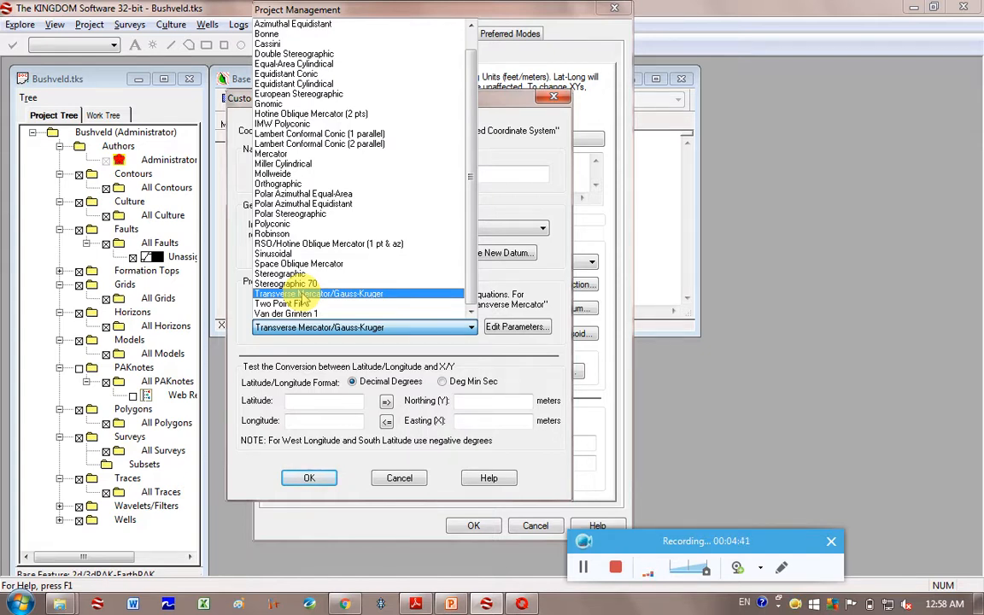
{"action": "left_click", "coordinate": [317, 294]}
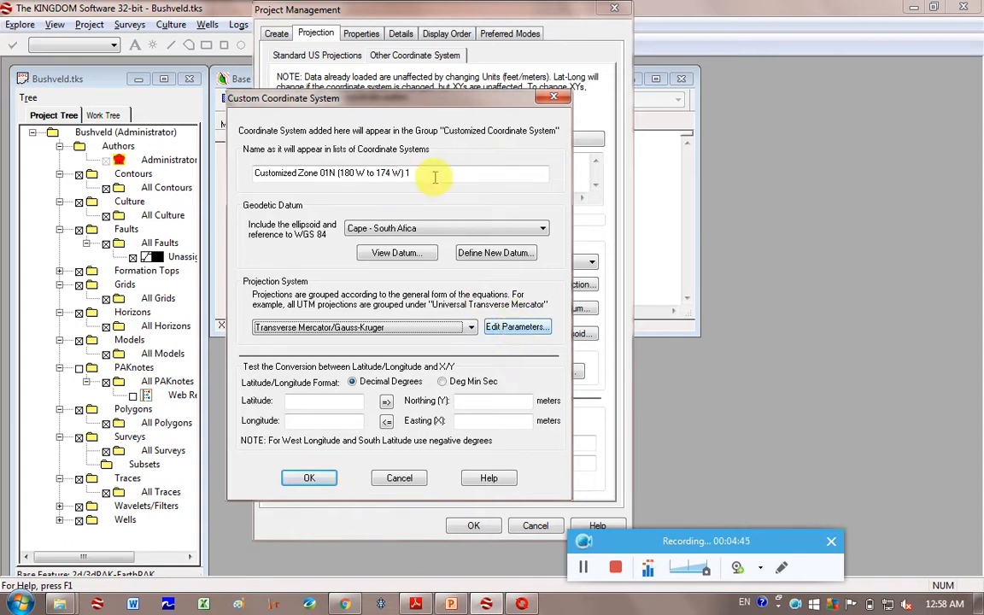
{"action": "triple_click", "coordinate": [402, 173]}
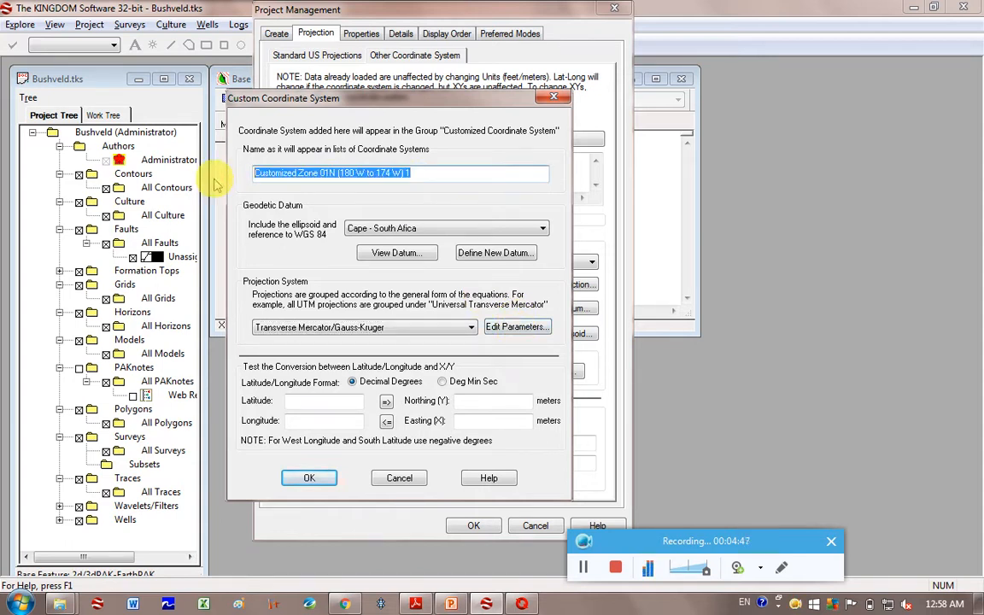
{"action": "type", "text": "Cape -"}
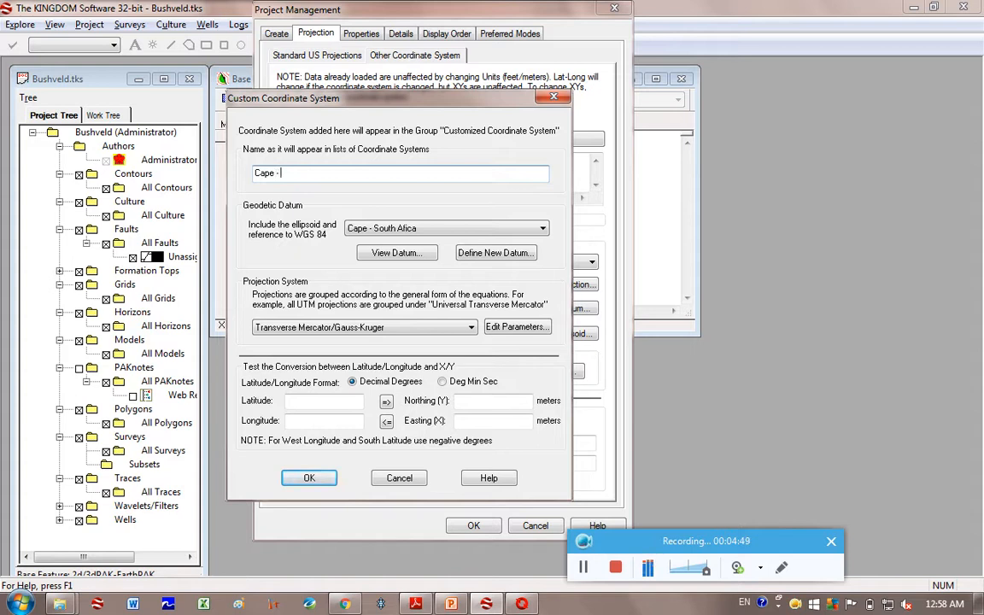
{"action": "type", "text": "Lo29"}
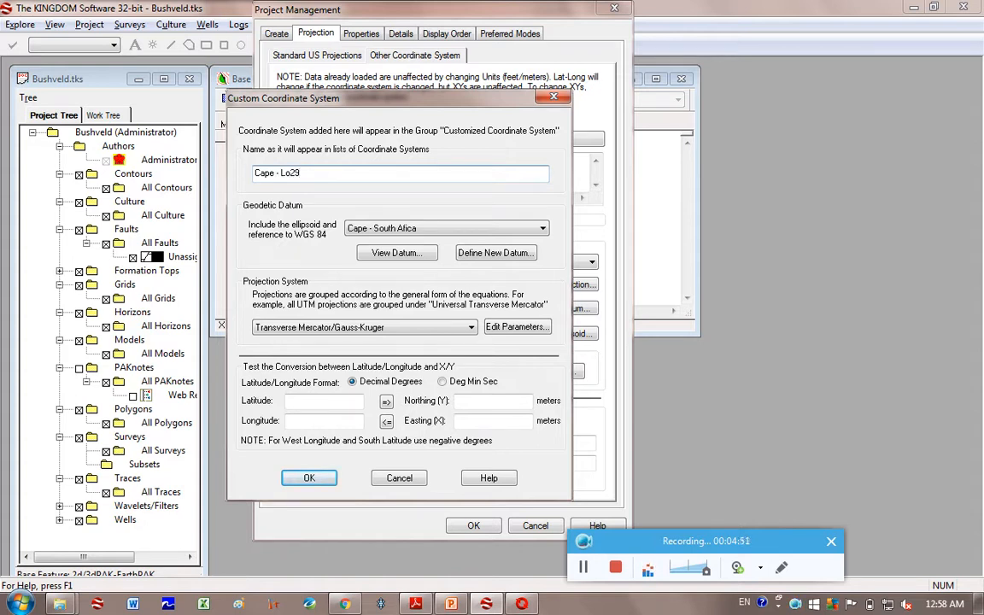
{"action": "left_click", "coordinate": [516, 326]}
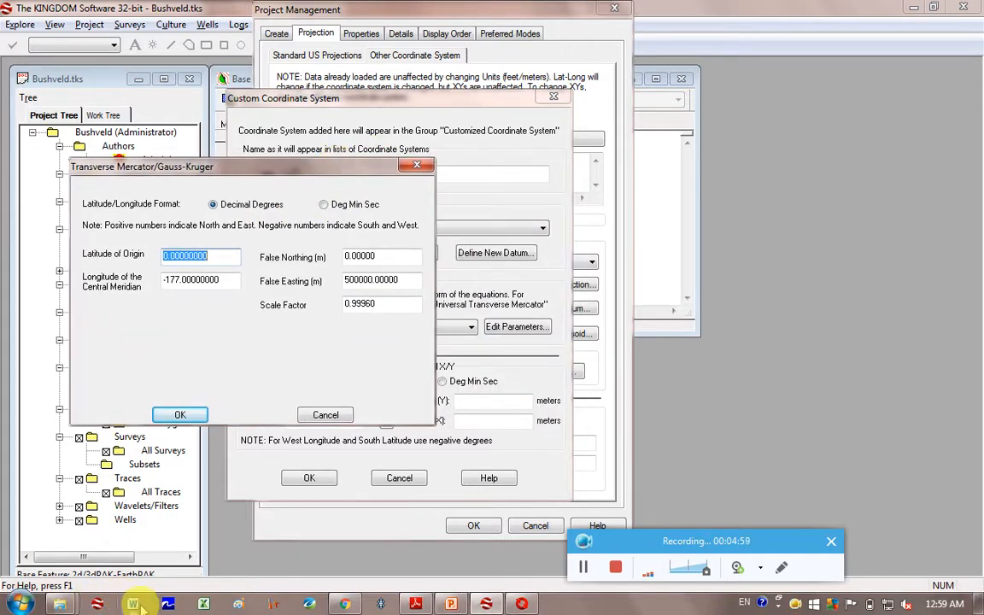
{"action": "right_click", "coordinate": [134, 605]}
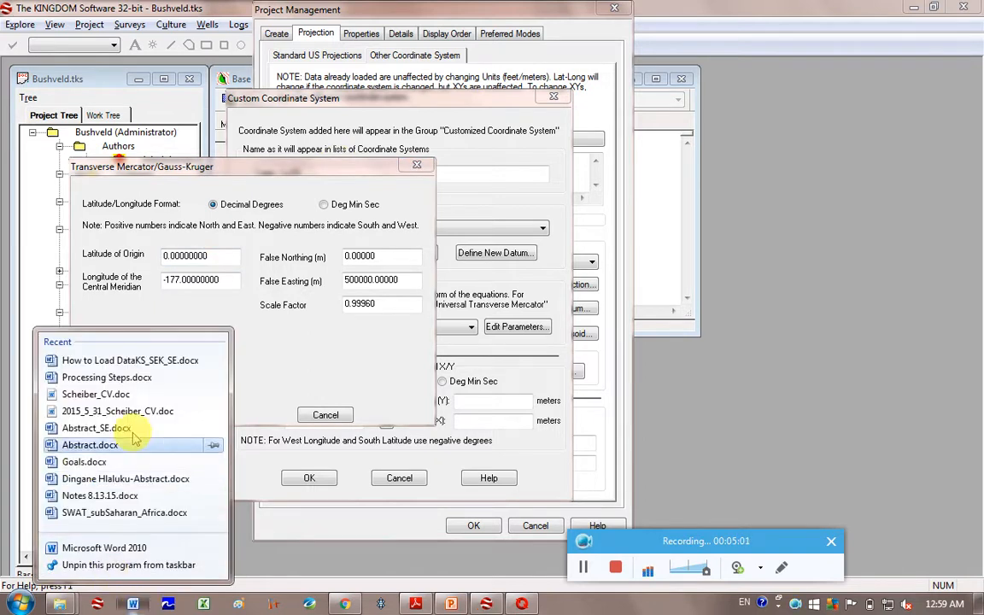
{"action": "left_click", "coordinate": [129, 359]}
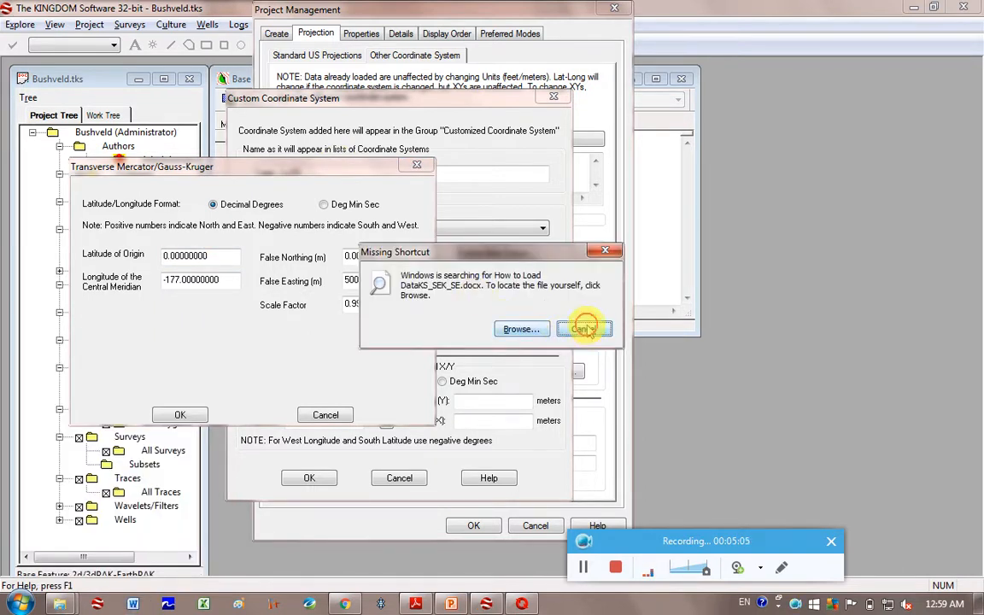
{"action": "left_click", "coordinate": [585, 328]}
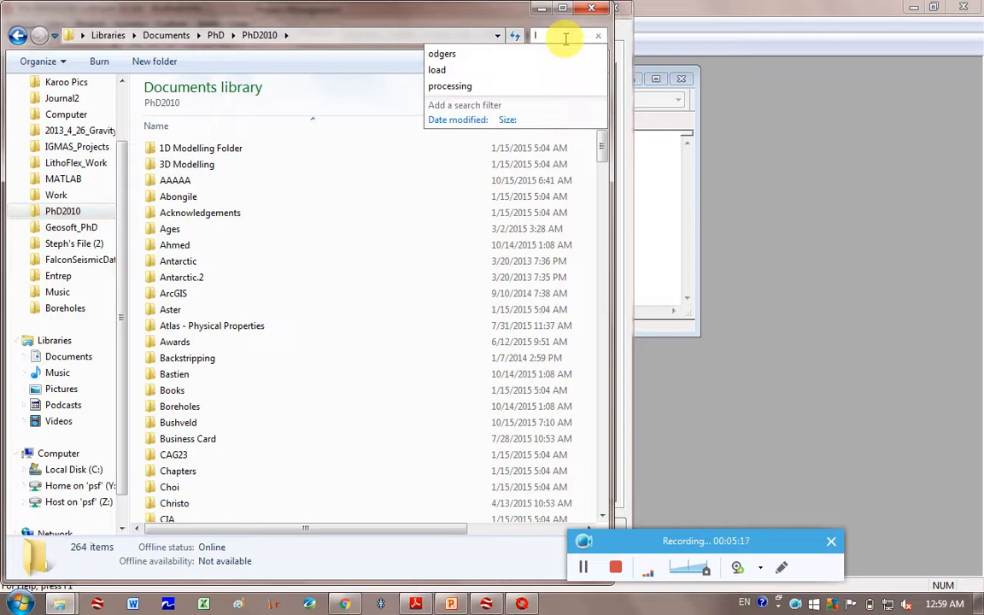
Search the PhD2010 library for Processing
{"action": "type", "text": "Proc"}
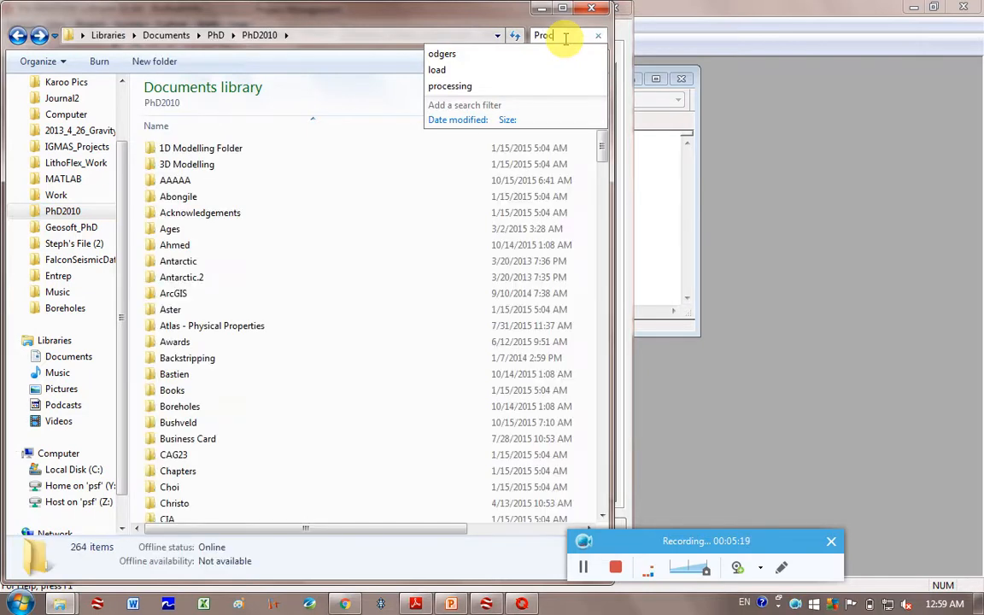
{"action": "left_click", "coordinate": [450, 86]}
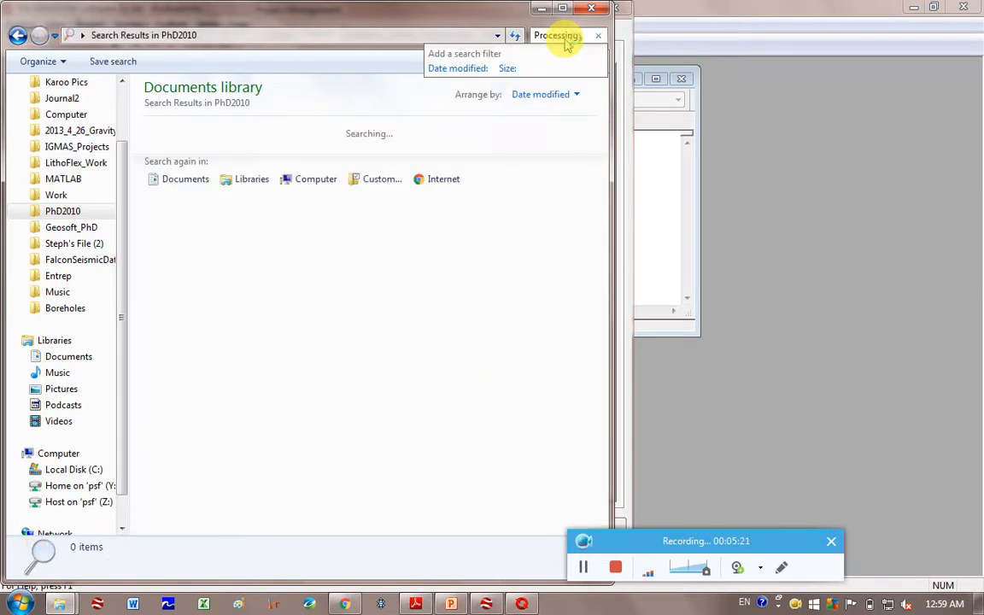
{"action": "mouse_move", "coordinate": [599, 516]}
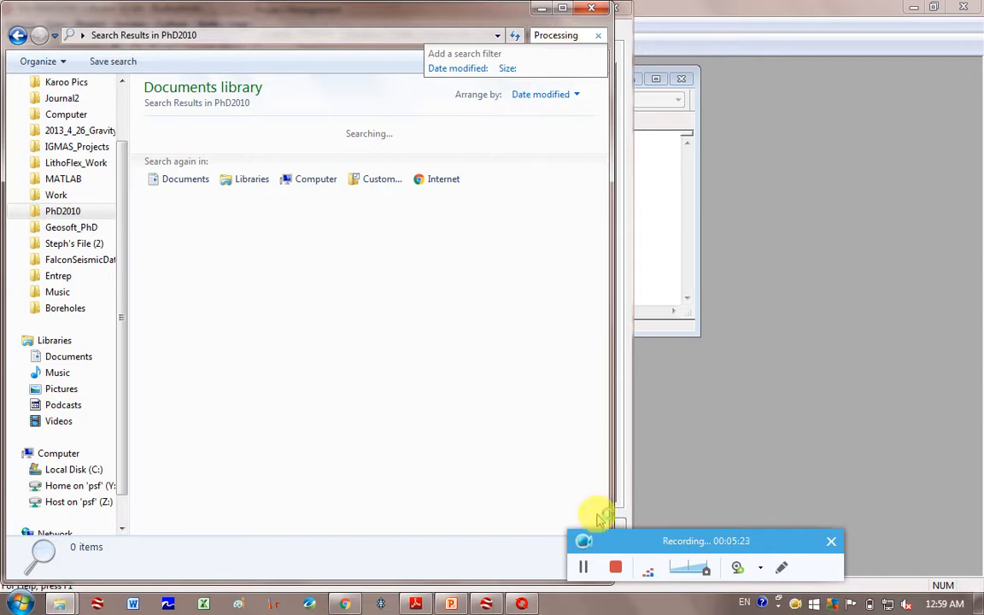
{"action": "mouse_move", "coordinate": [585, 568]}
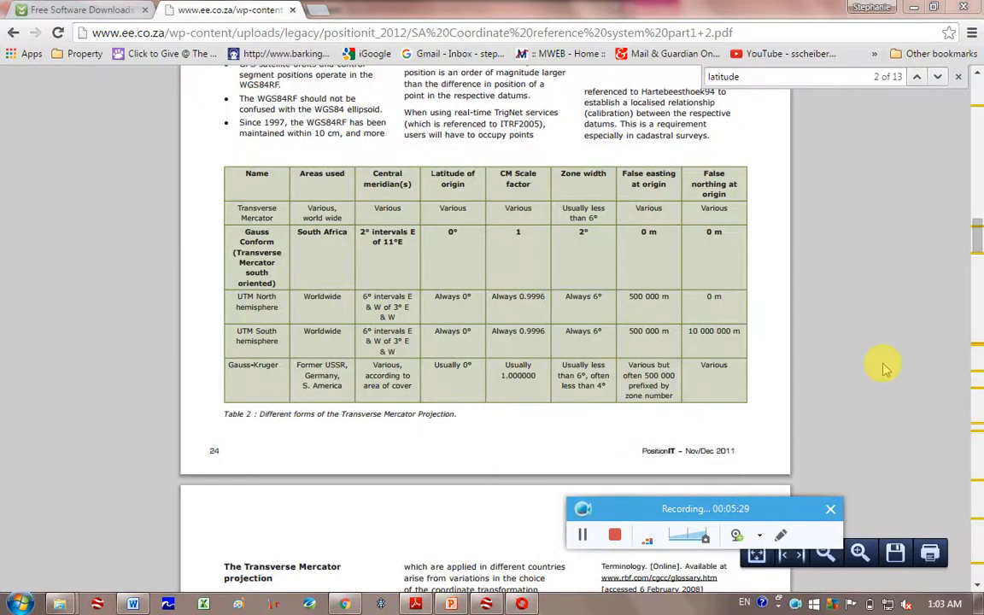
{"action": "mouse_move", "coordinate": [704, 171]}
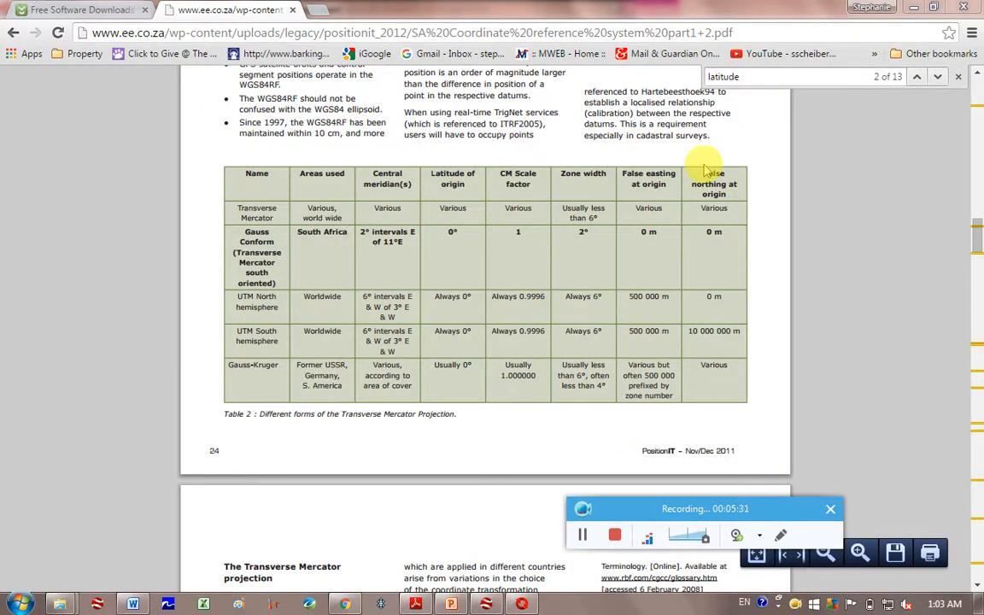
{"action": "mouse_move", "coordinate": [200, 361]}
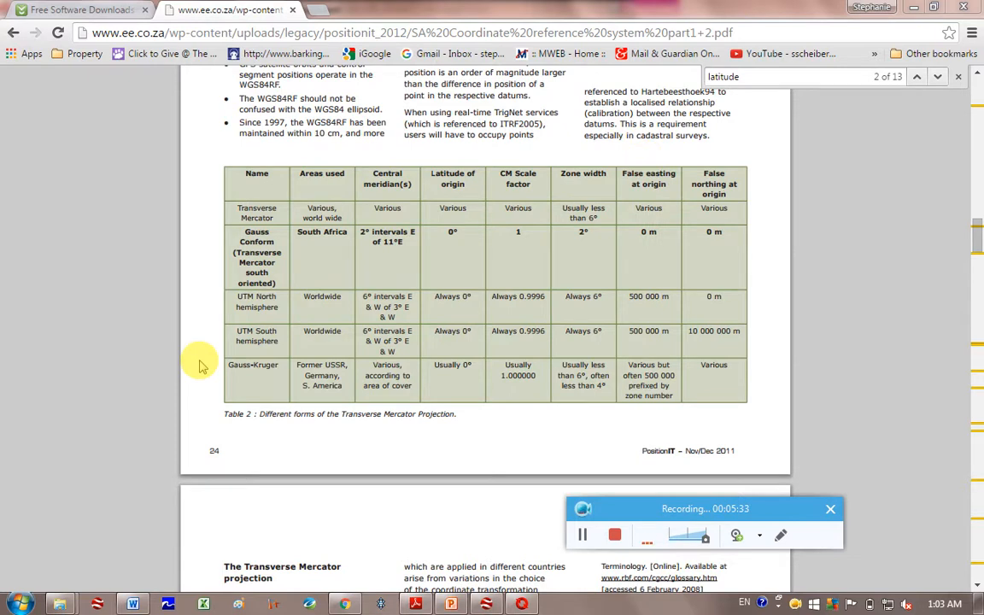
{"action": "mouse_move", "coordinate": [190, 195]}
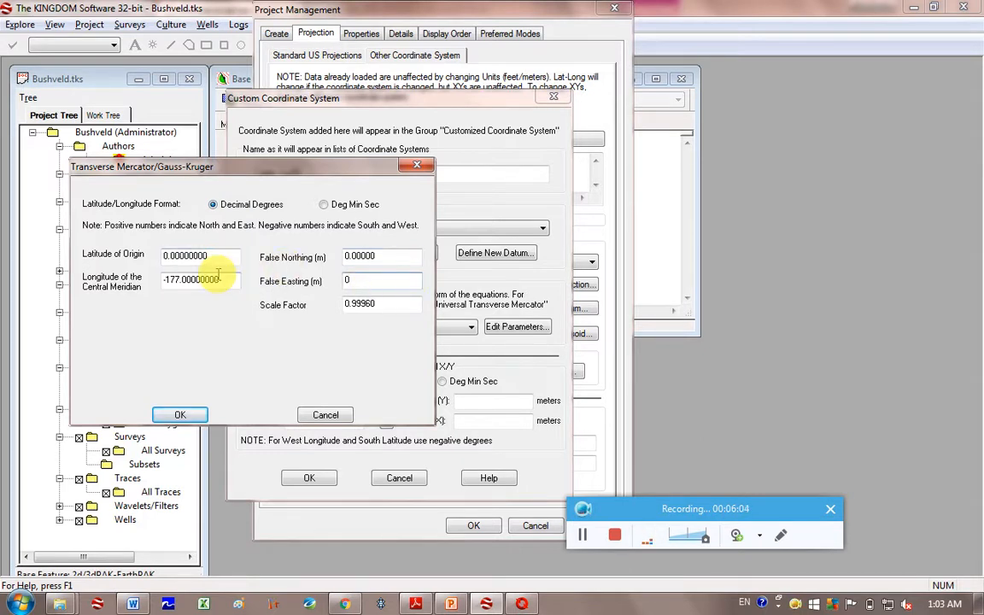
Change the Gauss-Kruger central meridian longitude from -177 to 29
{"action": "triple_click", "coordinate": [200, 281]}
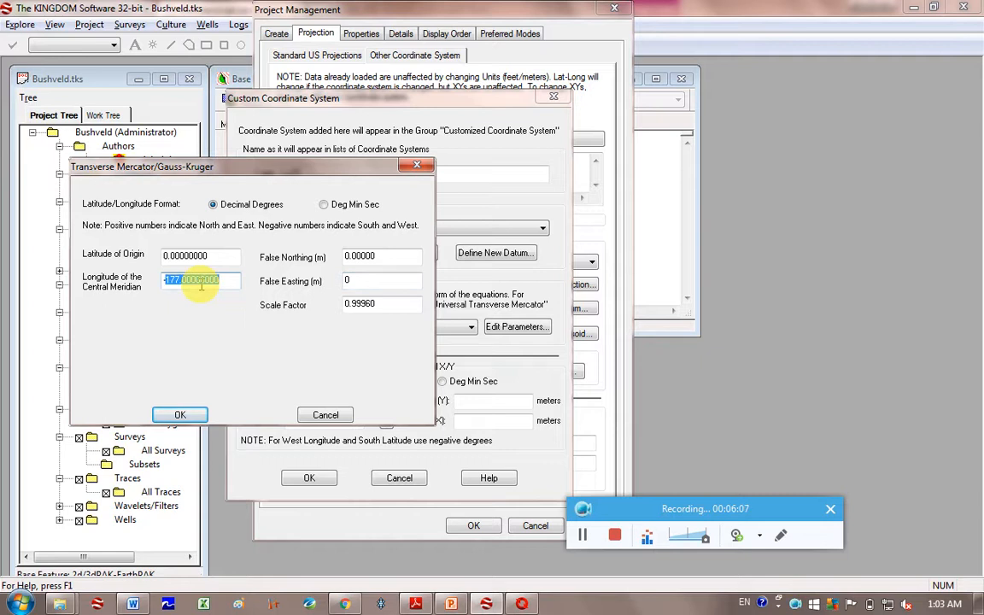
{"action": "type", "text": "2"}
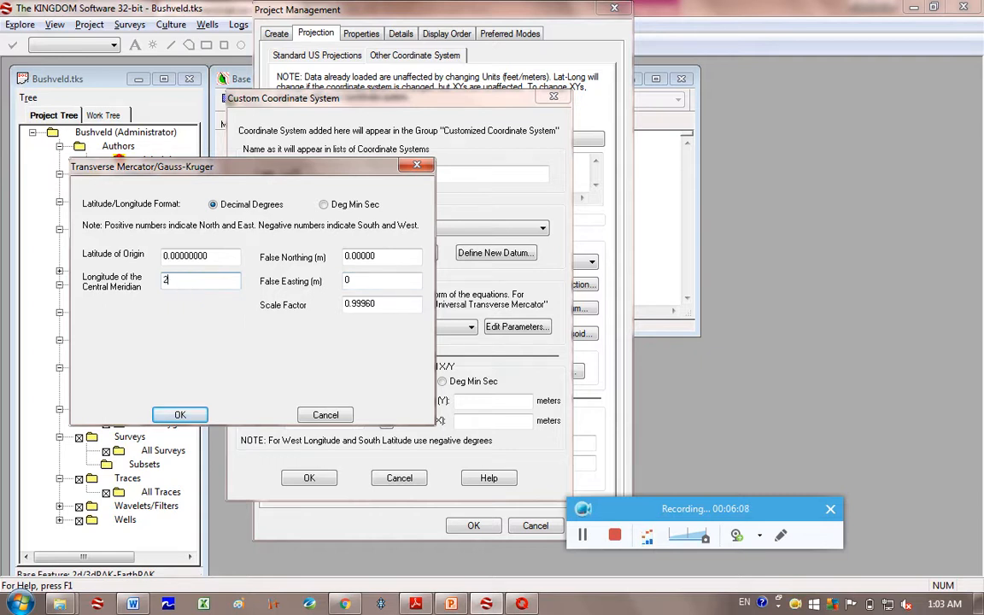
{"action": "type", "text": "9"}
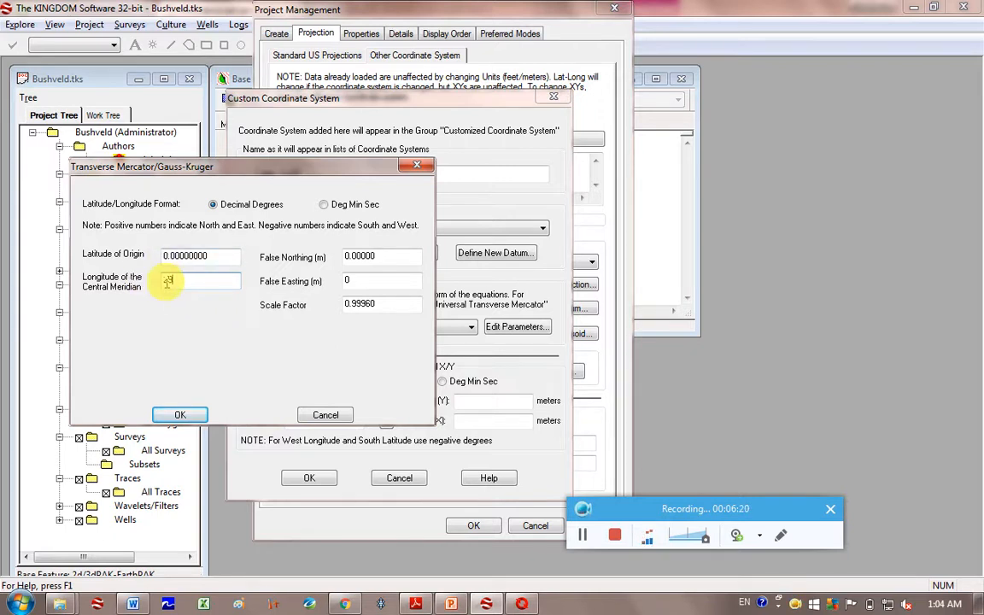
{"action": "type", "text": "29"}
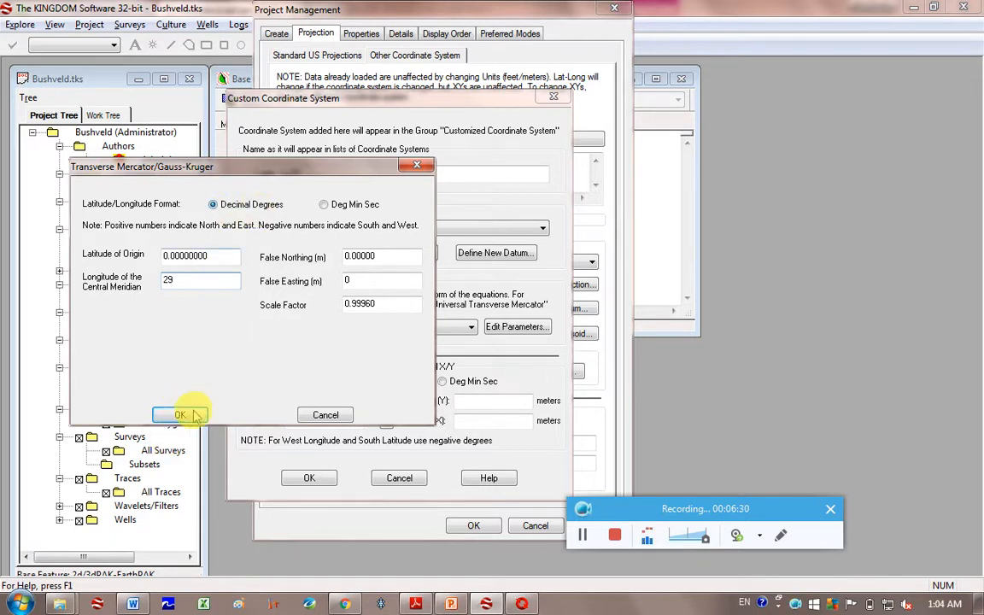
Confirm the projection parameters and adopt Cape - Lo29 as the project coordinate system
{"action": "left_click", "coordinate": [180, 416]}
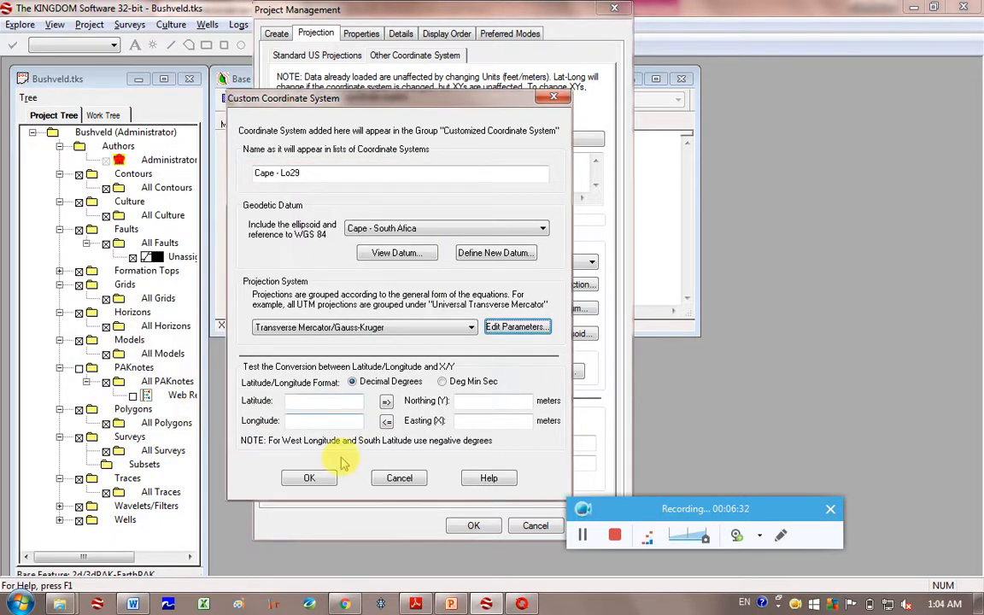
{"action": "left_click", "coordinate": [310, 479]}
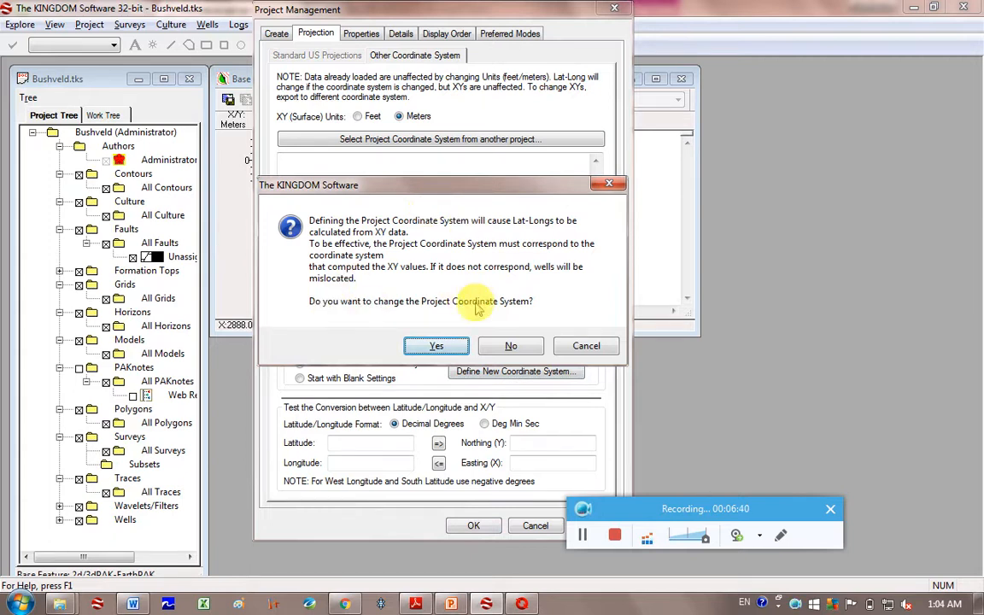
{"action": "left_click", "coordinate": [437, 345]}
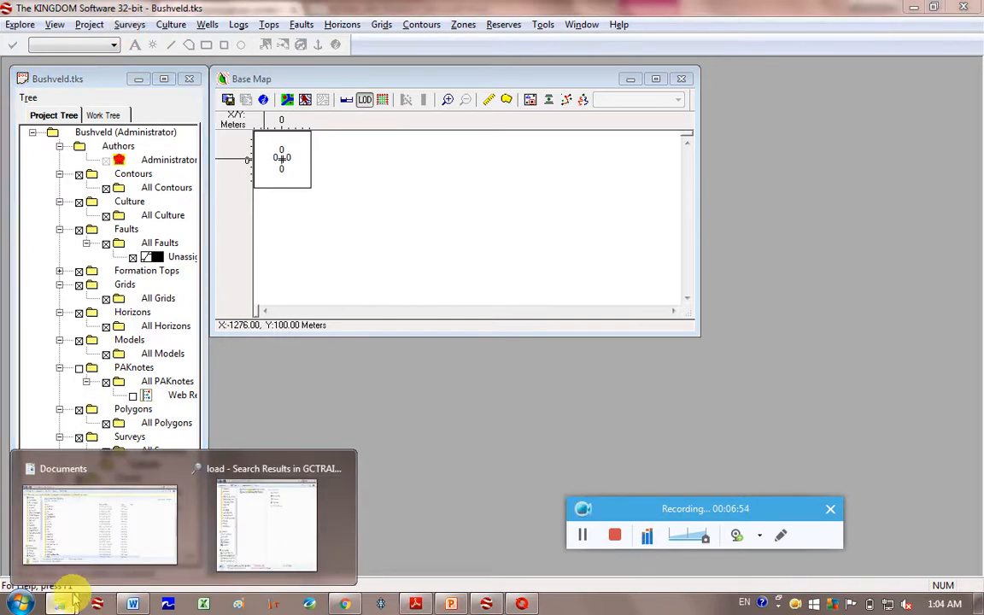
Switch from the project settings to the Windows Documents library window
{"action": "left_click", "coordinate": [99, 526]}
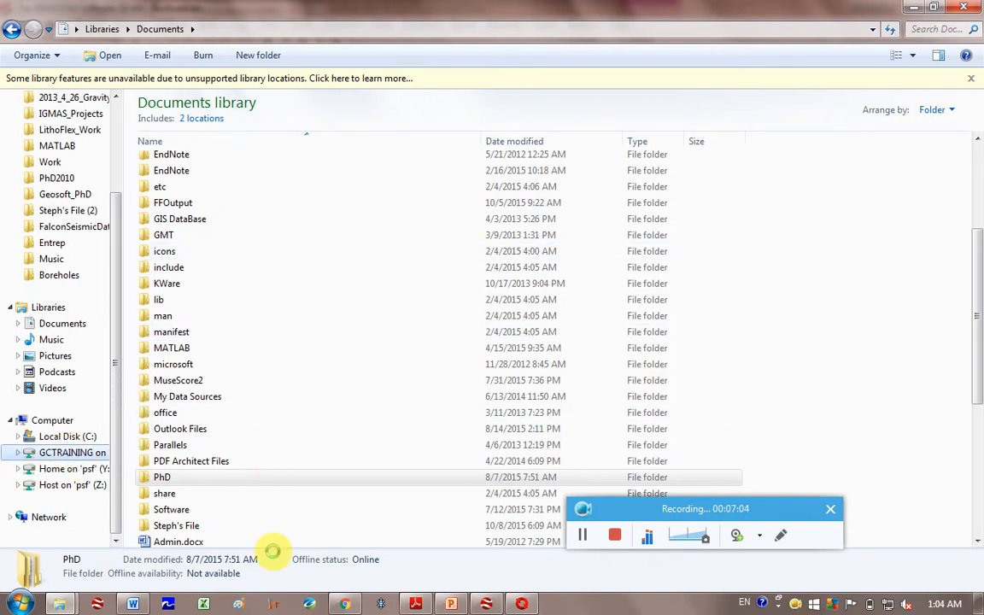
Browse the GCTRAINING drive to Bushveld and review the 3_SEK01_SEK02.txt shotpoint listing in Notepad
{"action": "left_click", "coordinate": [71, 451]}
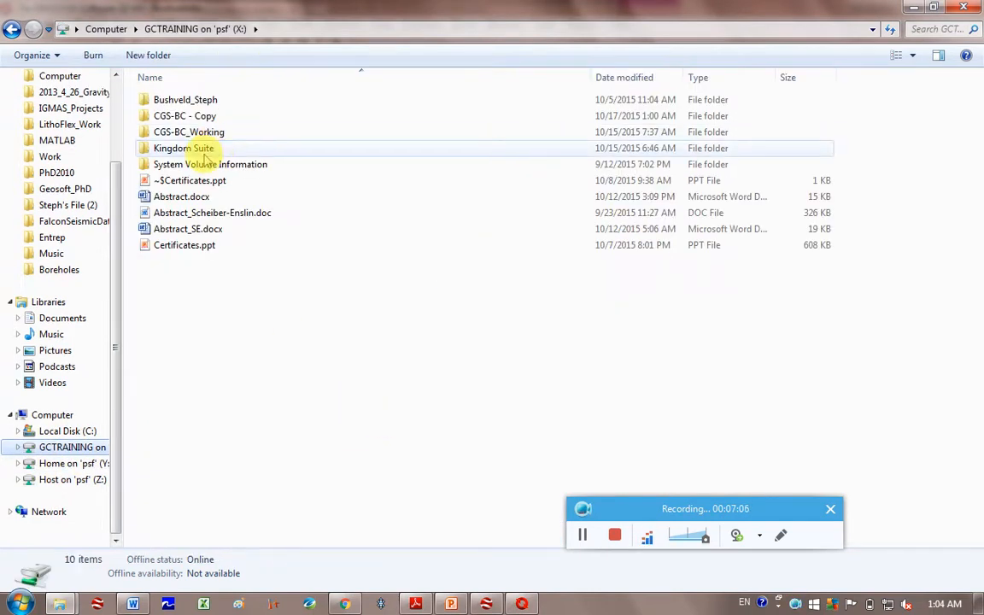
{"action": "double_click", "coordinate": [183, 147]}
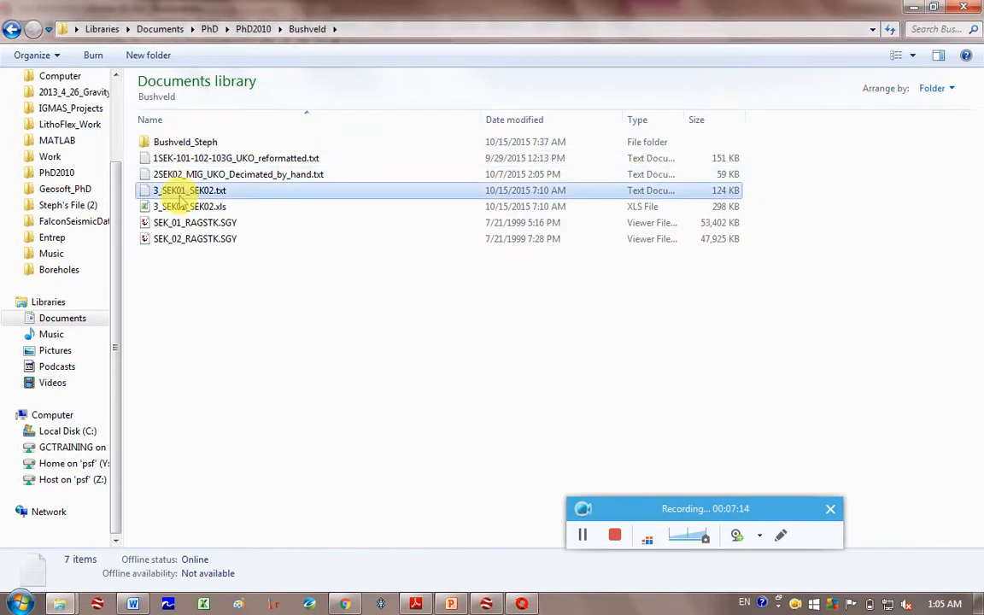
{"action": "double_click", "coordinate": [189, 190]}
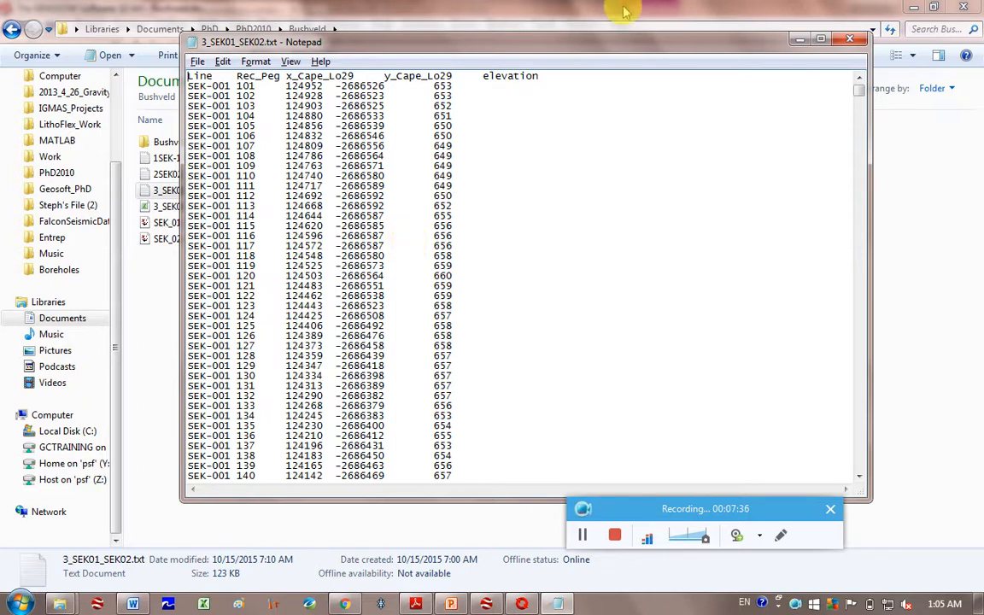
{"action": "left_click", "coordinate": [851, 40]}
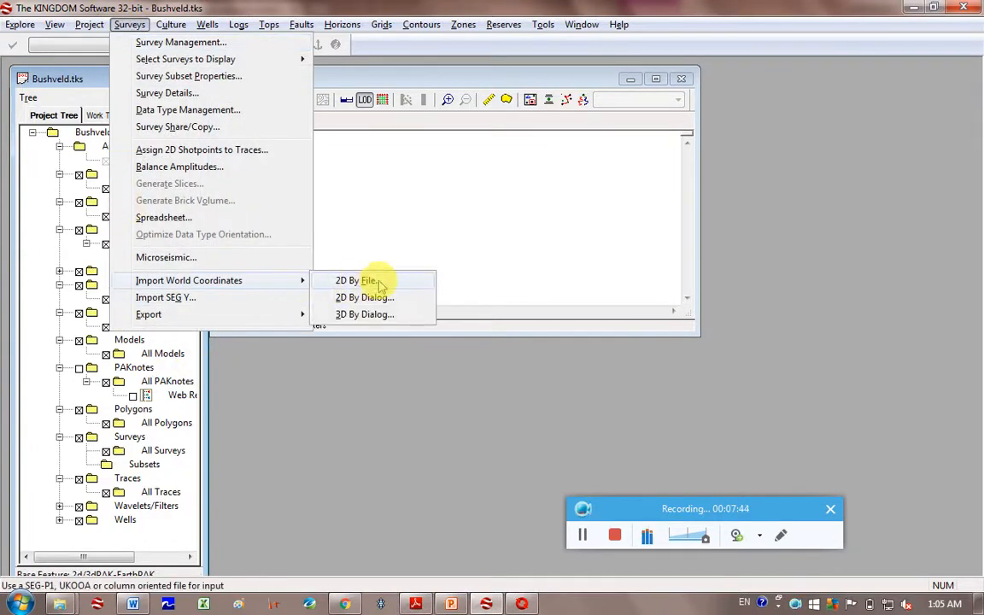
Start a 2D By File coordinate import and choose 3_SEK01_SEK02.txt from the Bushveld folder, showing all file types
{"action": "left_click", "coordinate": [351, 280]}
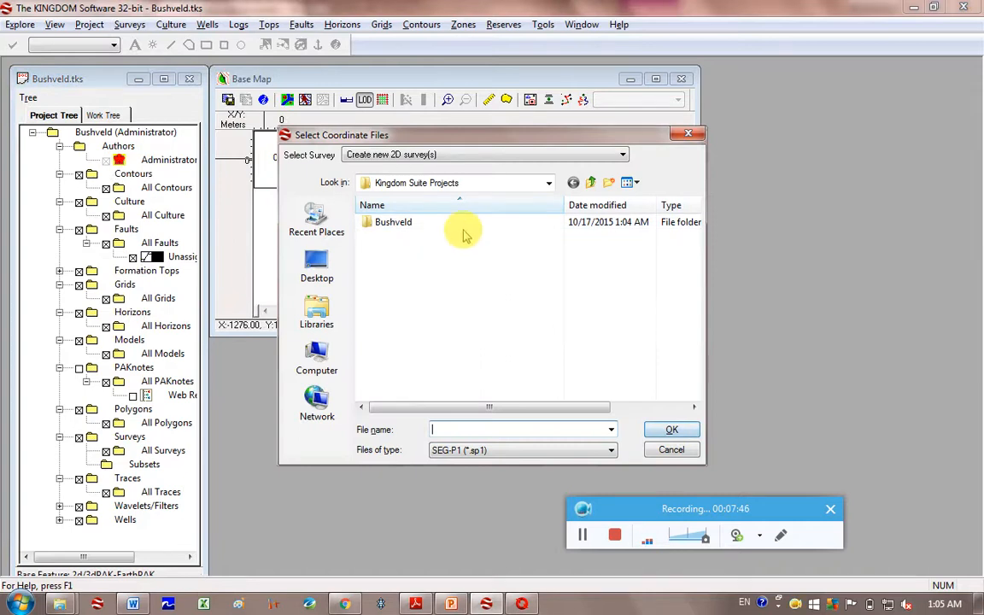
{"action": "left_click", "coordinate": [316, 218]}
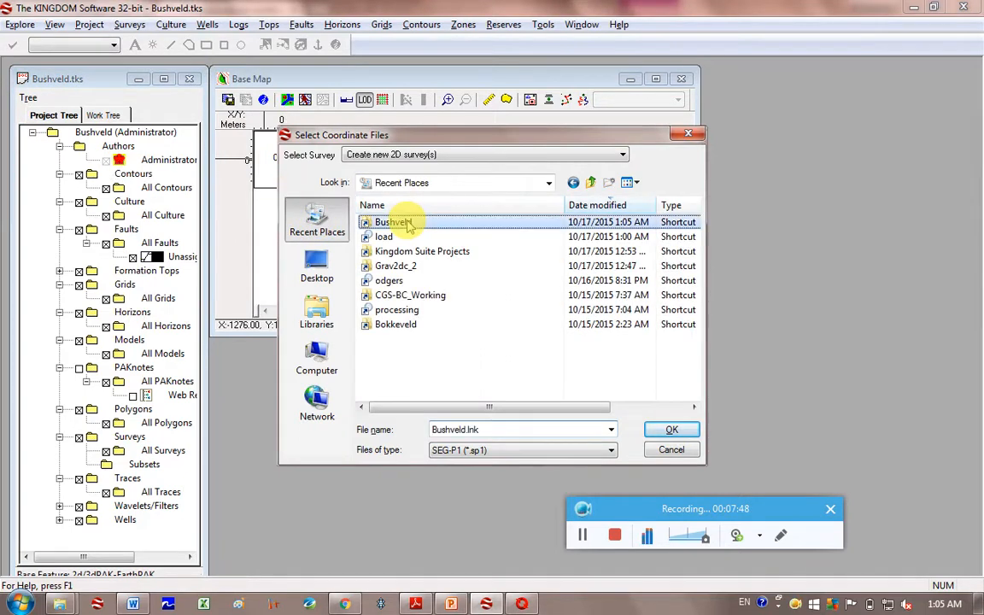
{"action": "double_click", "coordinate": [393, 222]}
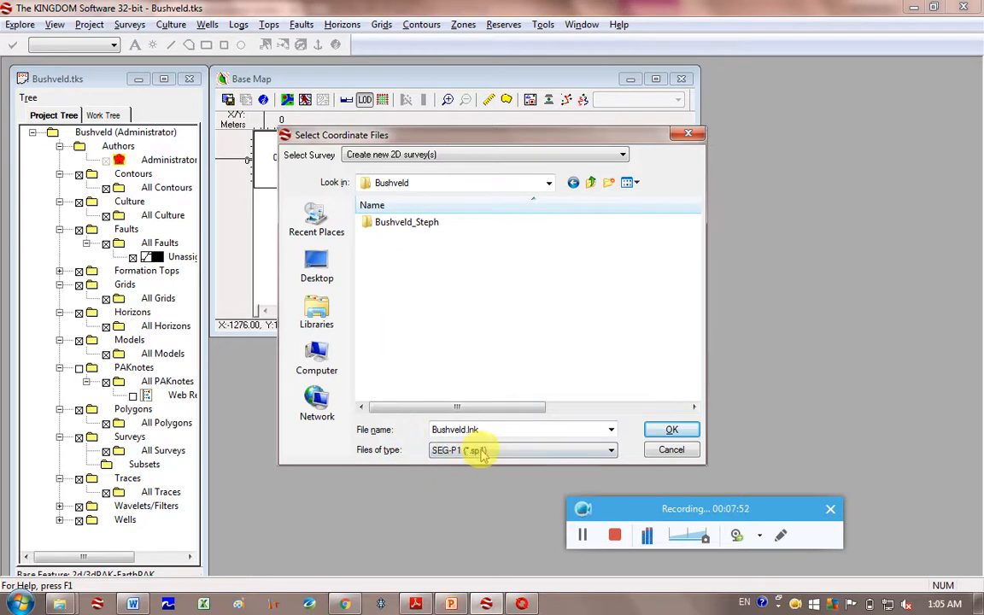
{"action": "left_click", "coordinate": [608, 451]}
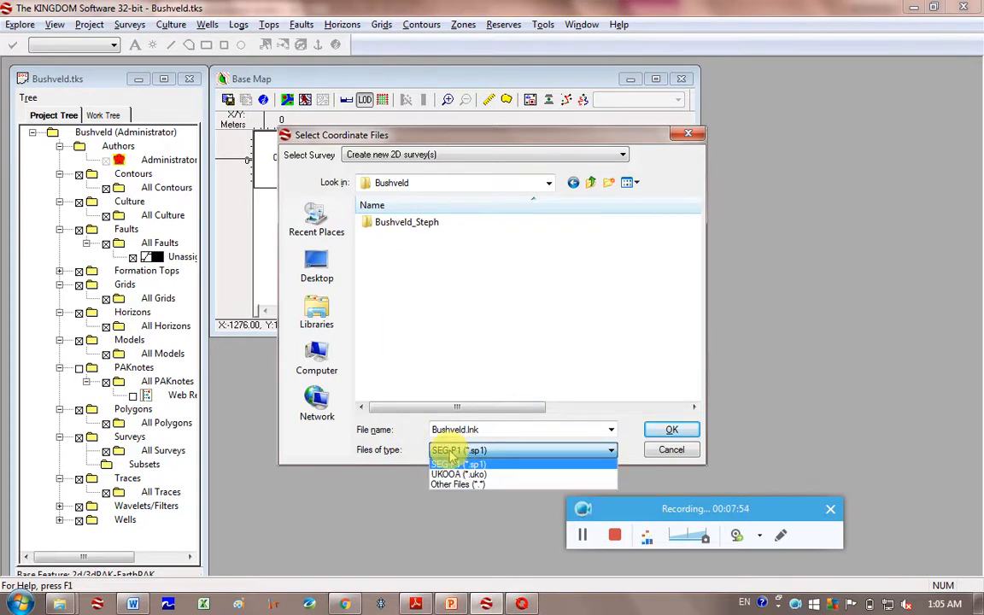
{"action": "left_click", "coordinate": [458, 485]}
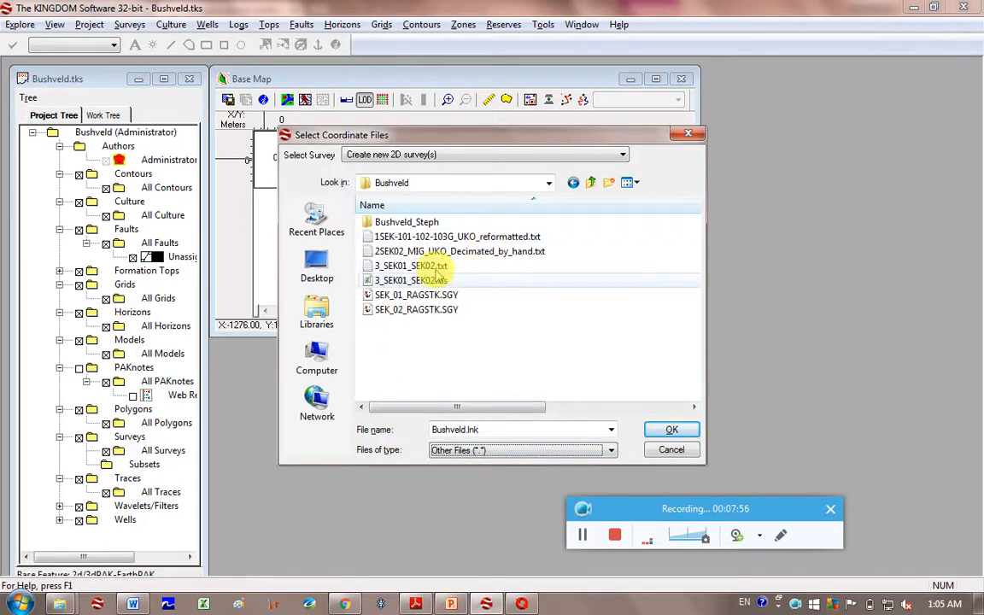
{"action": "left_click", "coordinate": [672, 429]}
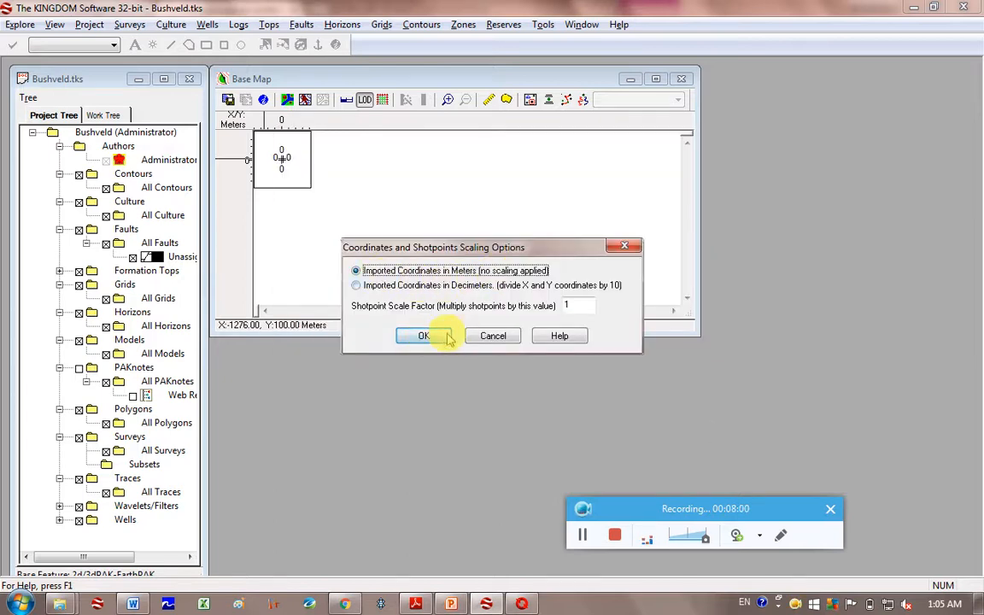
Keep metre coordinates unscaled, map Line_Name, Shot_Point, X and Y to their columns, and load the shotpoints
{"action": "left_click", "coordinate": [424, 335]}
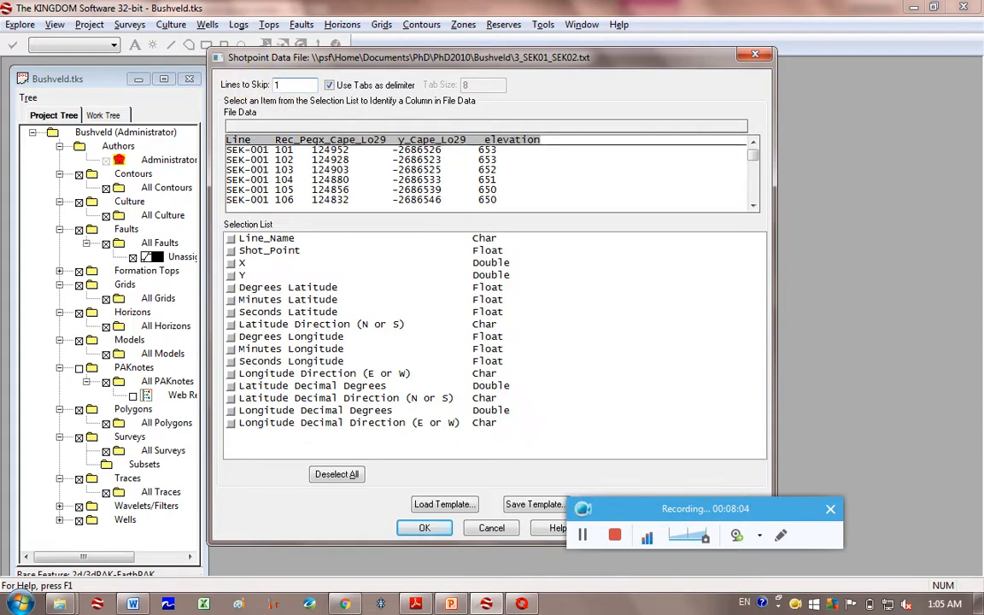
{"action": "left_click", "coordinate": [266, 237]}
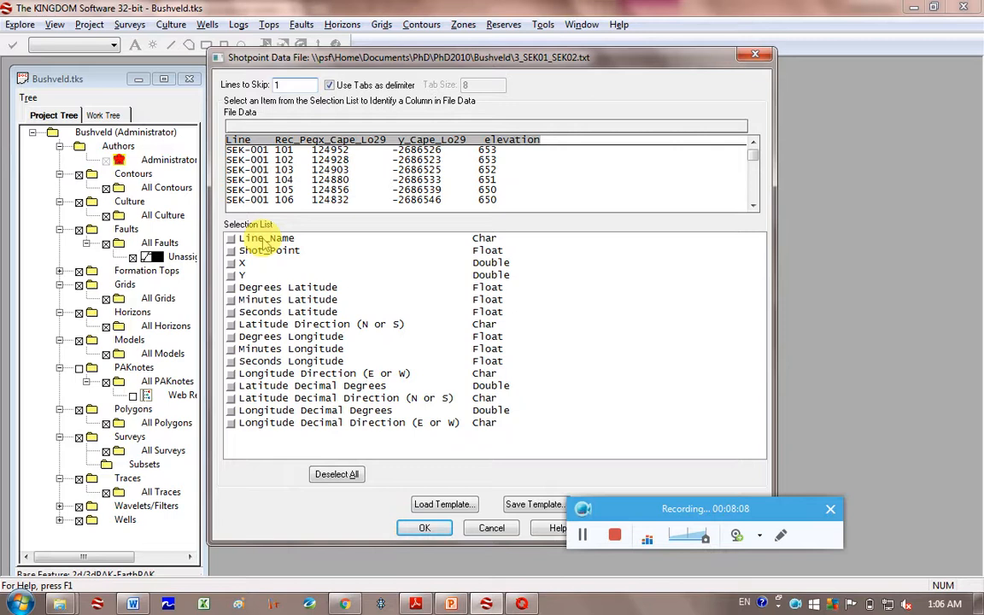
{"action": "left_click", "coordinate": [267, 240]}
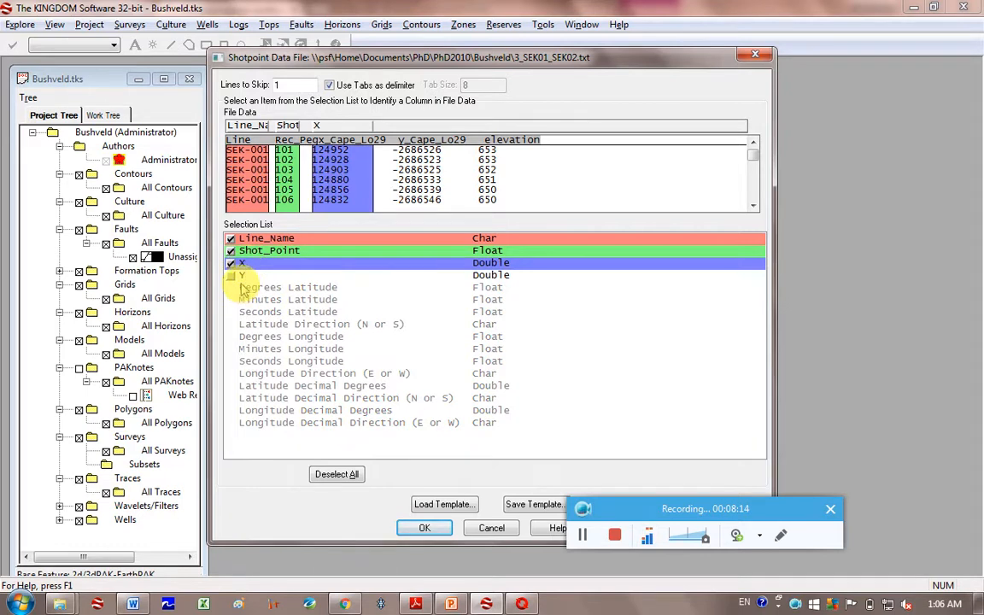
{"action": "left_click", "coordinate": [231, 274]}
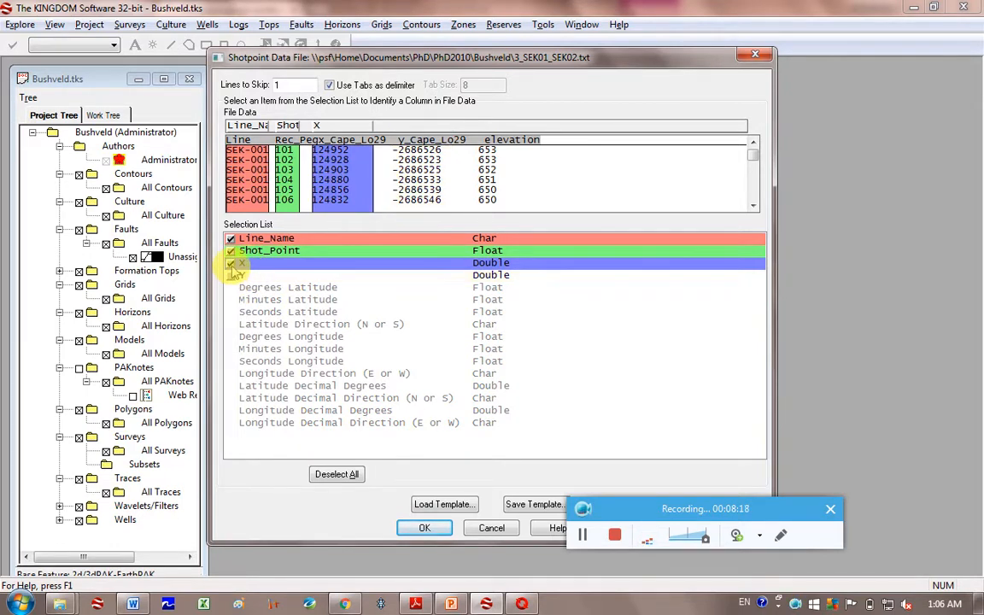
{"action": "left_click", "coordinate": [243, 263]}
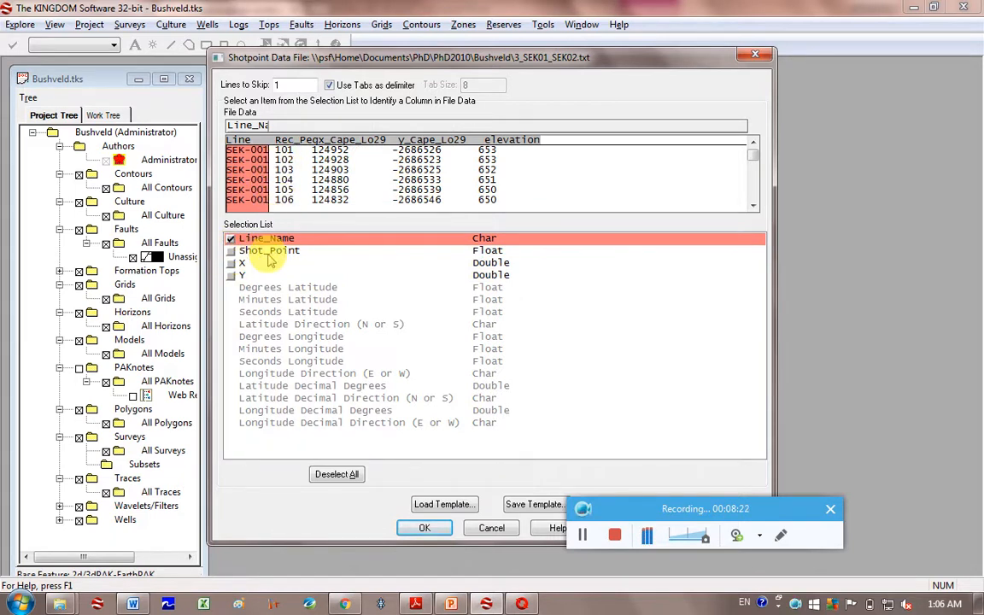
{"action": "left_click", "coordinate": [231, 264]}
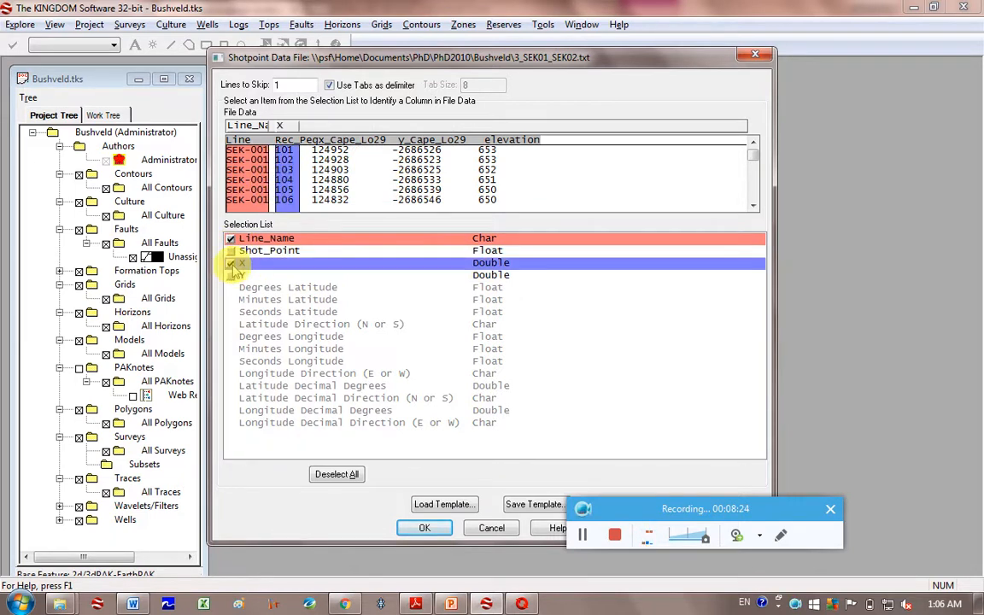
{"action": "left_click", "coordinate": [243, 263]}
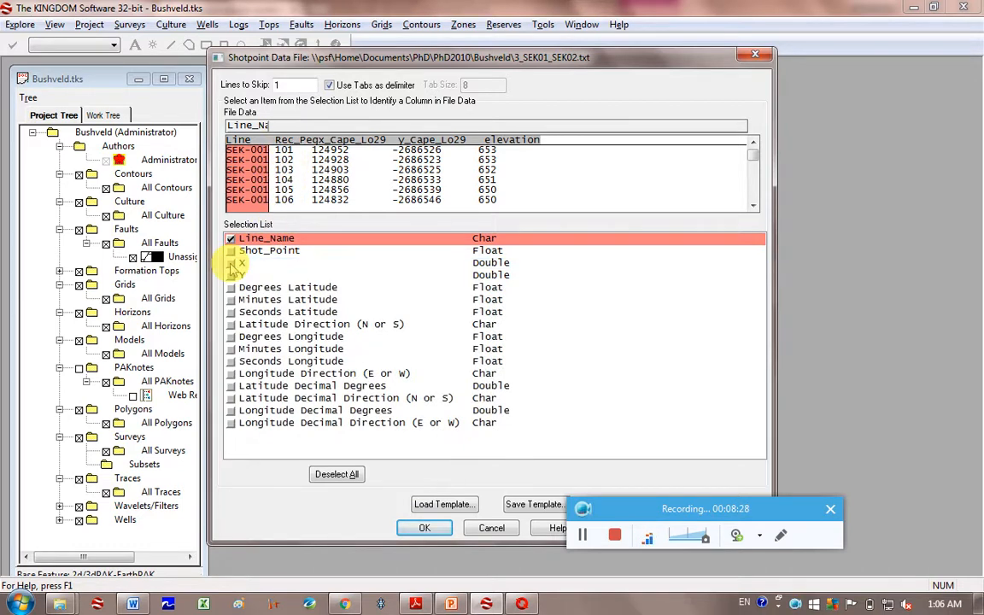
{"action": "left_click", "coordinate": [242, 263]}
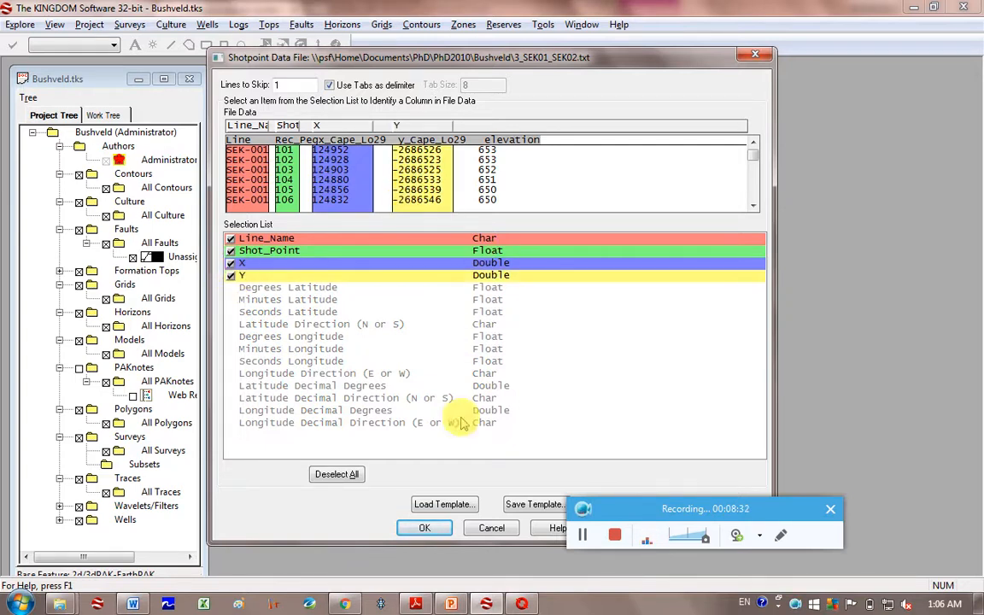
{"action": "mouse_move", "coordinate": [640, 516]}
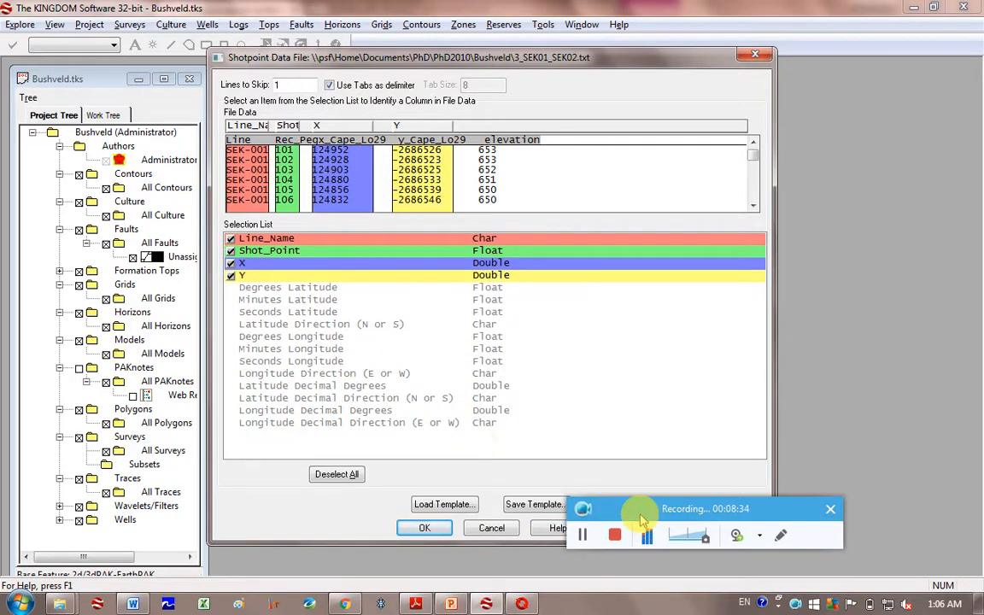
{"action": "left_click", "coordinate": [424, 527]}
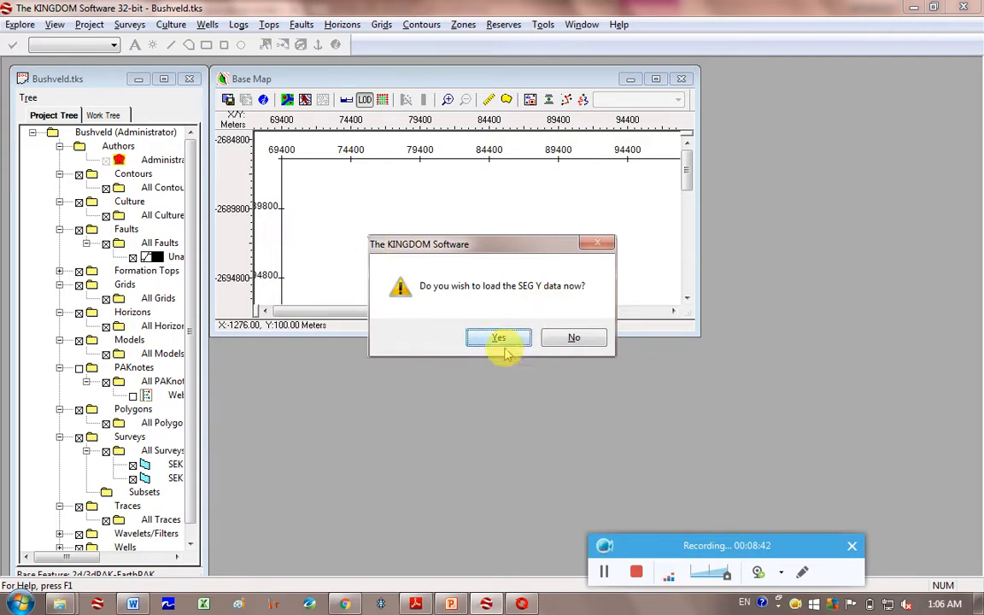
Agree to load SEG Y data now with Standard (Big Endian) byte order in the time domain
{"action": "left_click", "coordinate": [499, 338]}
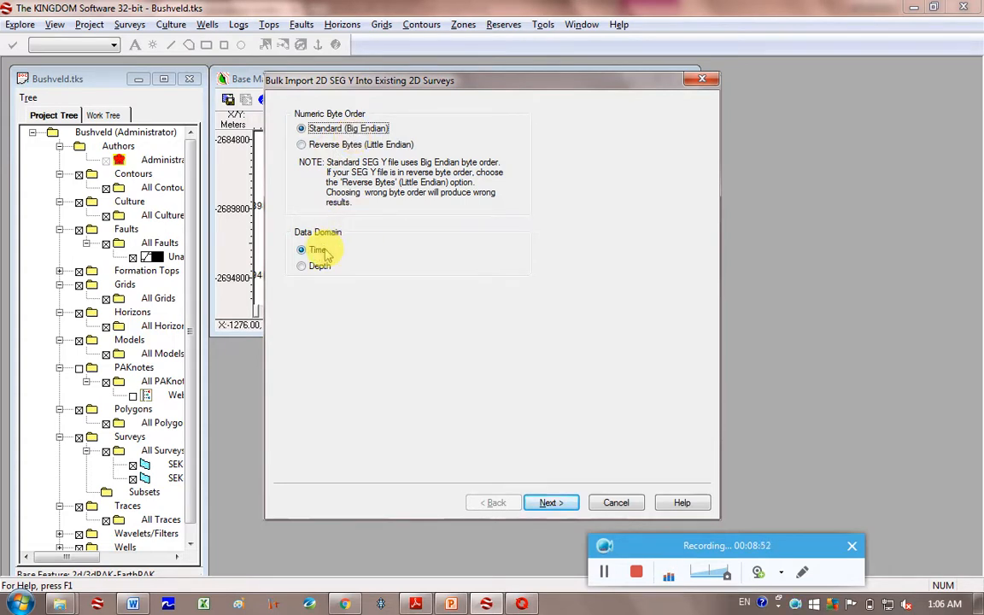
{"action": "mouse_move", "coordinate": [355, 263]}
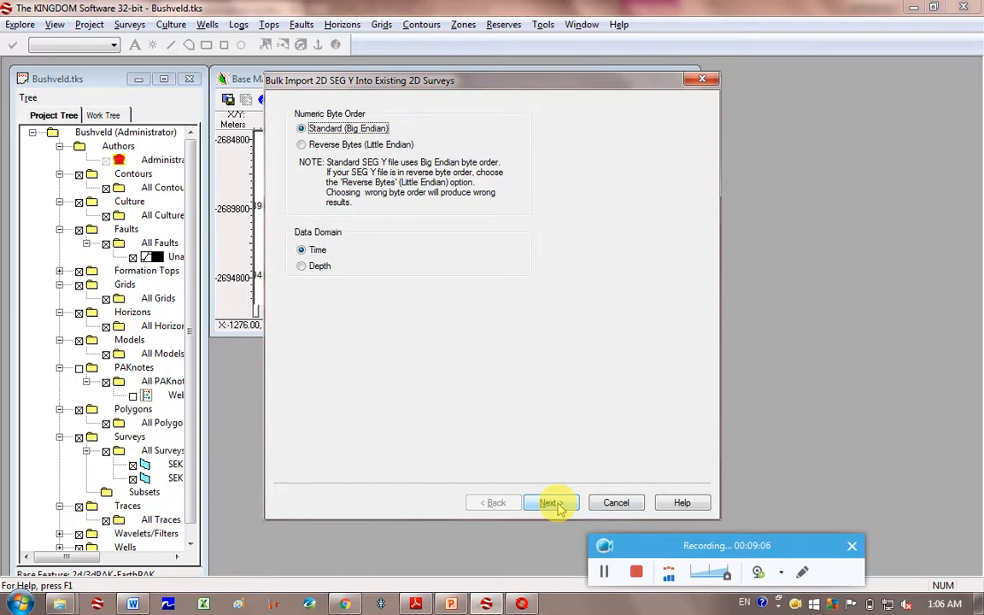
{"action": "left_click", "coordinate": [549, 502]}
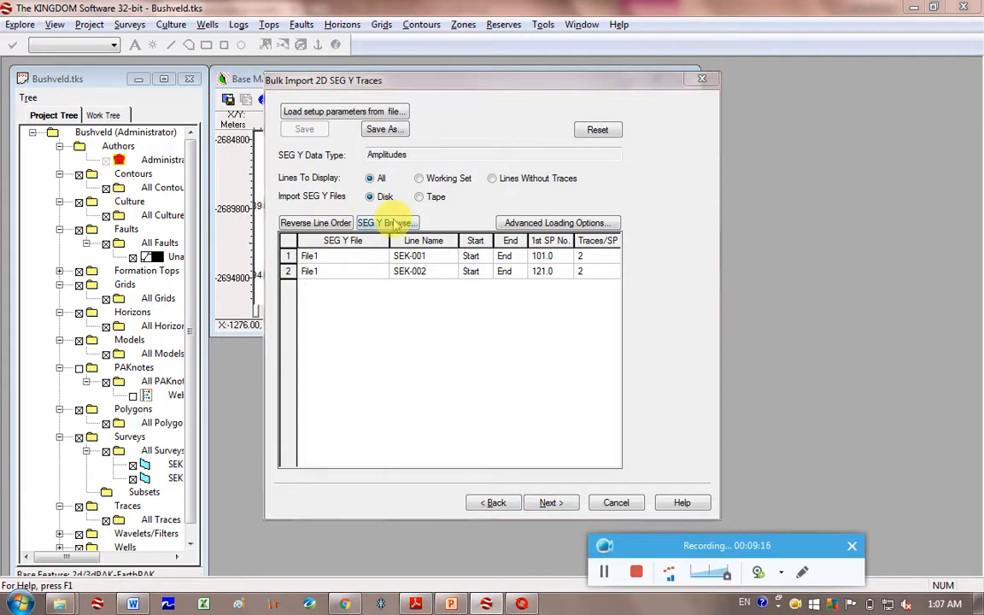
Assign the SEK_01_RAGSTK.SGY and second Bushveld SEG Y file to lines SEK001 and SEK002 and load traces by sequence count
{"action": "left_click", "coordinate": [386, 222]}
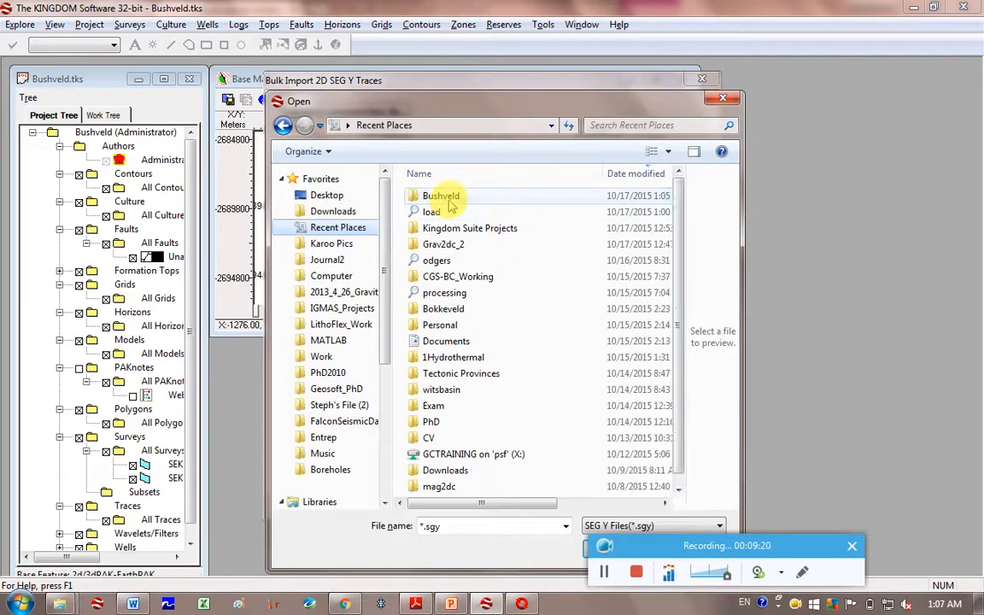
{"action": "double_click", "coordinate": [441, 195]}
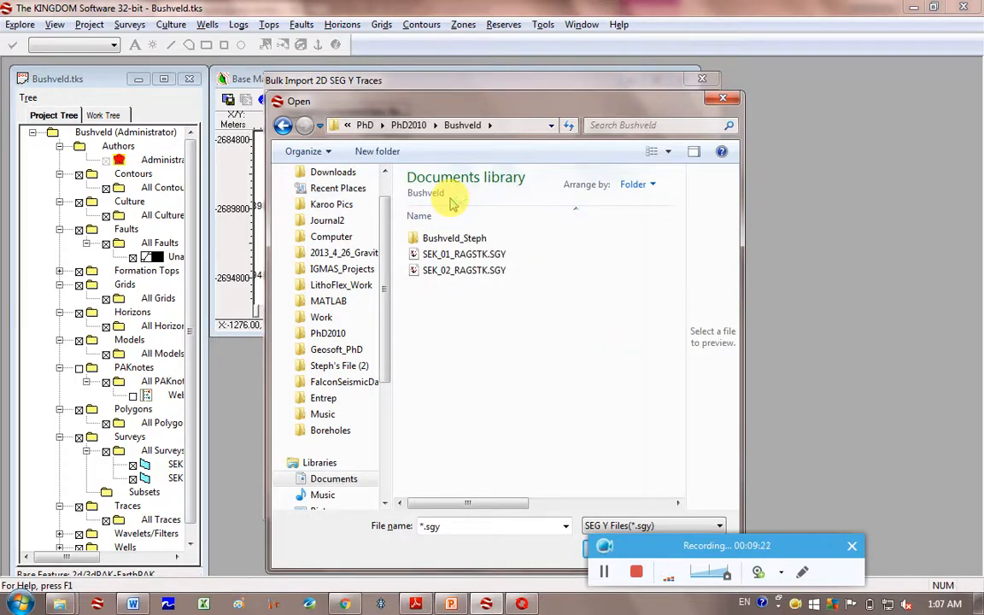
{"action": "mouse_move", "coordinate": [465, 253]}
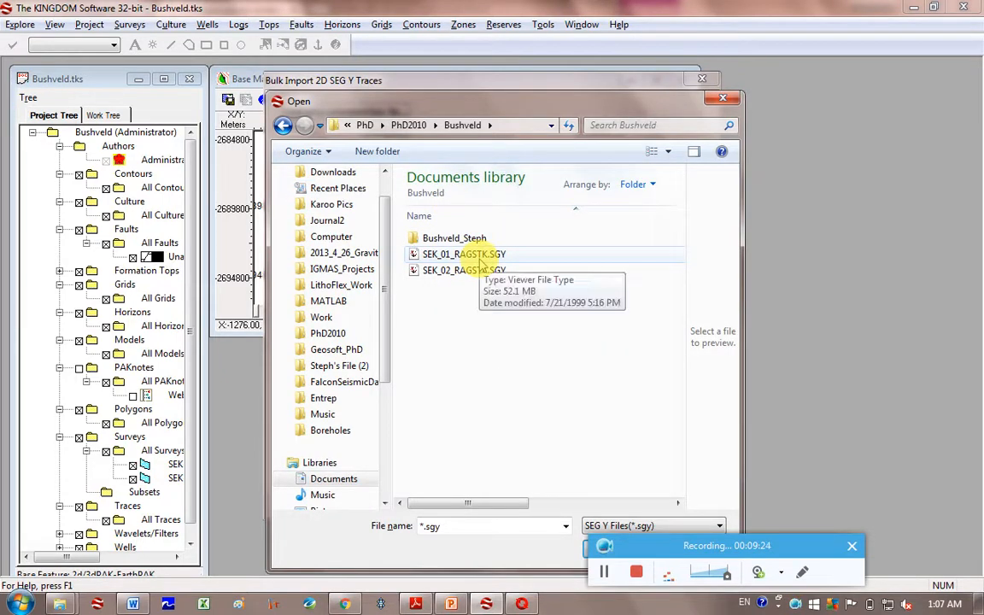
{"action": "left_click", "coordinate": [465, 253]}
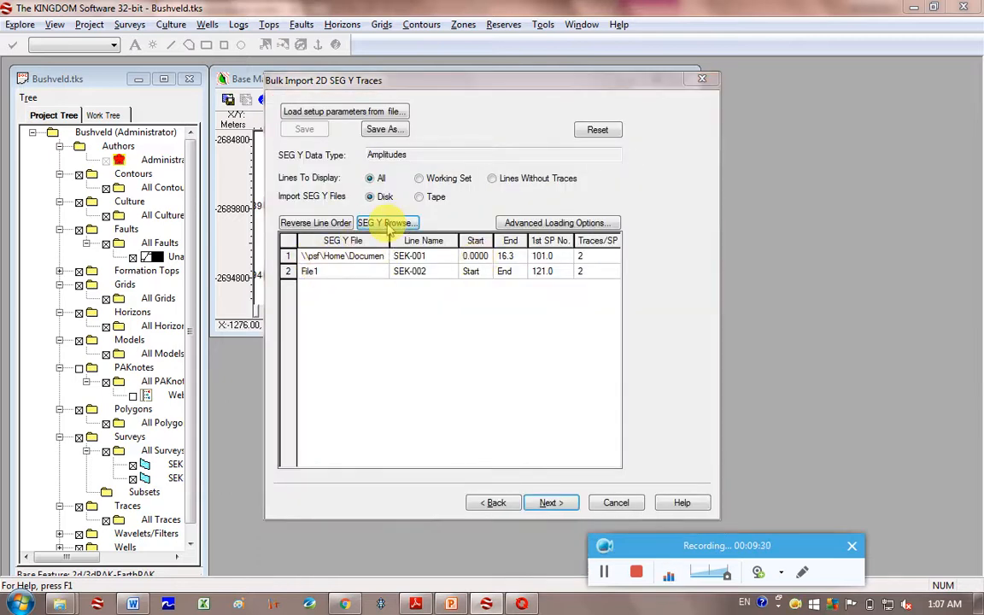
{"action": "left_click", "coordinate": [386, 222]}
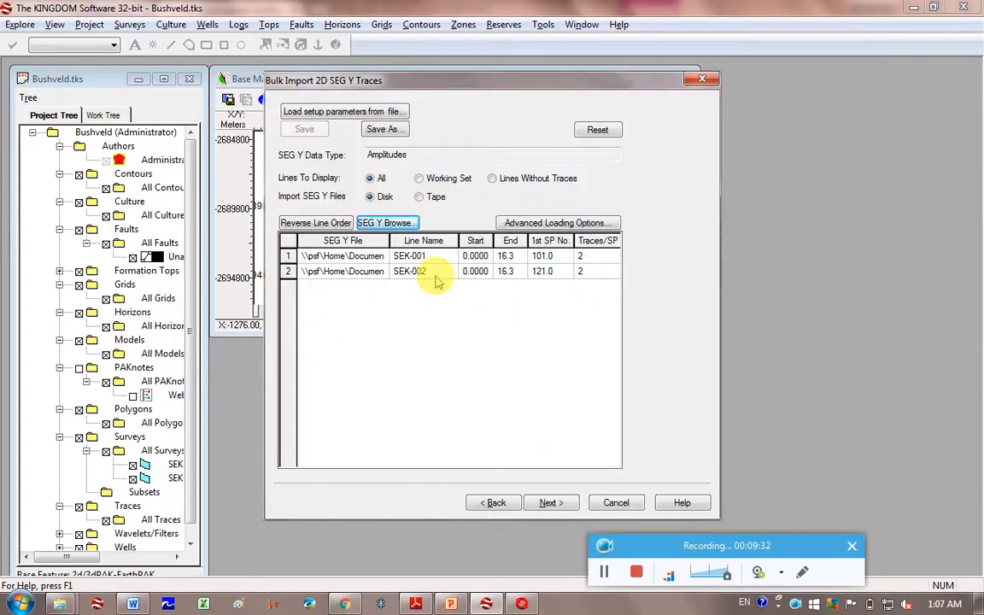
{"action": "left_click", "coordinate": [547, 503]}
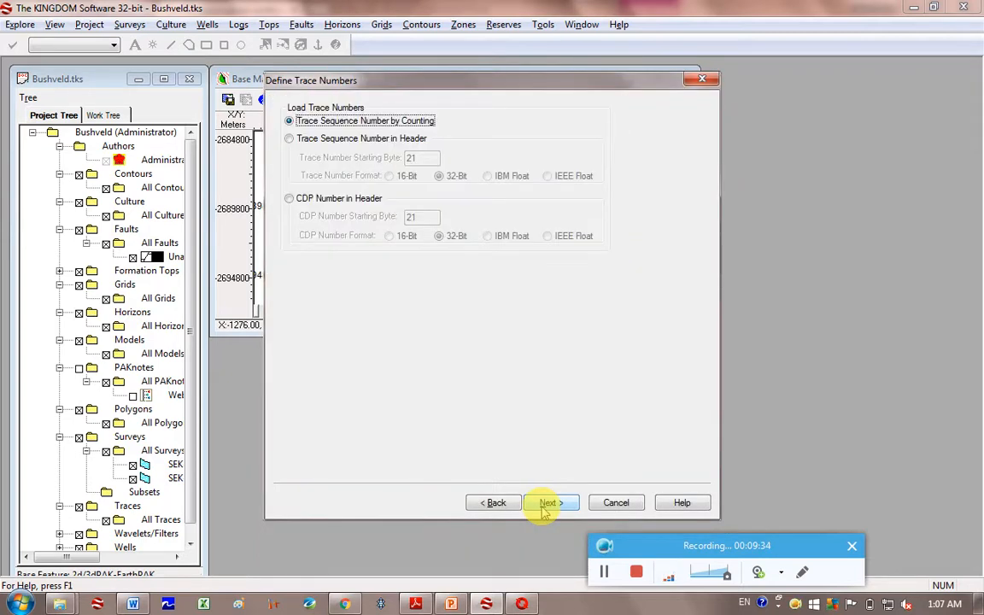
{"action": "left_click", "coordinate": [547, 502]}
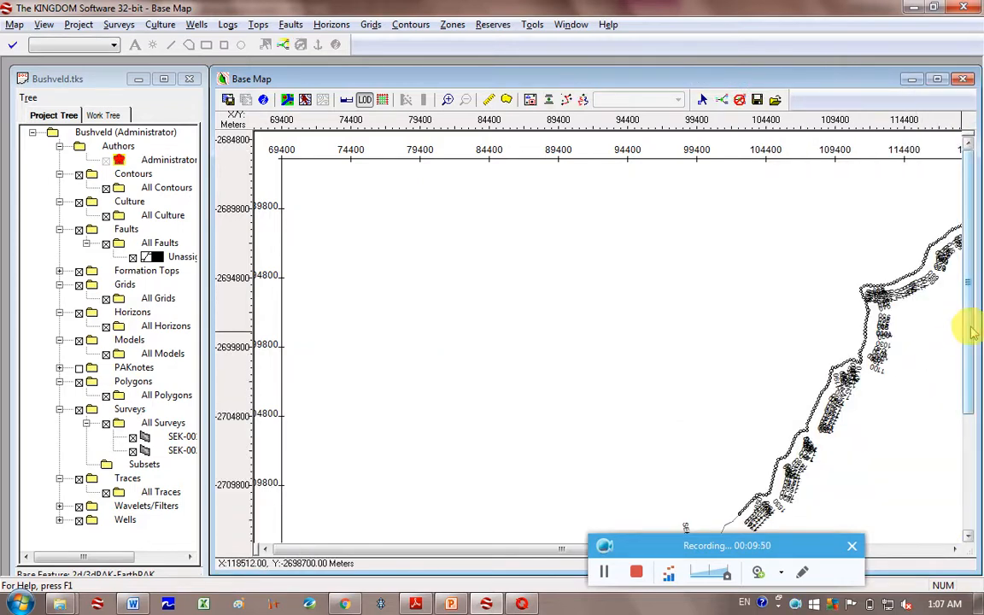
{"action": "scroll", "scroll_direction": "down", "scroll_amount": 3}
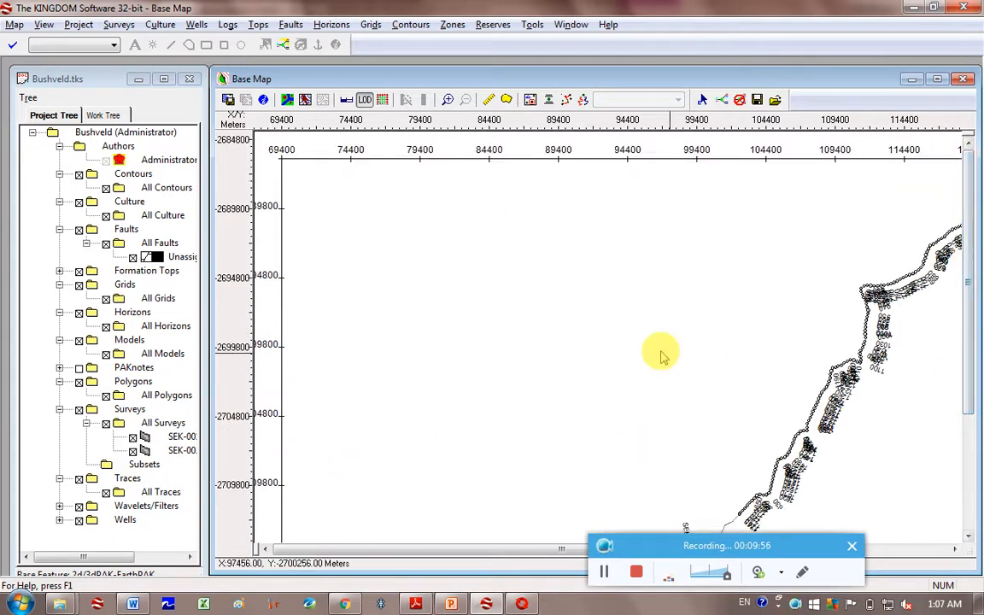
{"action": "mouse_move", "coordinate": [345, 99]}
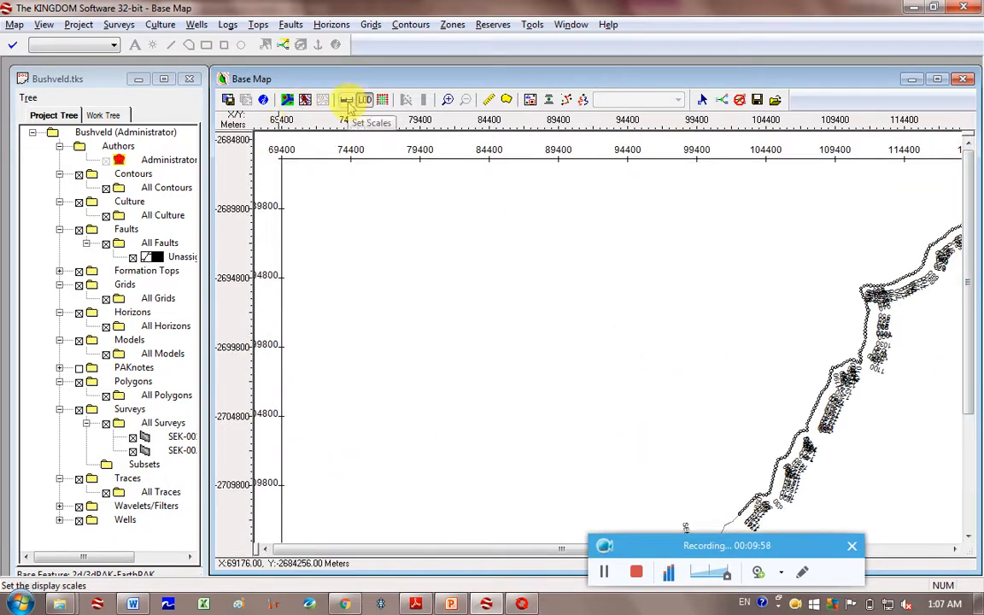
Set the base map absolute scale to 1:157480 and apply it so both seismic lines fit
{"action": "left_click", "coordinate": [347, 99]}
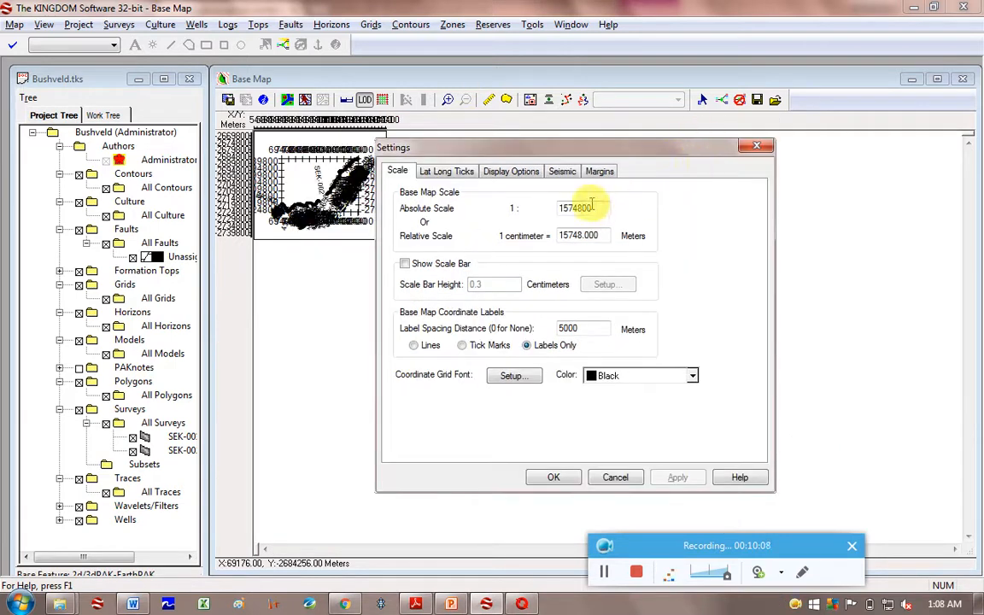
{"action": "type", "text": "15748"}
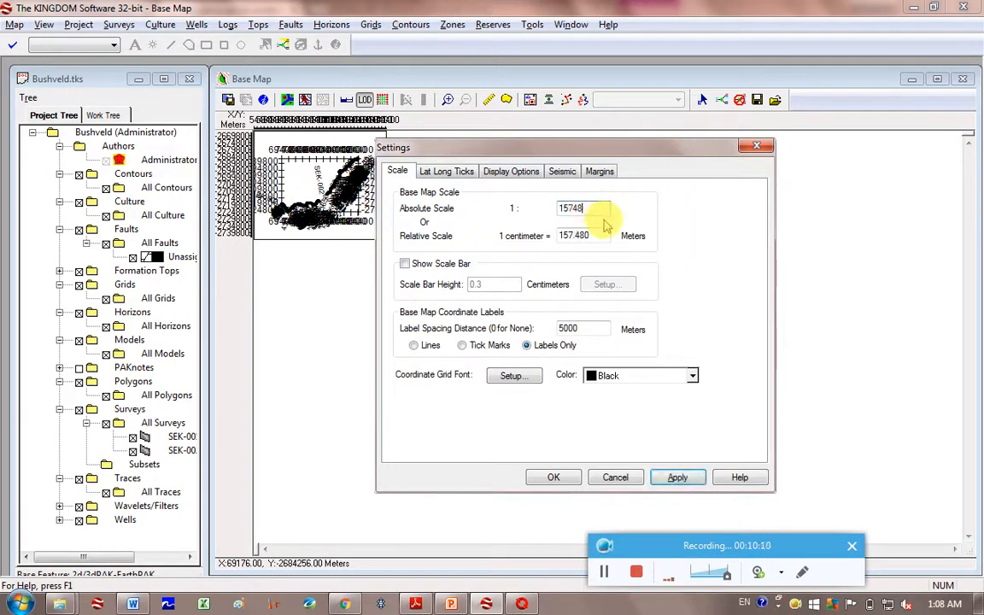
{"action": "left_click", "coordinate": [677, 477]}
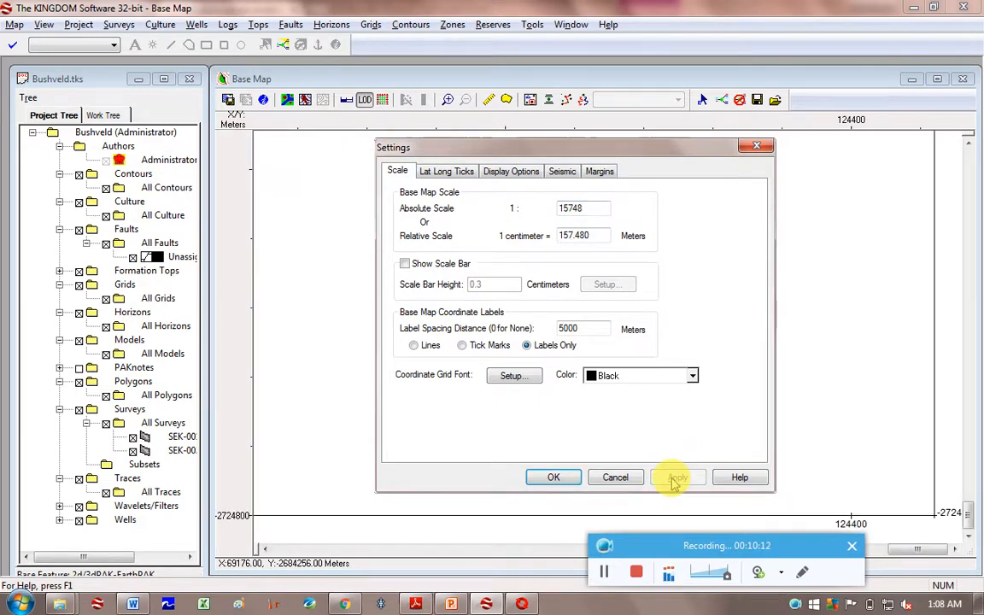
{"action": "left_click", "coordinate": [677, 477]}
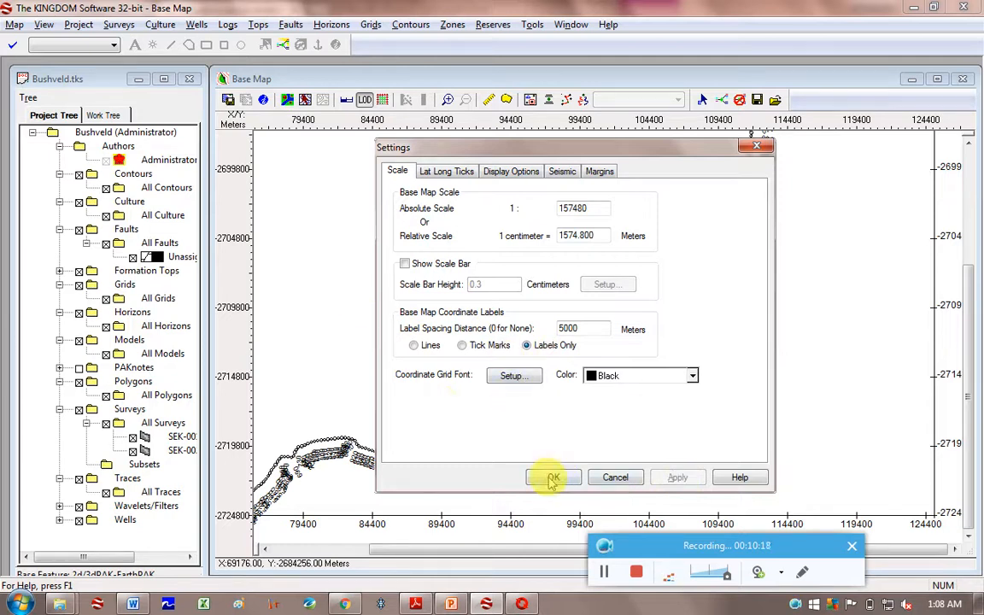
{"action": "left_click", "coordinate": [554, 477]}
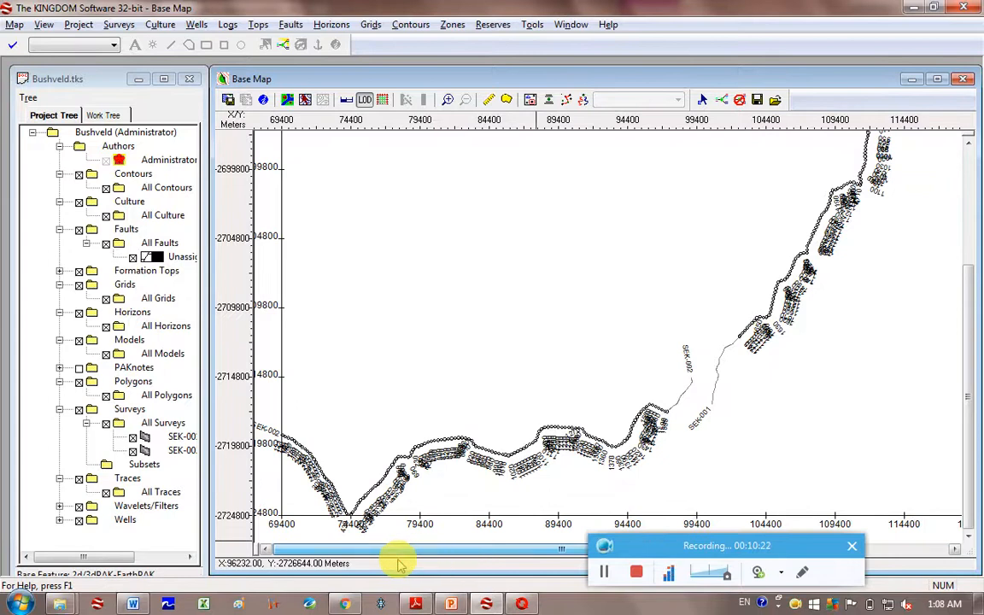
{"action": "mouse_move", "coordinate": [458, 448]}
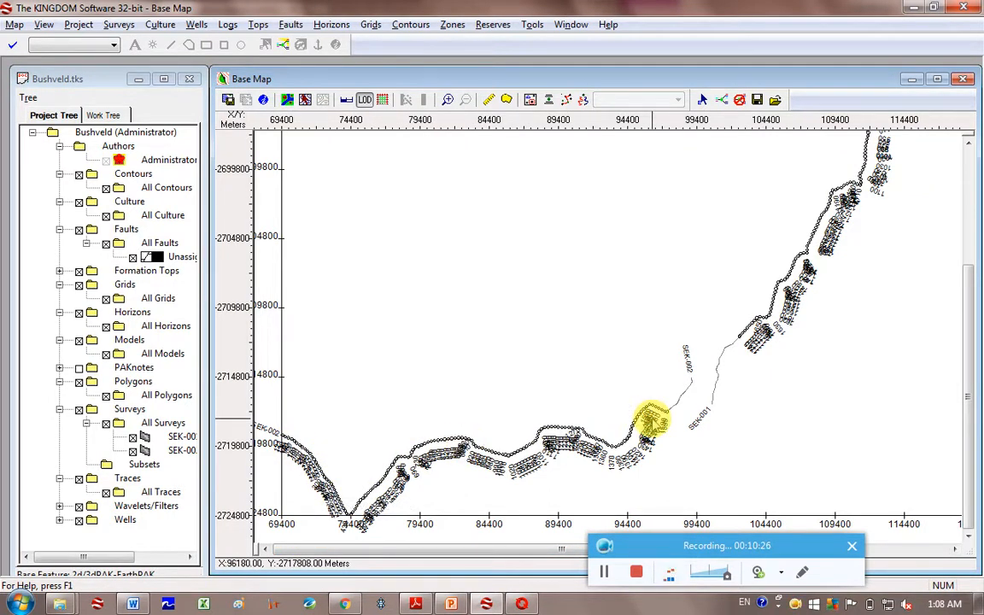
{"action": "mouse_move", "coordinate": [726, 376]}
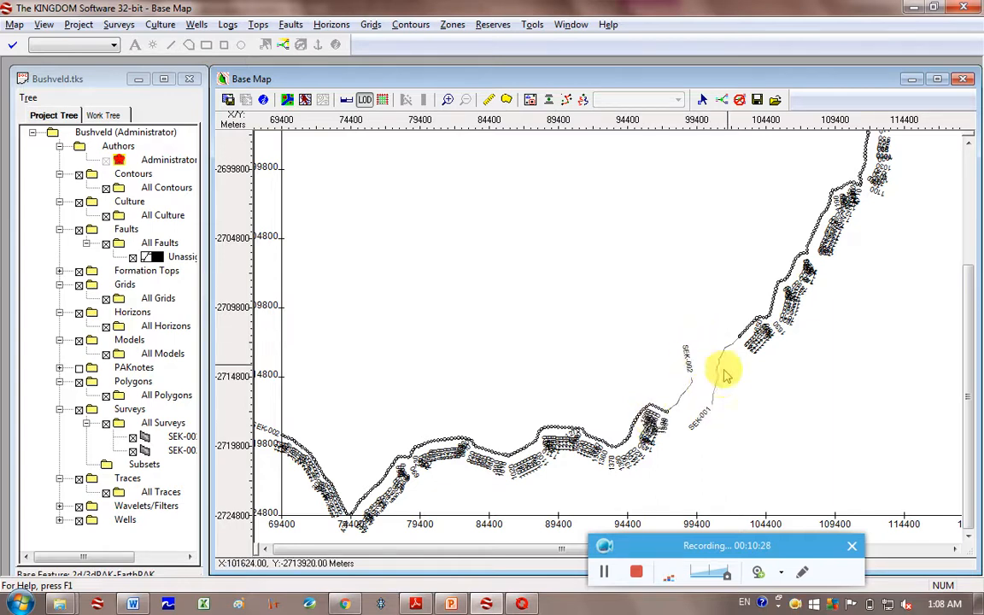
{"action": "mouse_move", "coordinate": [721, 379]}
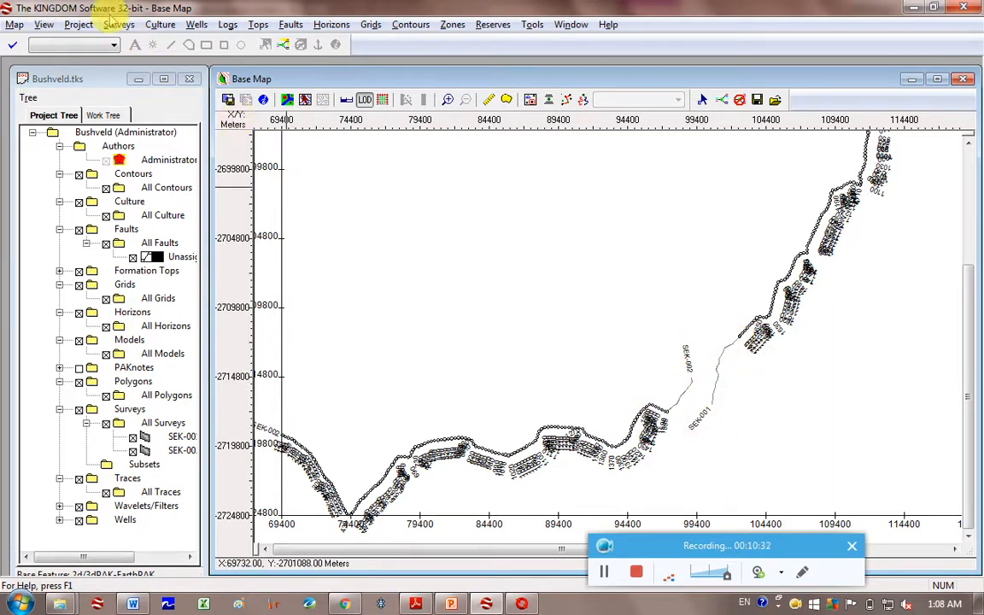
Assign shotpoints to survey SEK-001 traces starting at 101 with 20 traces per shotpoint and apply
{"action": "left_click", "coordinate": [118, 24]}
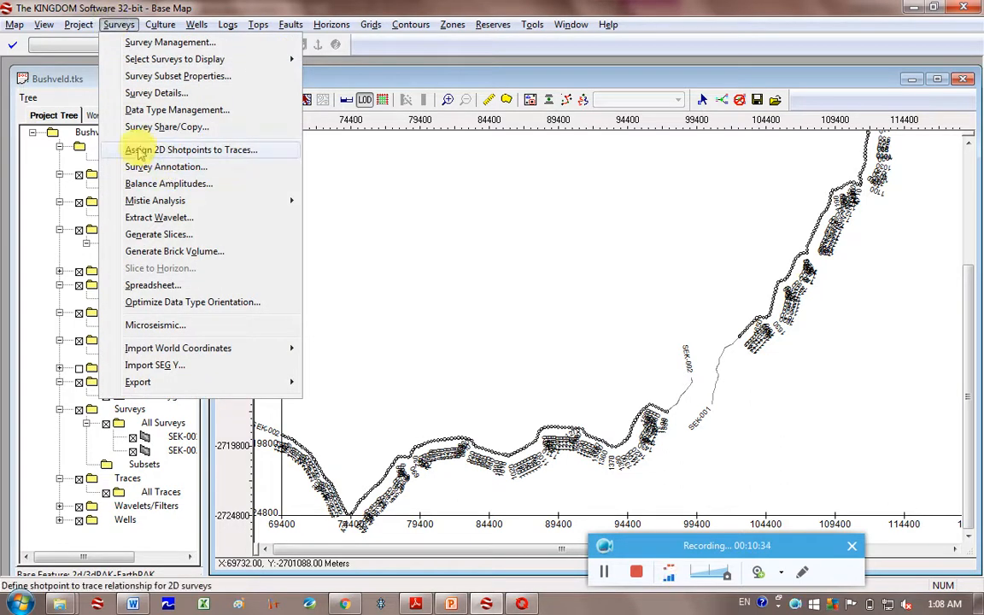
{"action": "left_click", "coordinate": [190, 150]}
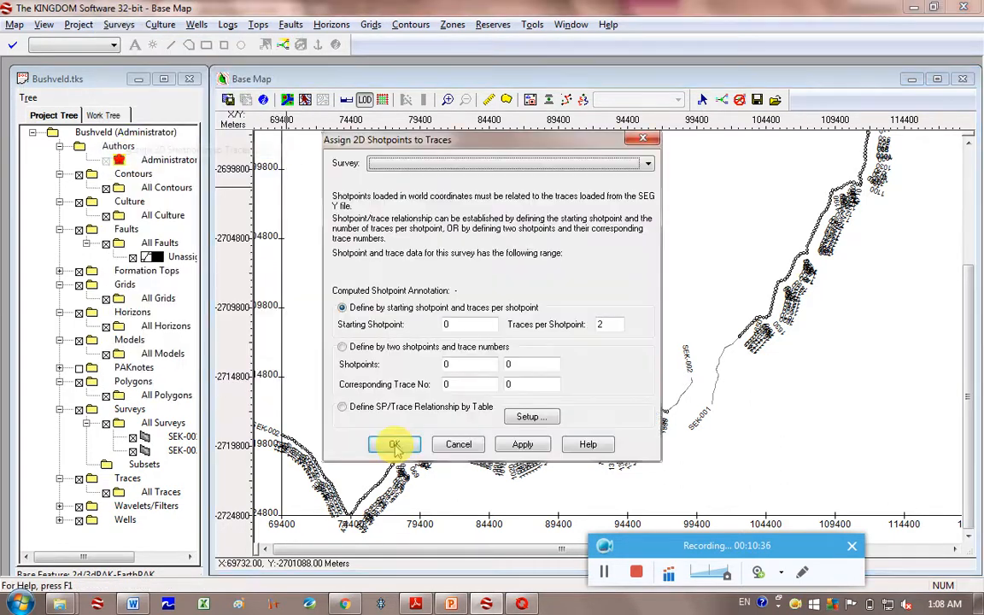
{"action": "left_click", "coordinate": [646, 164]}
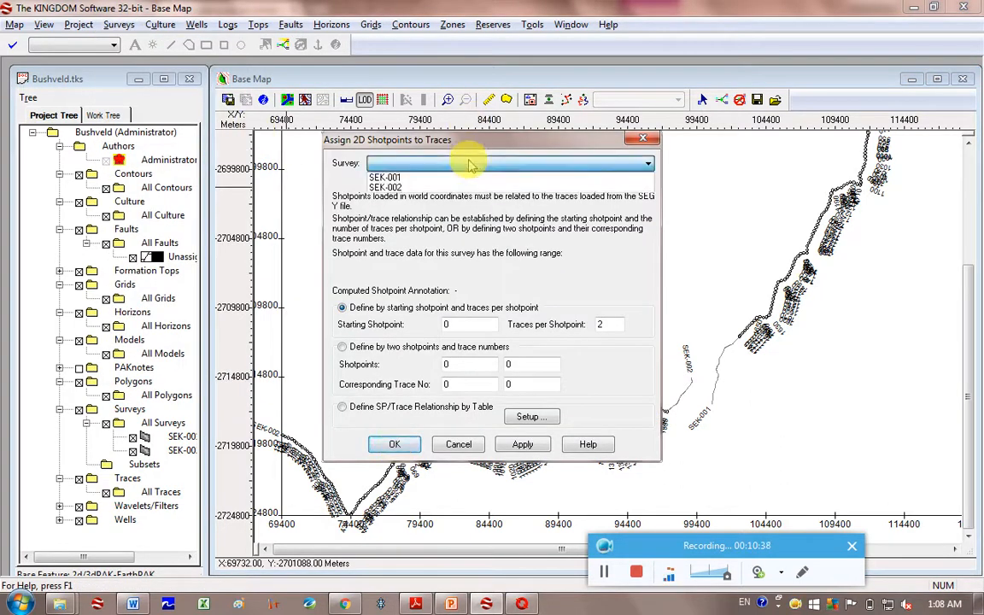
{"action": "left_click", "coordinate": [384, 176]}
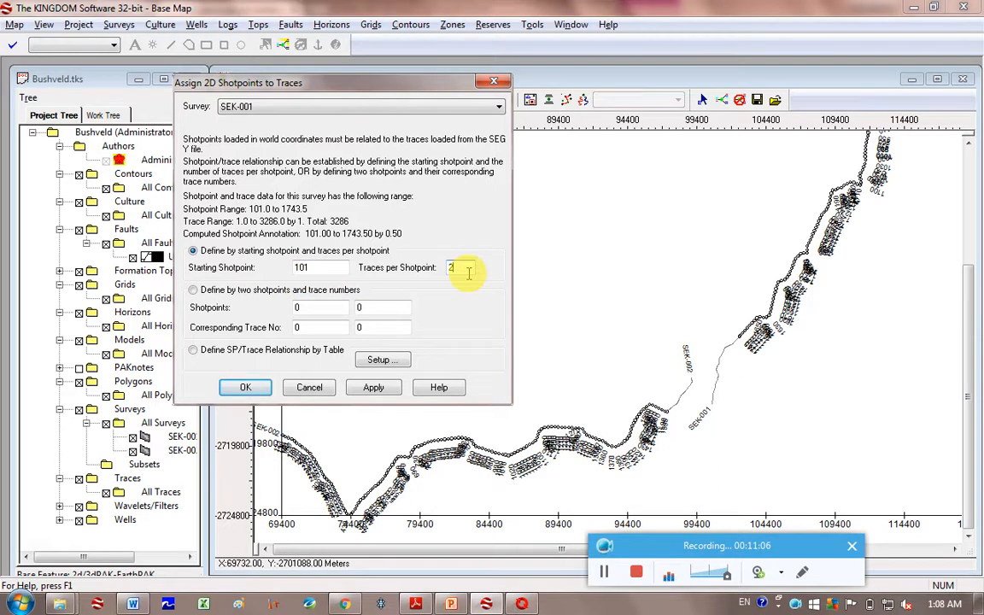
{"action": "type", "text": "0"}
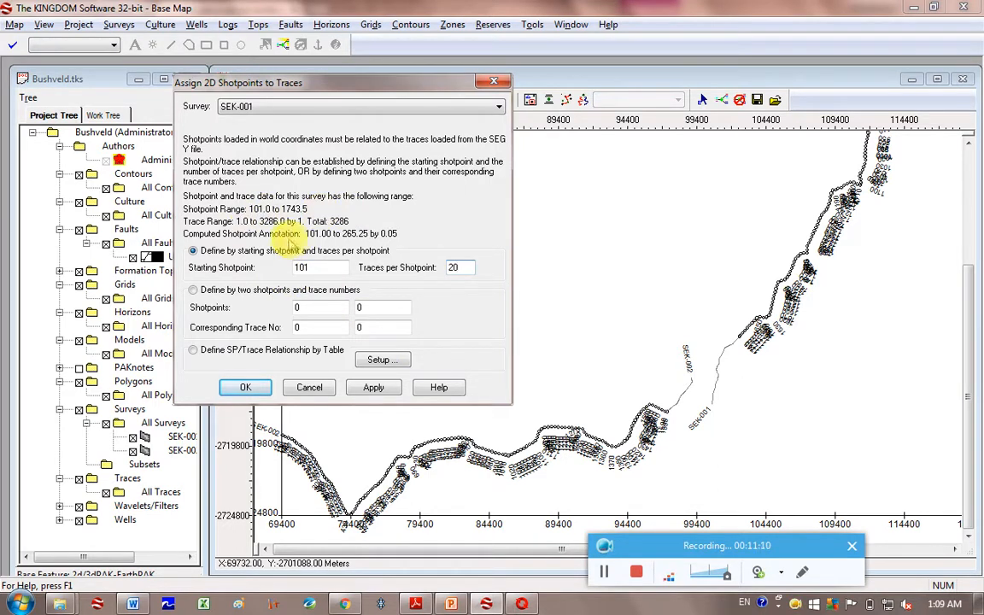
{"action": "mouse_move", "coordinate": [367, 246]}
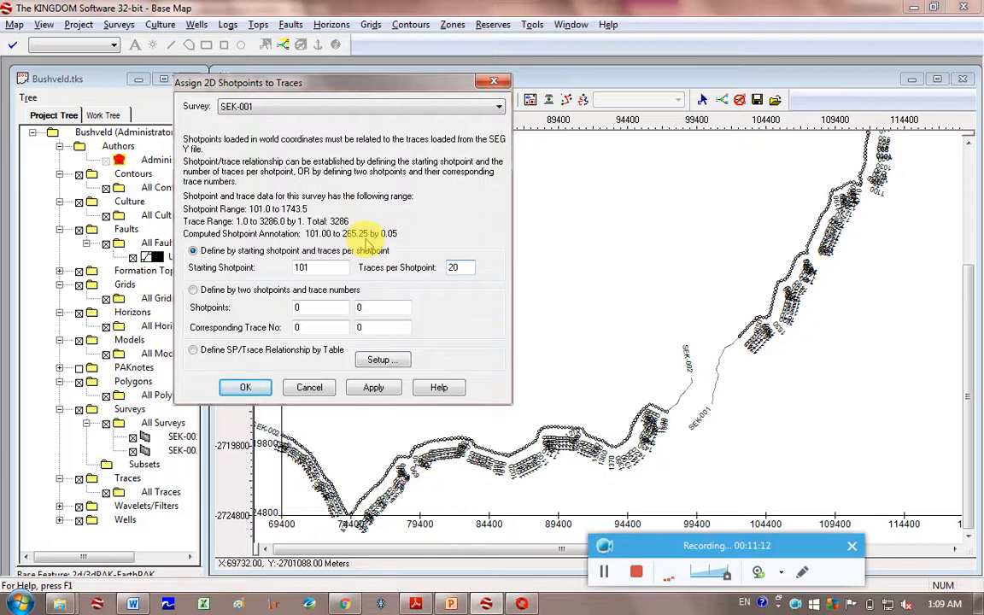
{"action": "left_click", "coordinate": [372, 386]}
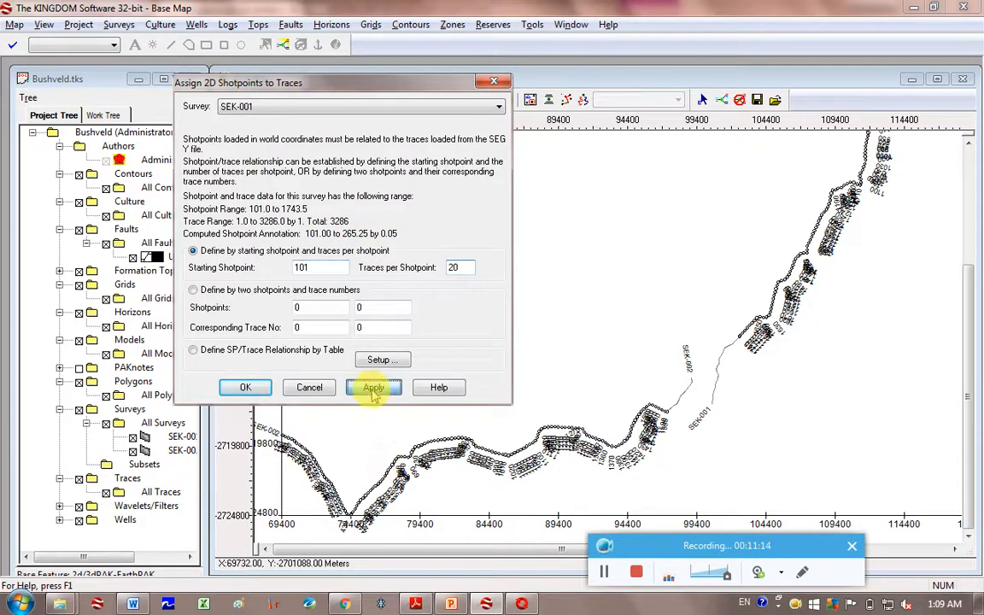
{"action": "left_click", "coordinate": [372, 386]}
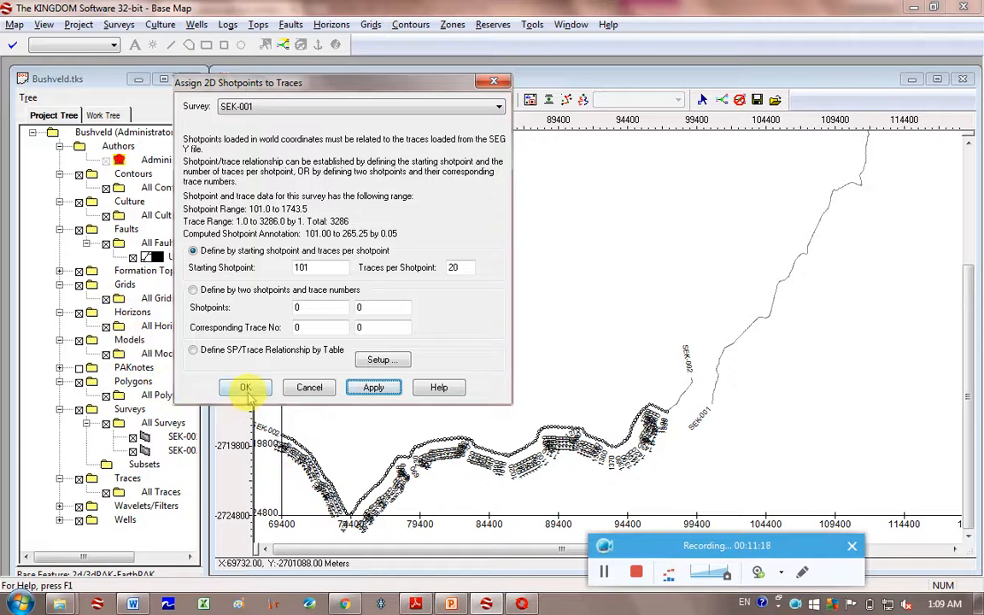
{"action": "left_click", "coordinate": [246, 386]}
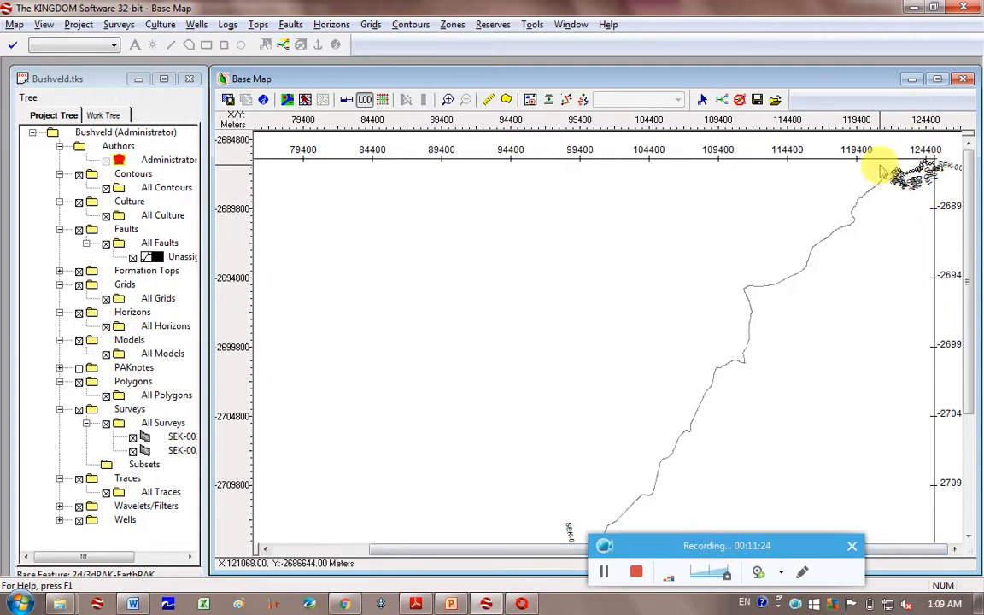
Reassign SEK-001 shotpoints at 0.2 traces per shotpoint via Surveys > Assign 2D Shotpoints to Traces
{"action": "left_click", "coordinate": [118, 24]}
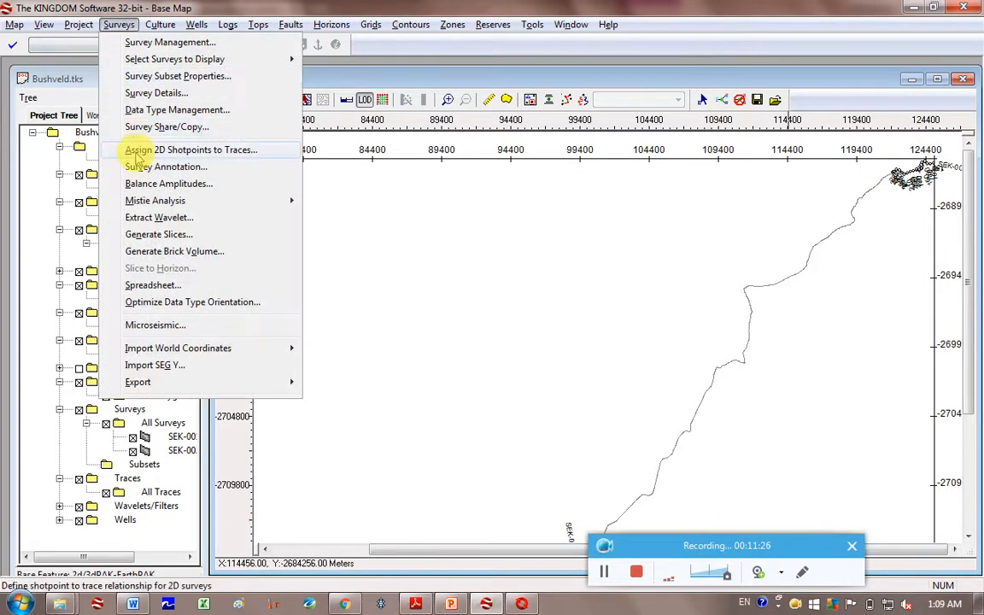
{"action": "left_click", "coordinate": [189, 151]}
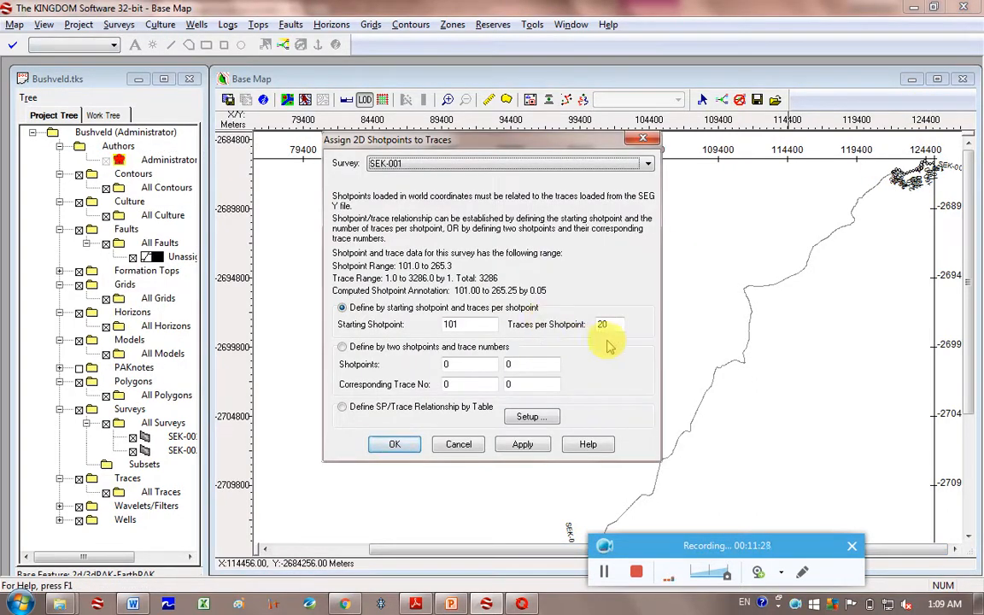
{"action": "left_click", "coordinate": [607, 325]}
{"action": "type", "text": "2"}
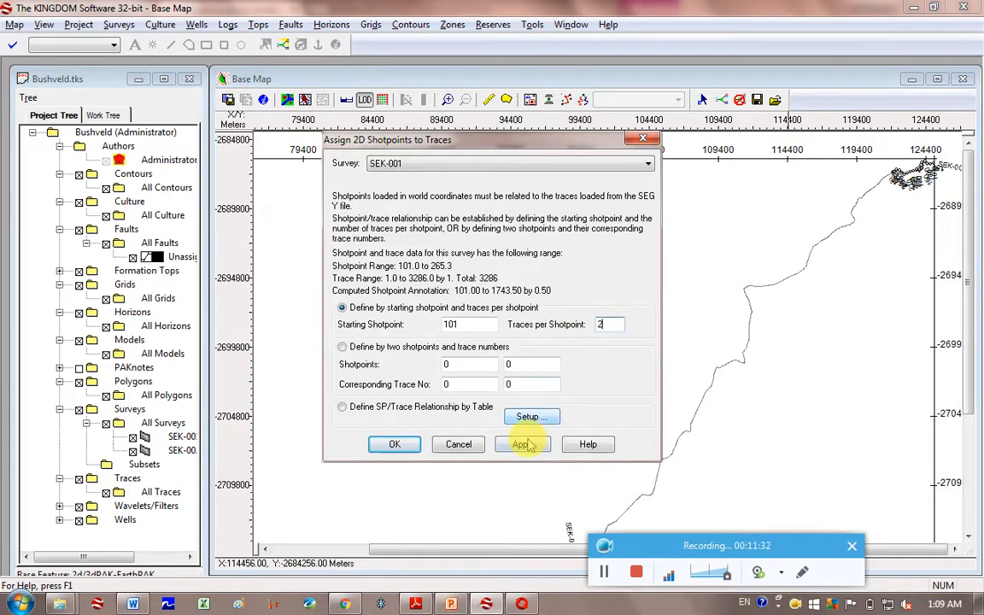
{"action": "left_click", "coordinate": [523, 444]}
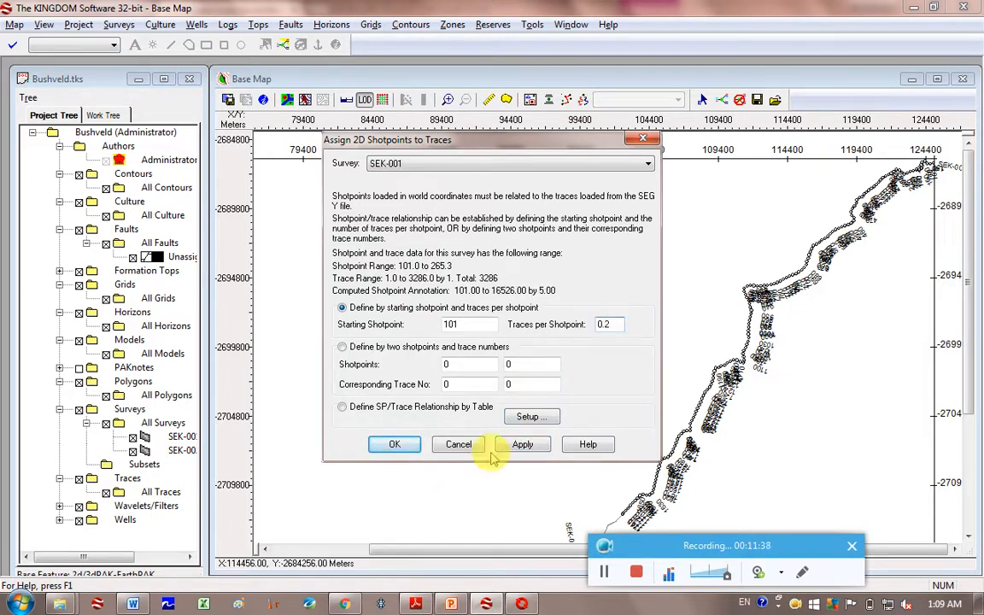
{"action": "left_click", "coordinate": [523, 444]}
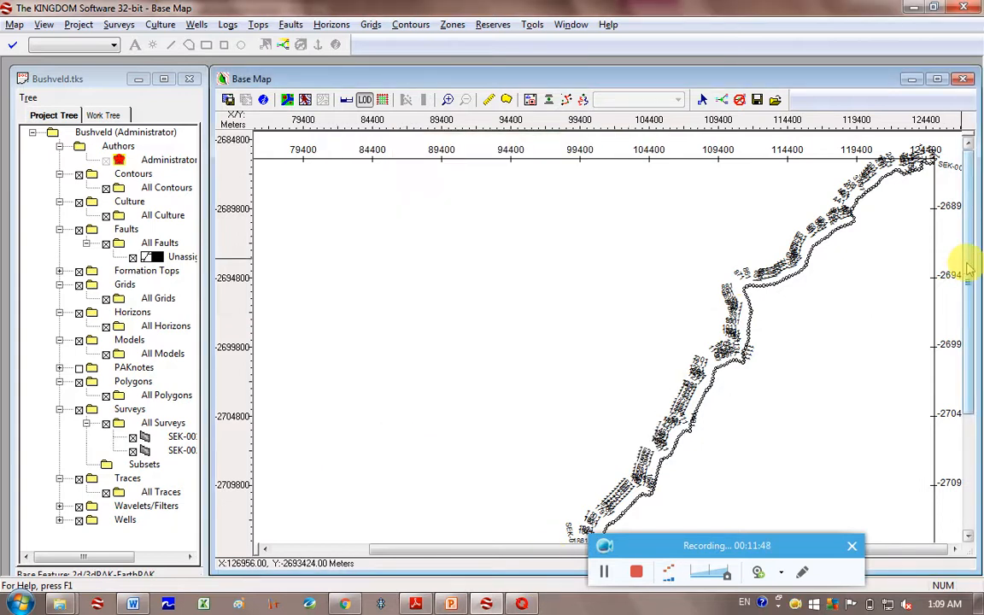
Restore the SEK-001 assignment to 2 traces per shotpoint and redraw the map labels
{"action": "scroll", "scroll_direction": "down", "scroll_amount": 3}
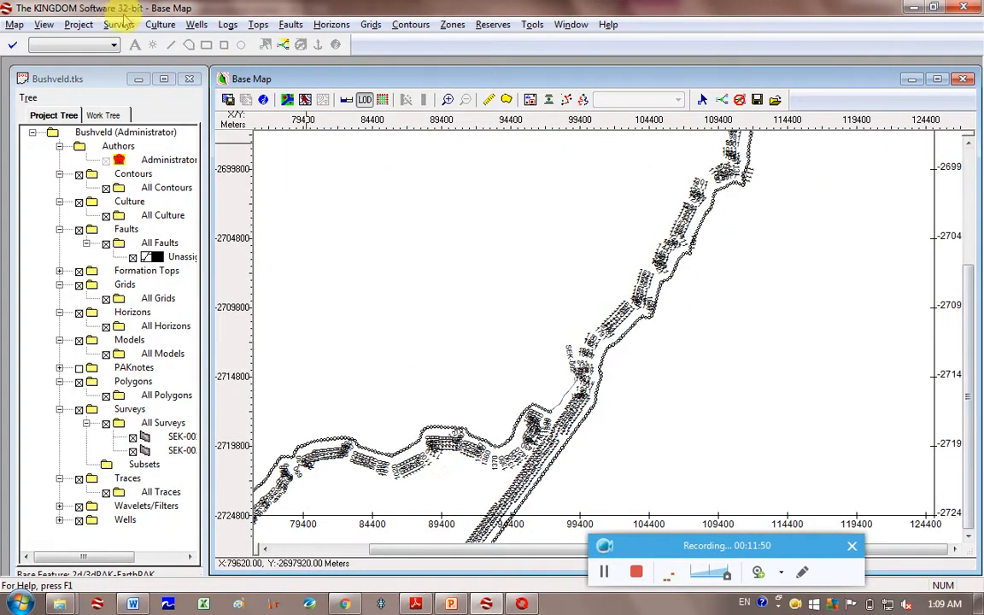
{"action": "left_click", "coordinate": [118, 24]}
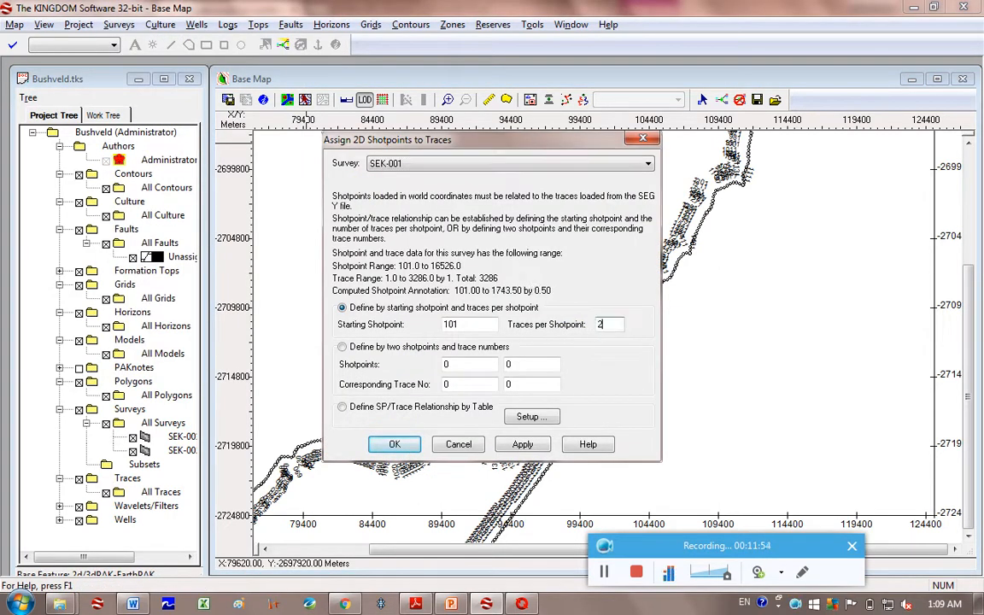
{"action": "left_click", "coordinate": [395, 444]}
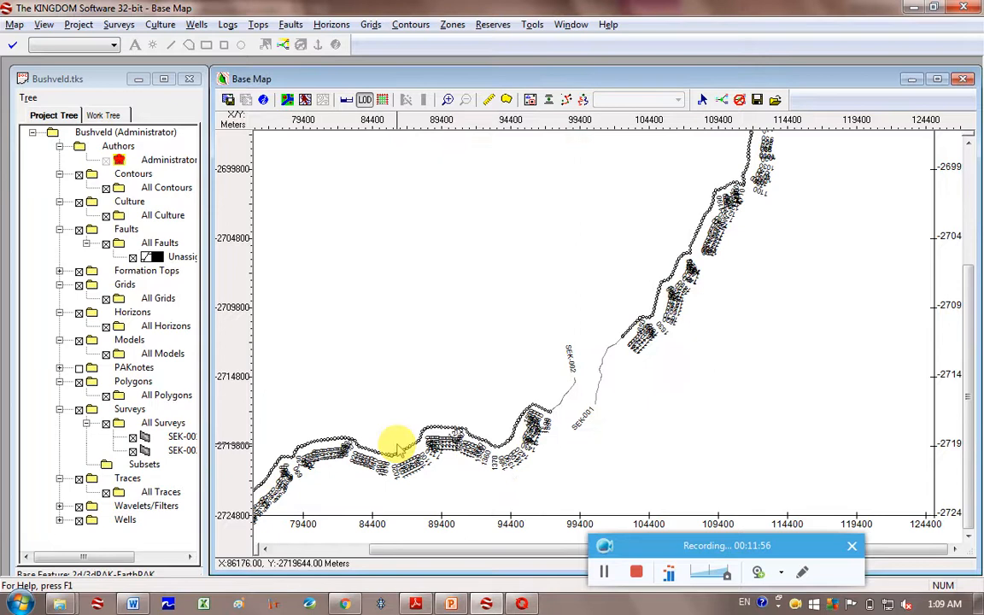
{"action": "mouse_move", "coordinate": [602, 393]}
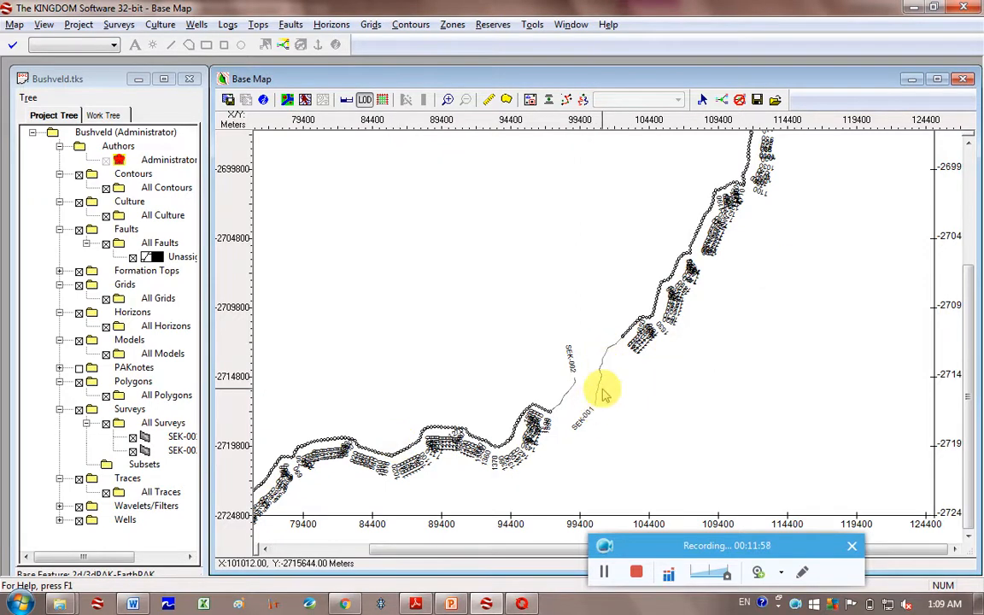
{"action": "mouse_move", "coordinate": [588, 390]}
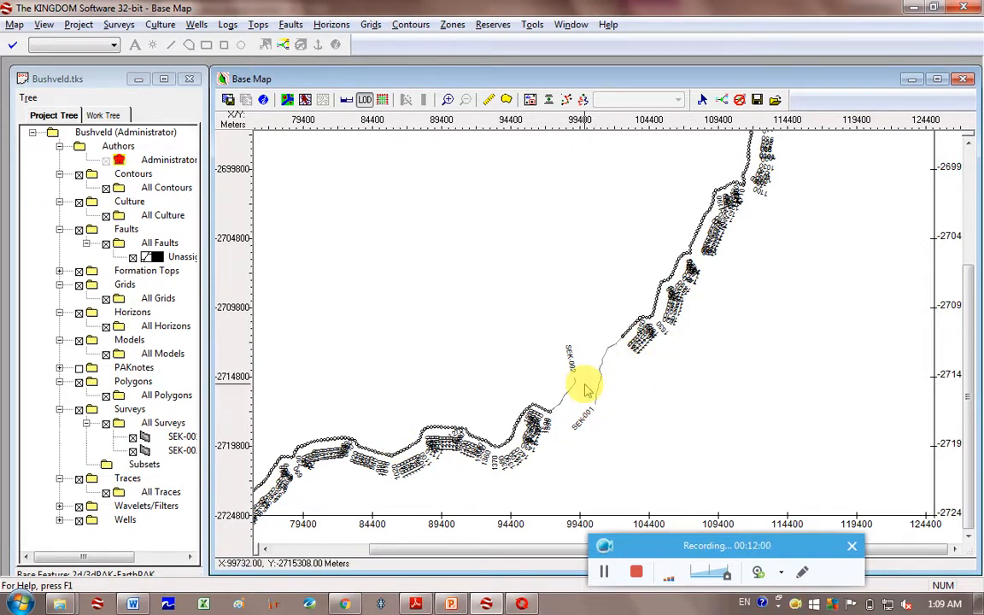
{"action": "mouse_move", "coordinate": [622, 350]}
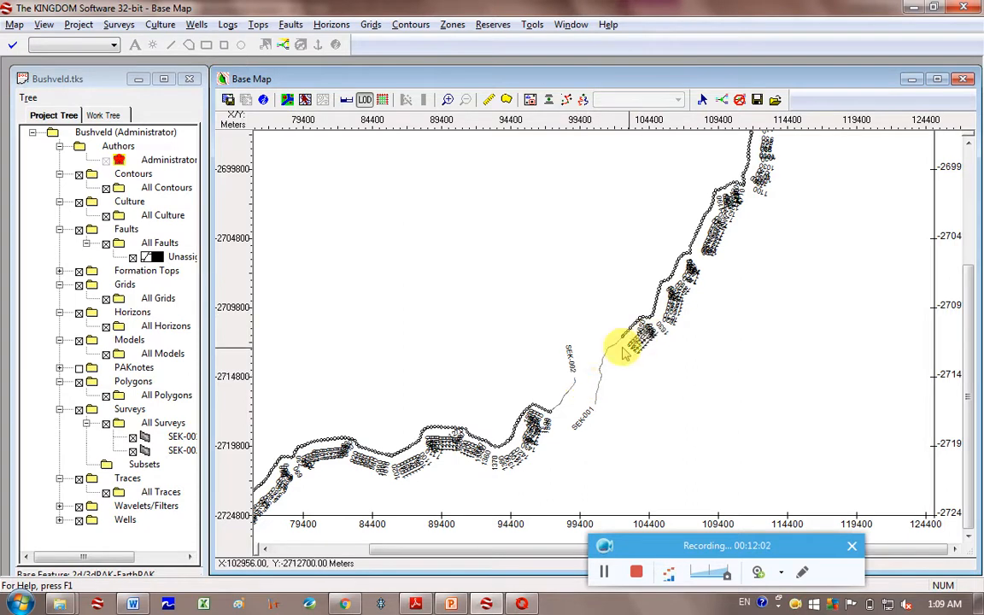
{"action": "mouse_move", "coordinate": [670, 277]}
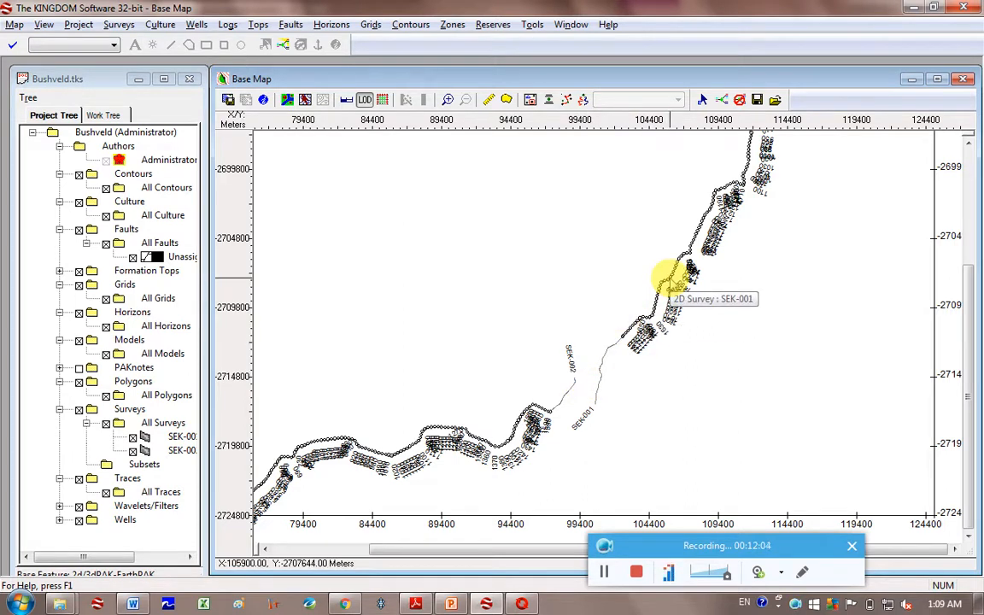
Open the SEK-001 amplitude section from its line on the base map
{"action": "left_click", "coordinate": [670, 282]}
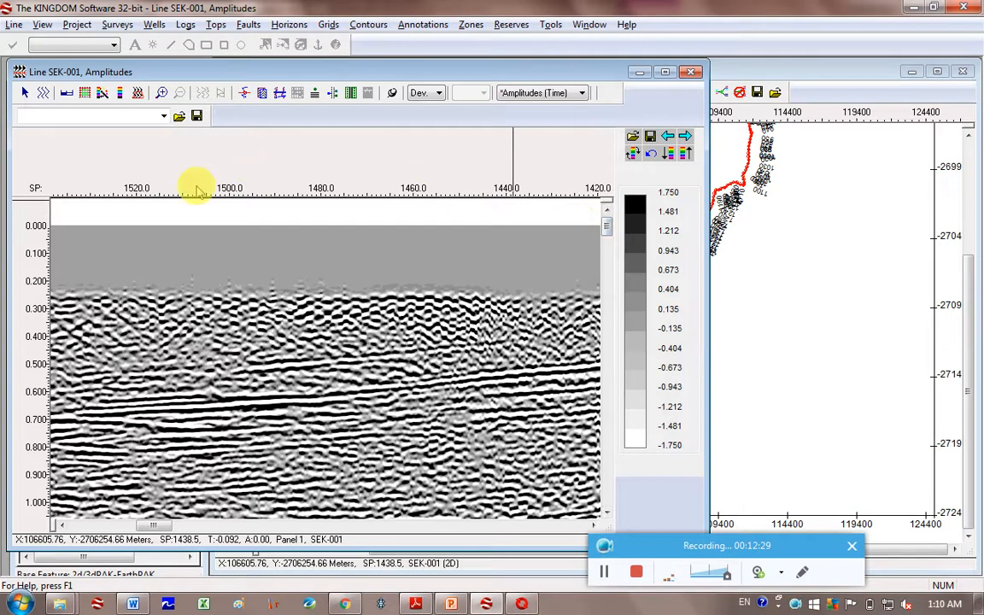
{"action": "mouse_move", "coordinate": [304, 188]}
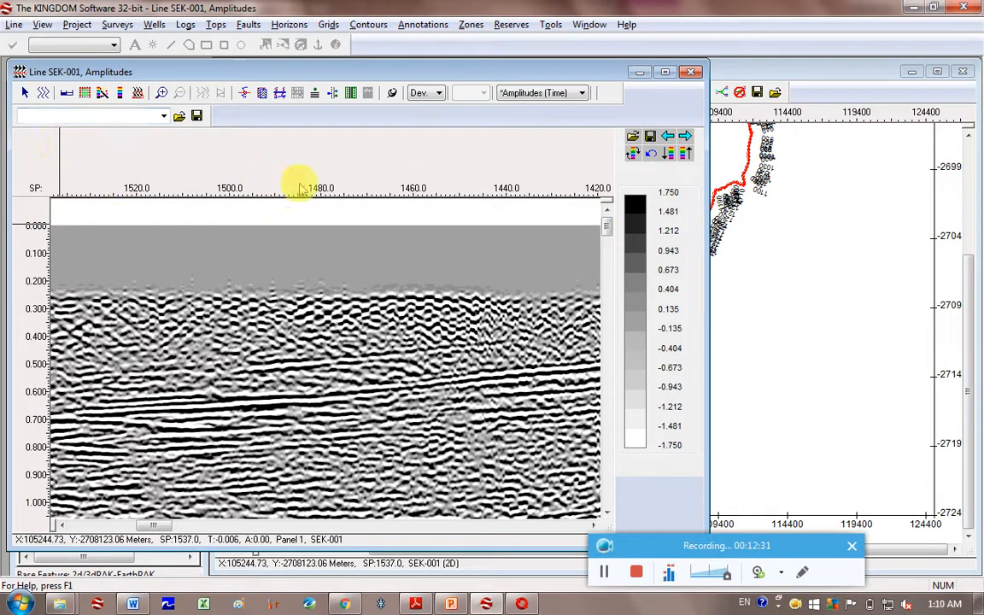
{"action": "mouse_move", "coordinate": [198, 226]}
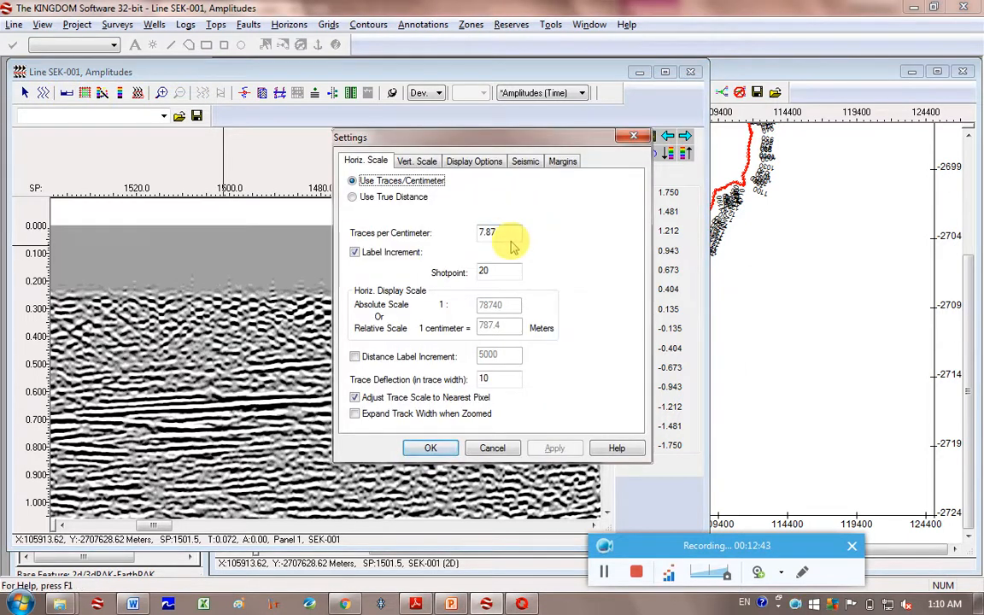
Set the section to 5 cm/s vertical and 80 traces/cm horizontal in Settings
{"action": "left_click", "coordinate": [417, 161]}
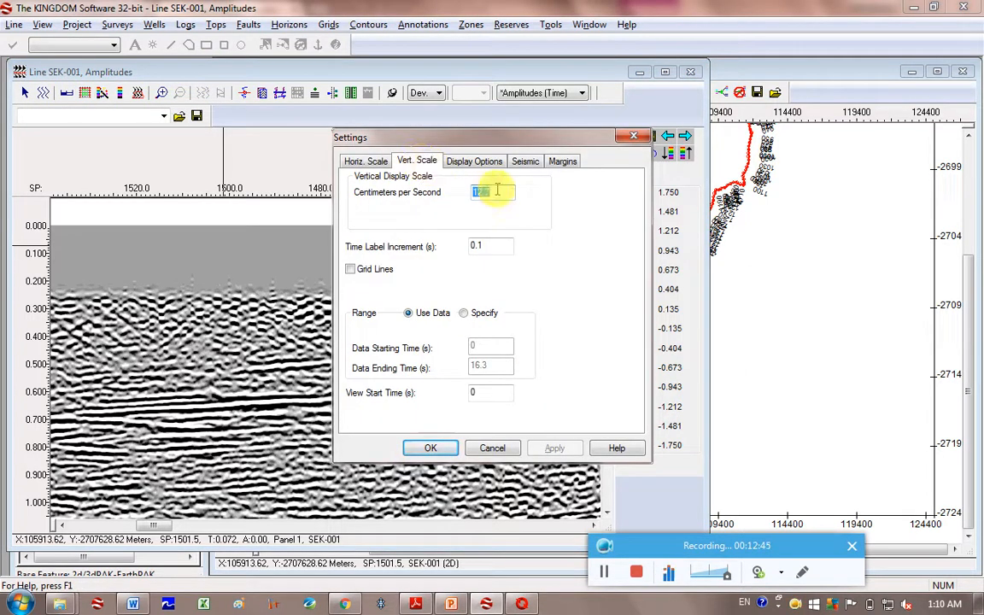
{"action": "left_click", "coordinate": [553, 448]}
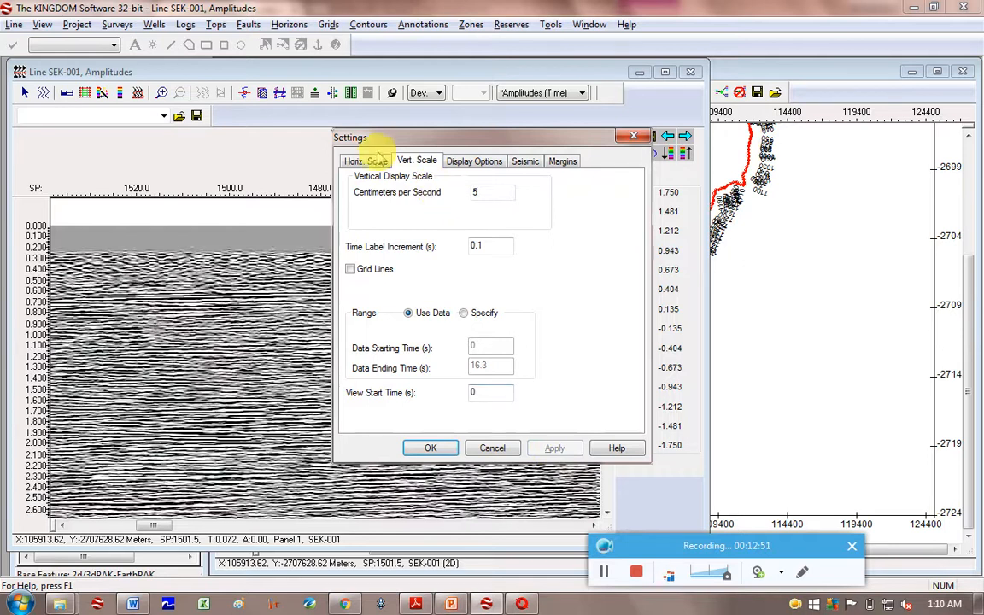
{"action": "left_click", "coordinate": [365, 160]}
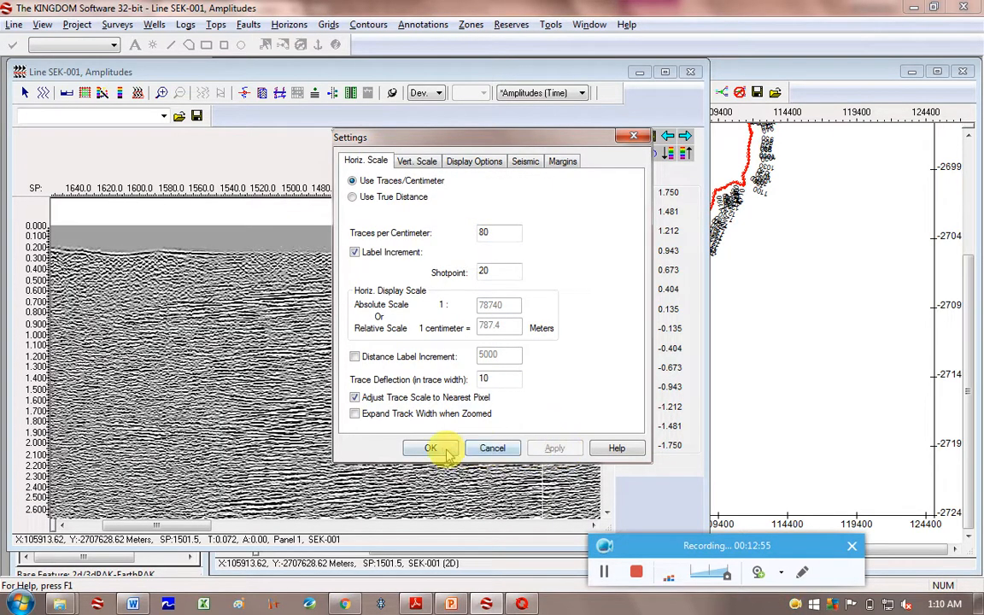
{"action": "left_click", "coordinate": [430, 448]}
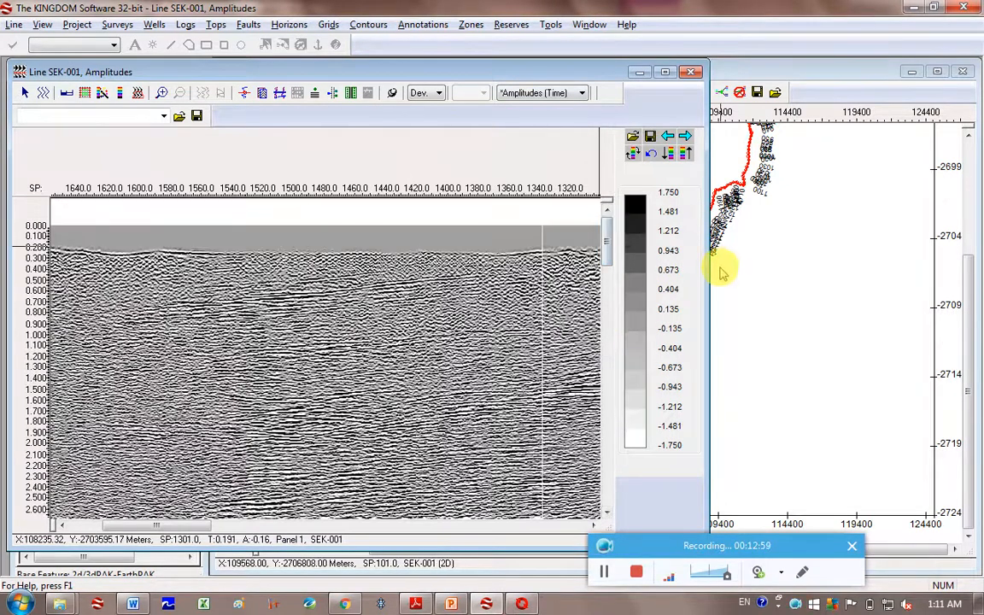
Tile the SEK-001 section and base map windows side by side
{"action": "left_click", "coordinate": [666, 72]}
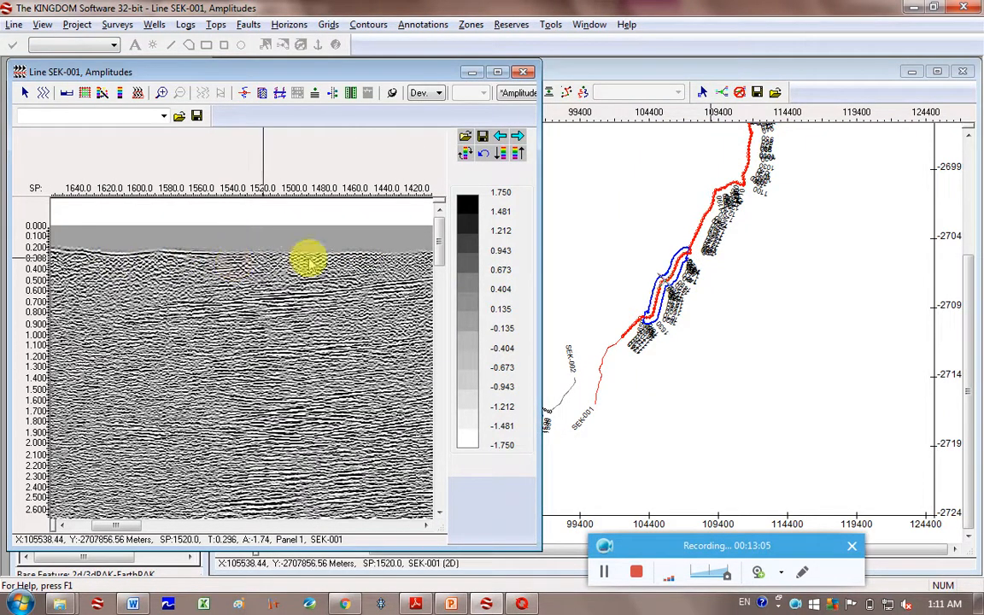
{"action": "mouse_move", "coordinate": [188, 311]}
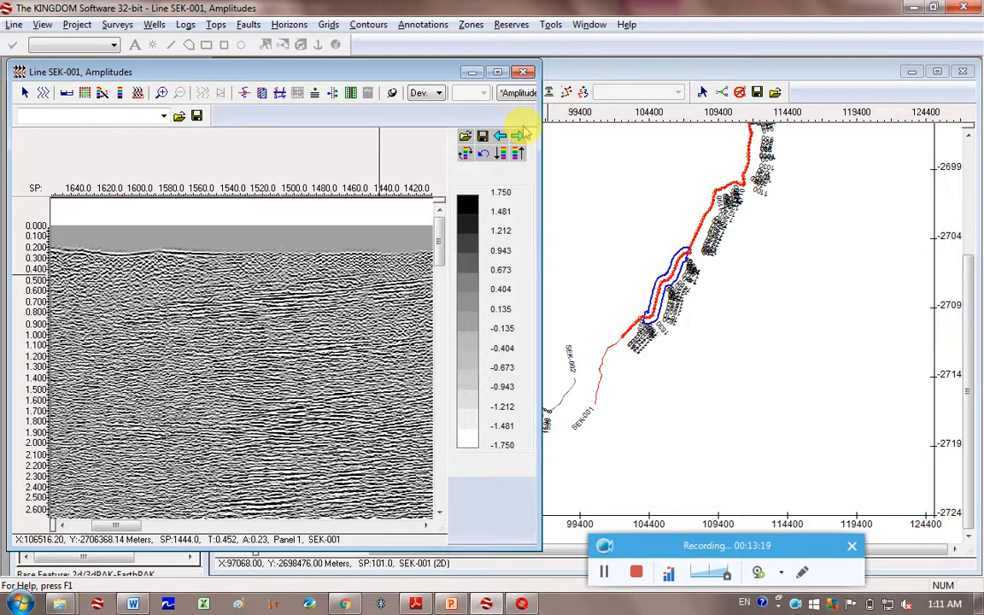
Apply the red-blue amplitude palette to SEK-001 and flip the colour bar
{"action": "left_click", "coordinate": [520, 137]}
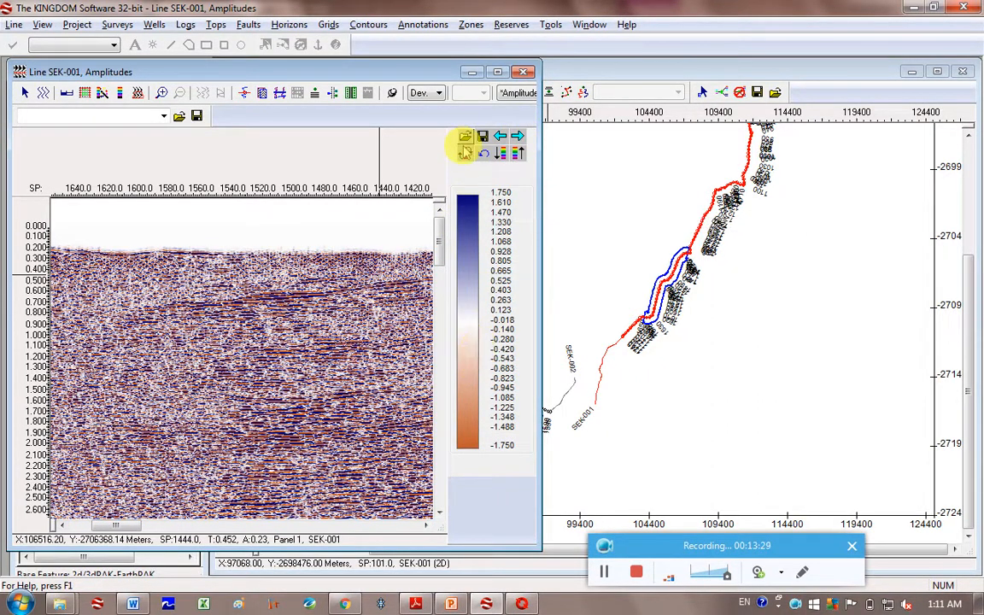
{"action": "mouse_move", "coordinate": [465, 152]}
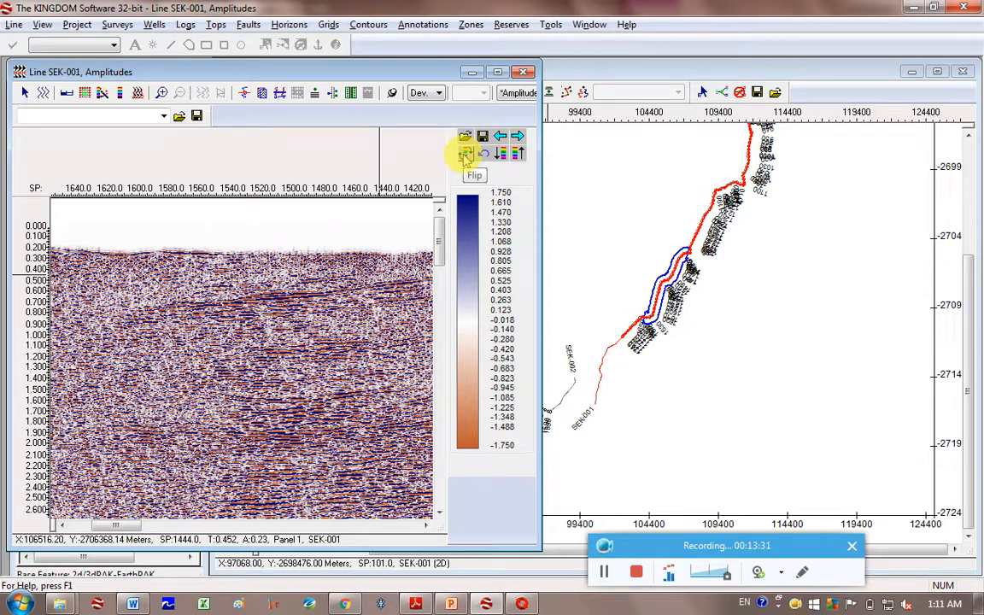
{"action": "left_click", "coordinate": [465, 152]}
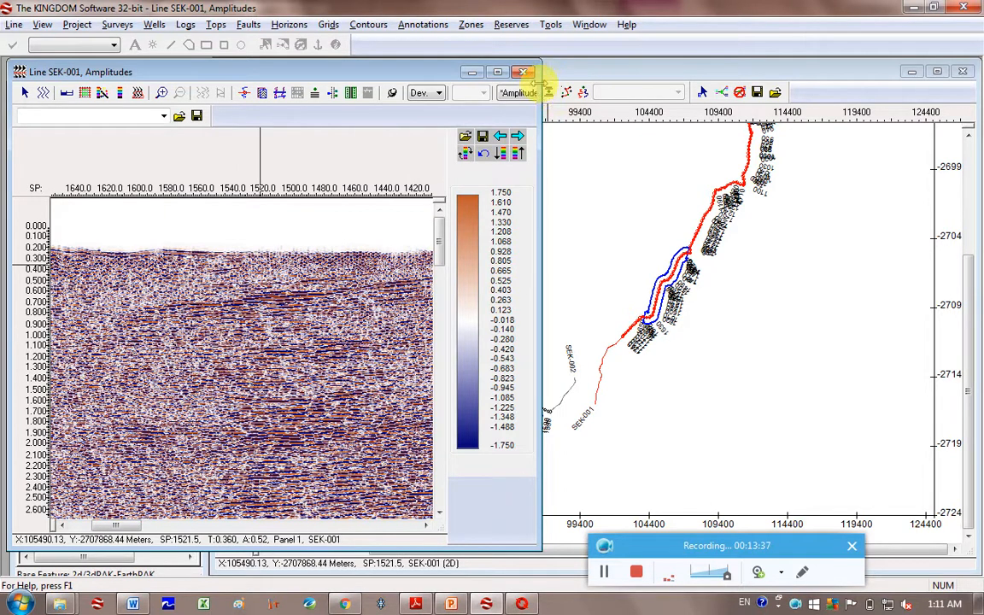
{"action": "mouse_move", "coordinate": [187, 311]}
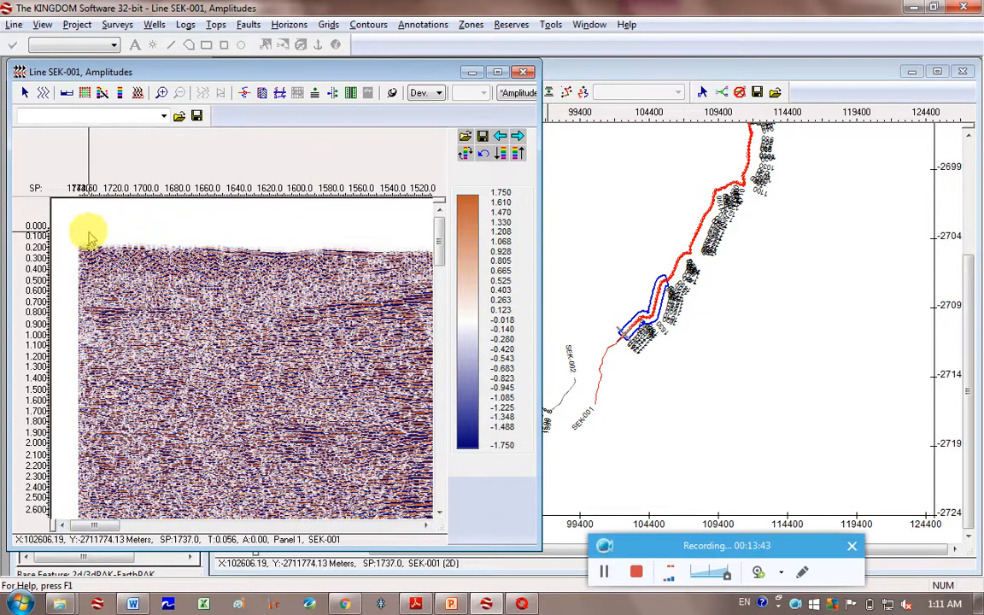
{"action": "mouse_move", "coordinate": [556, 301]}
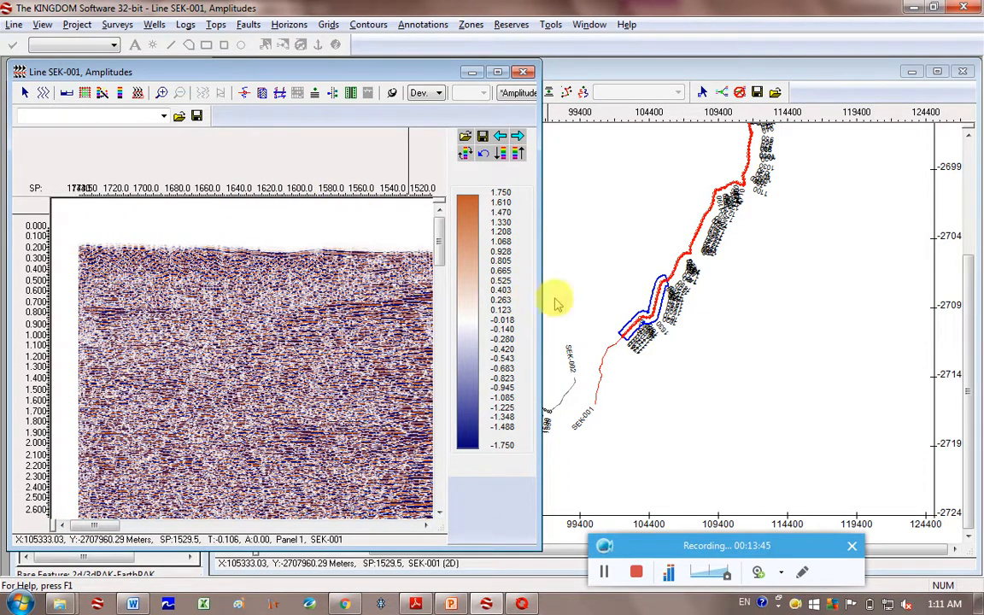